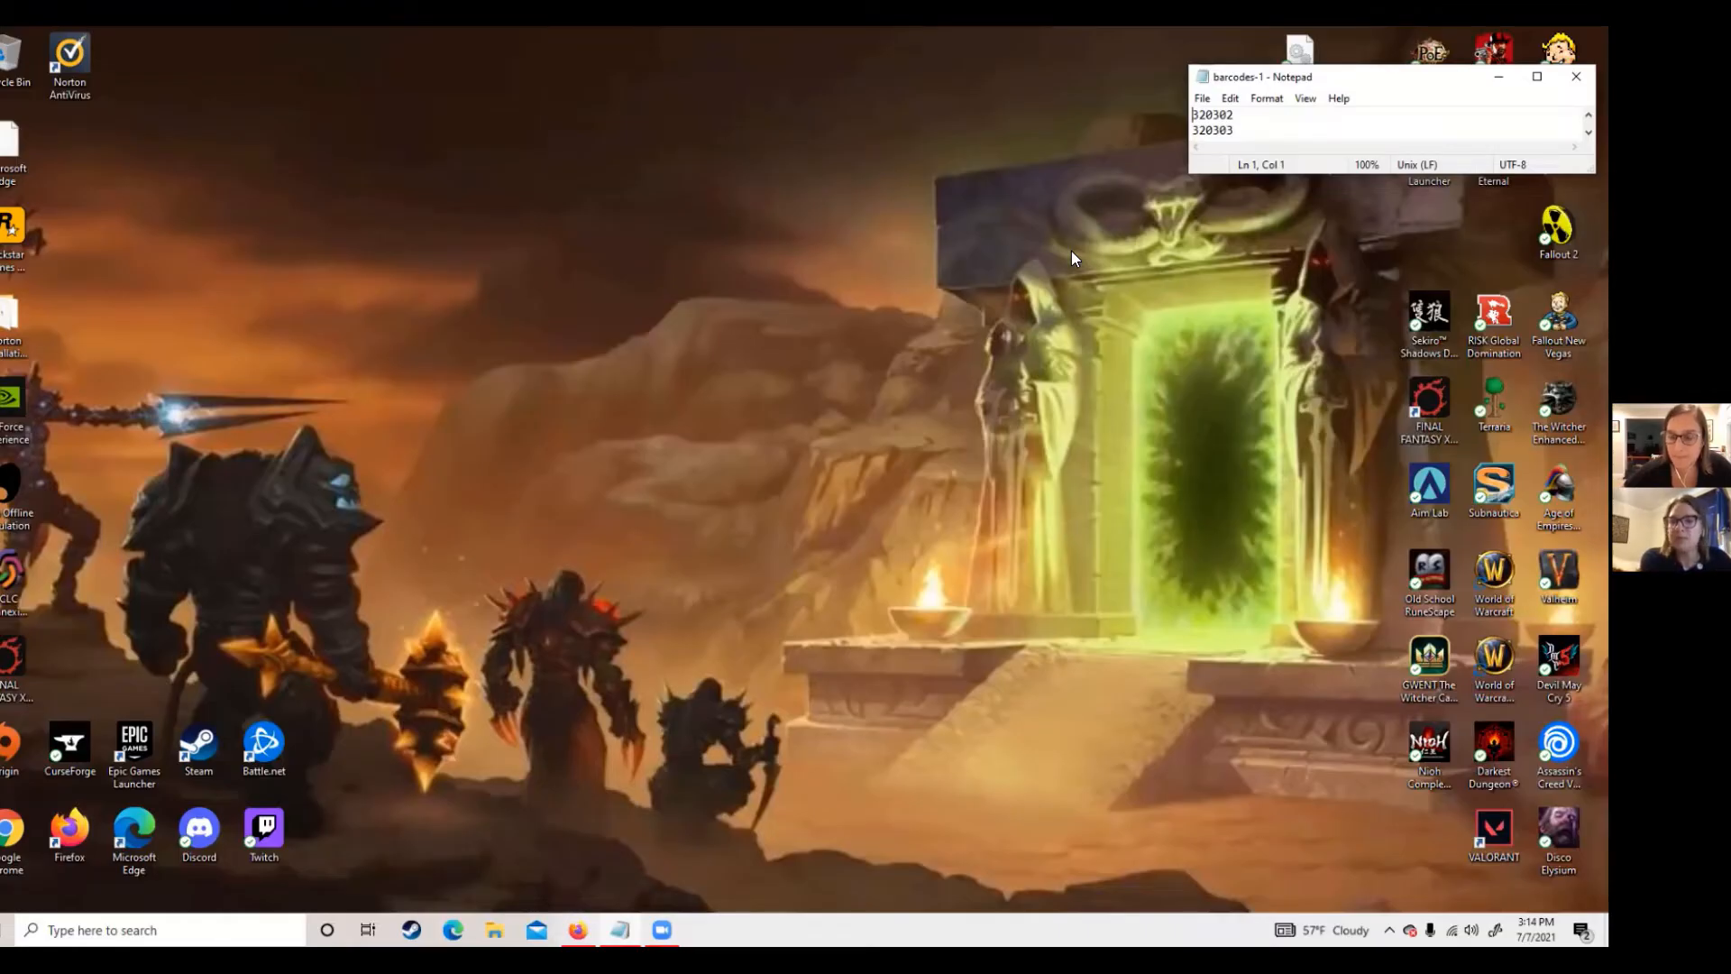
mouse_move(932, 283)
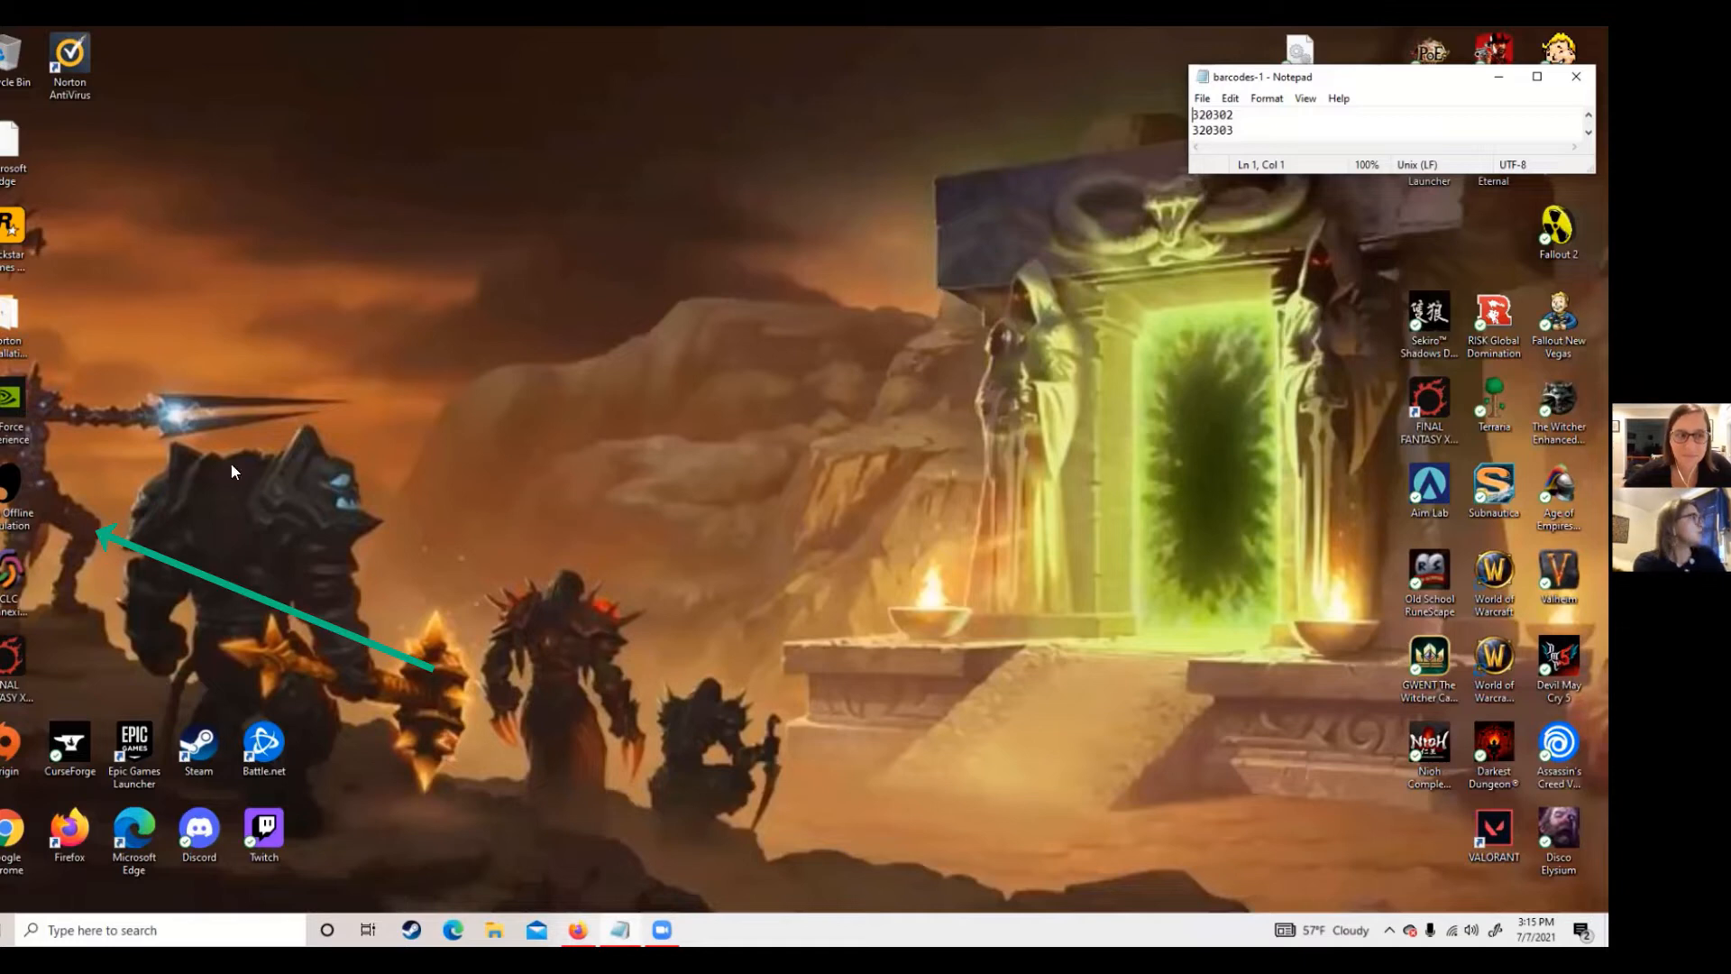
mouse_move(13, 492)
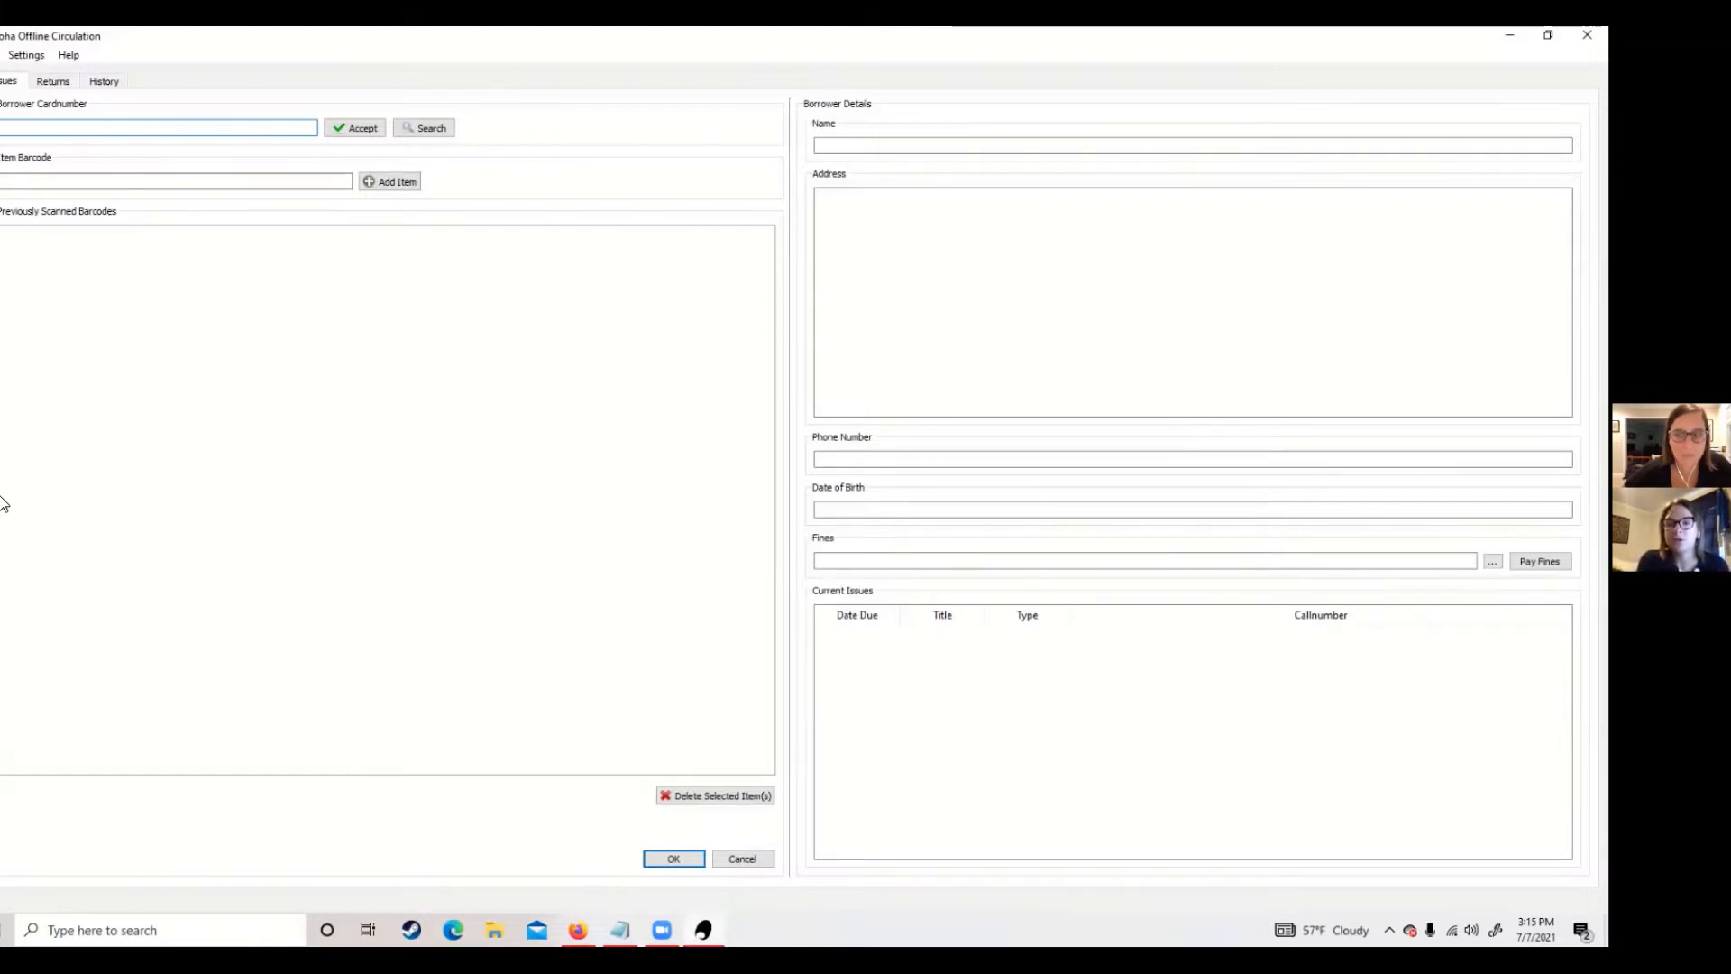
Enter the patron's cardnumber in the Borrower Cardnumber field.
left_click(159, 126)
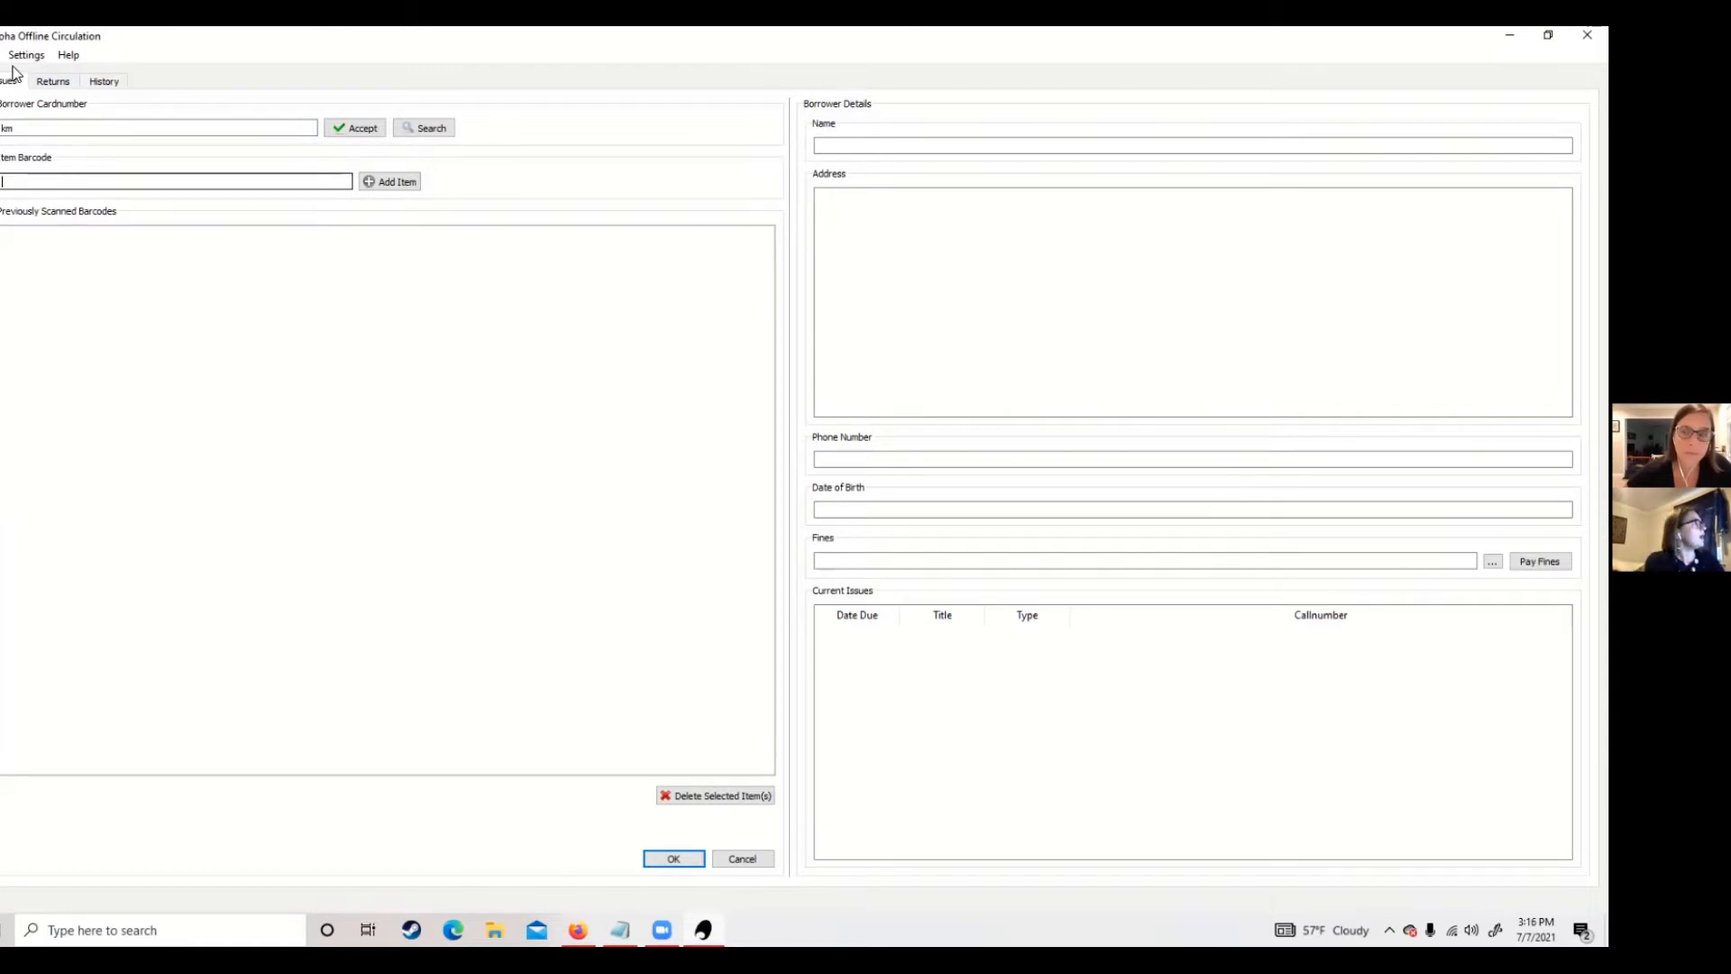
Show the Settings choices for the borrowers DB file and default save path.
left_click(25, 54)
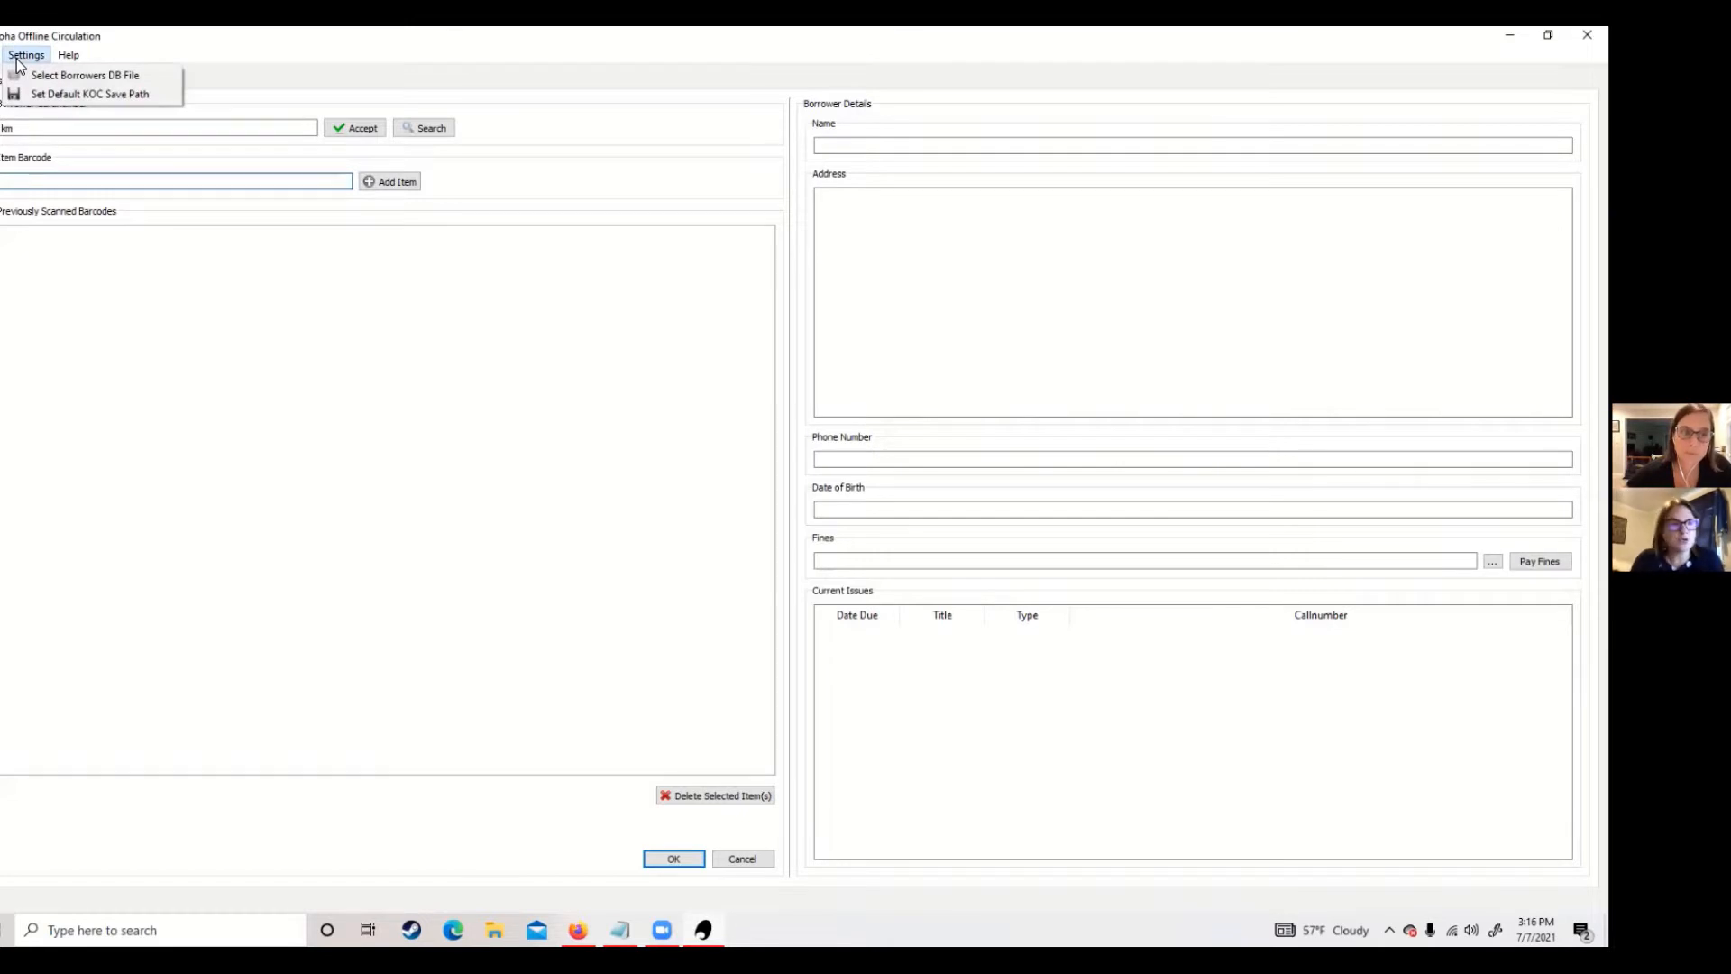
mouse_move(47, 93)
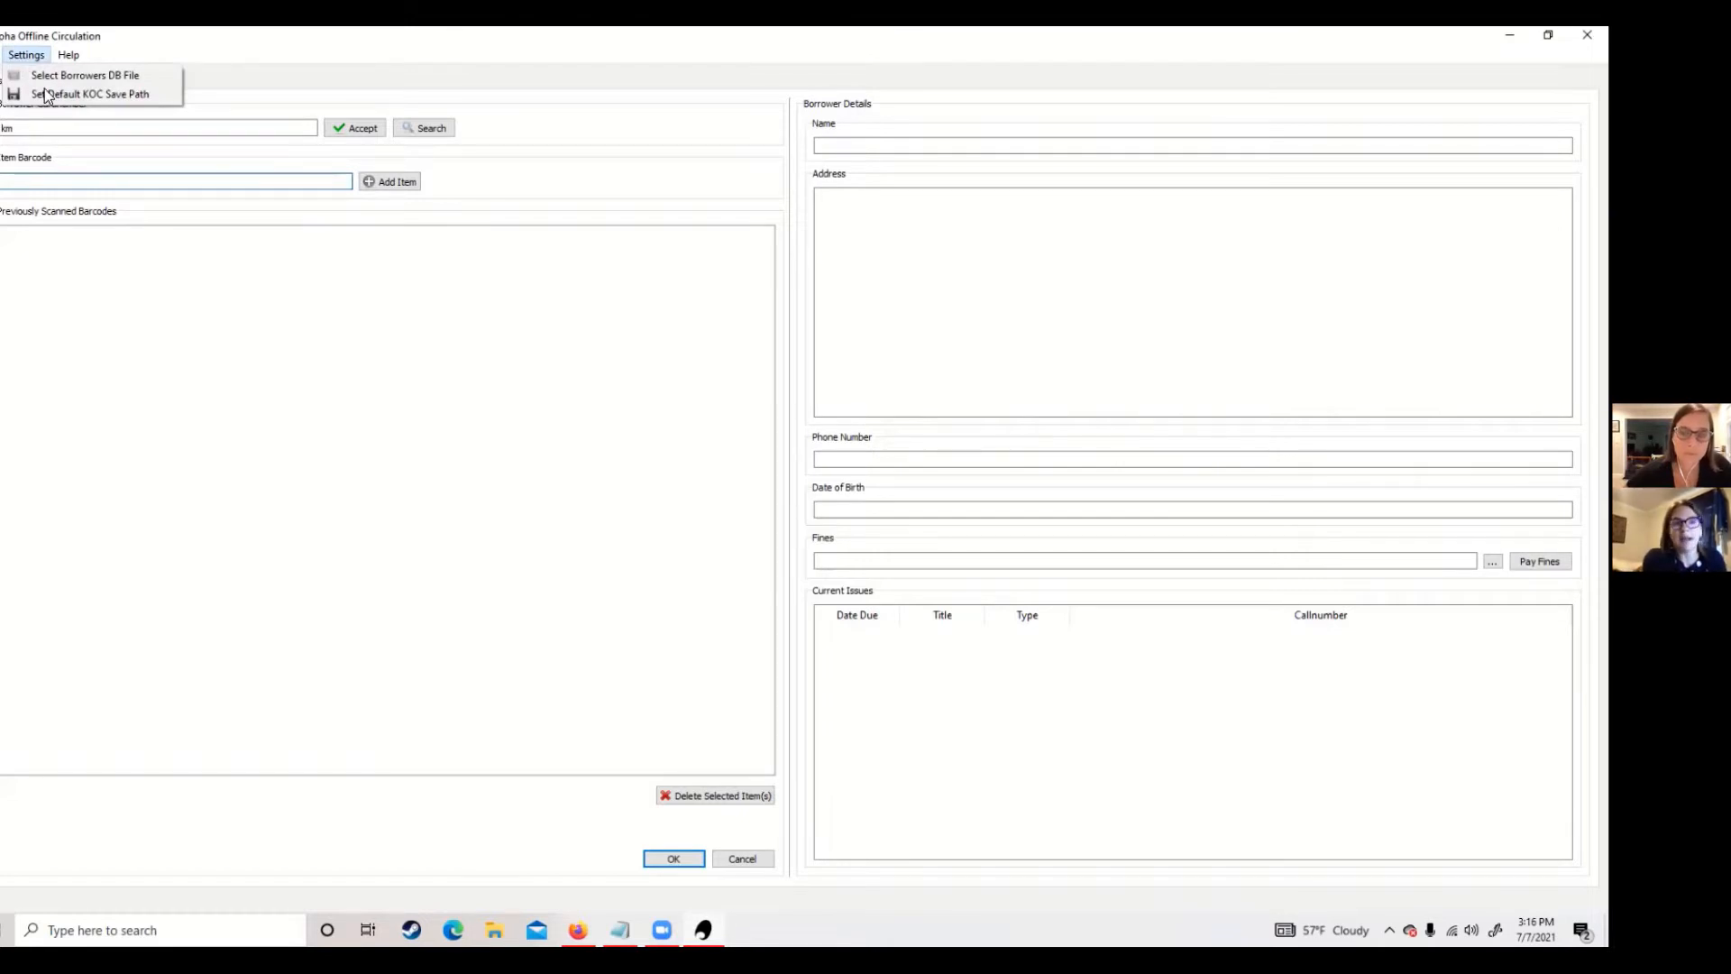
mouse_move(90, 92)
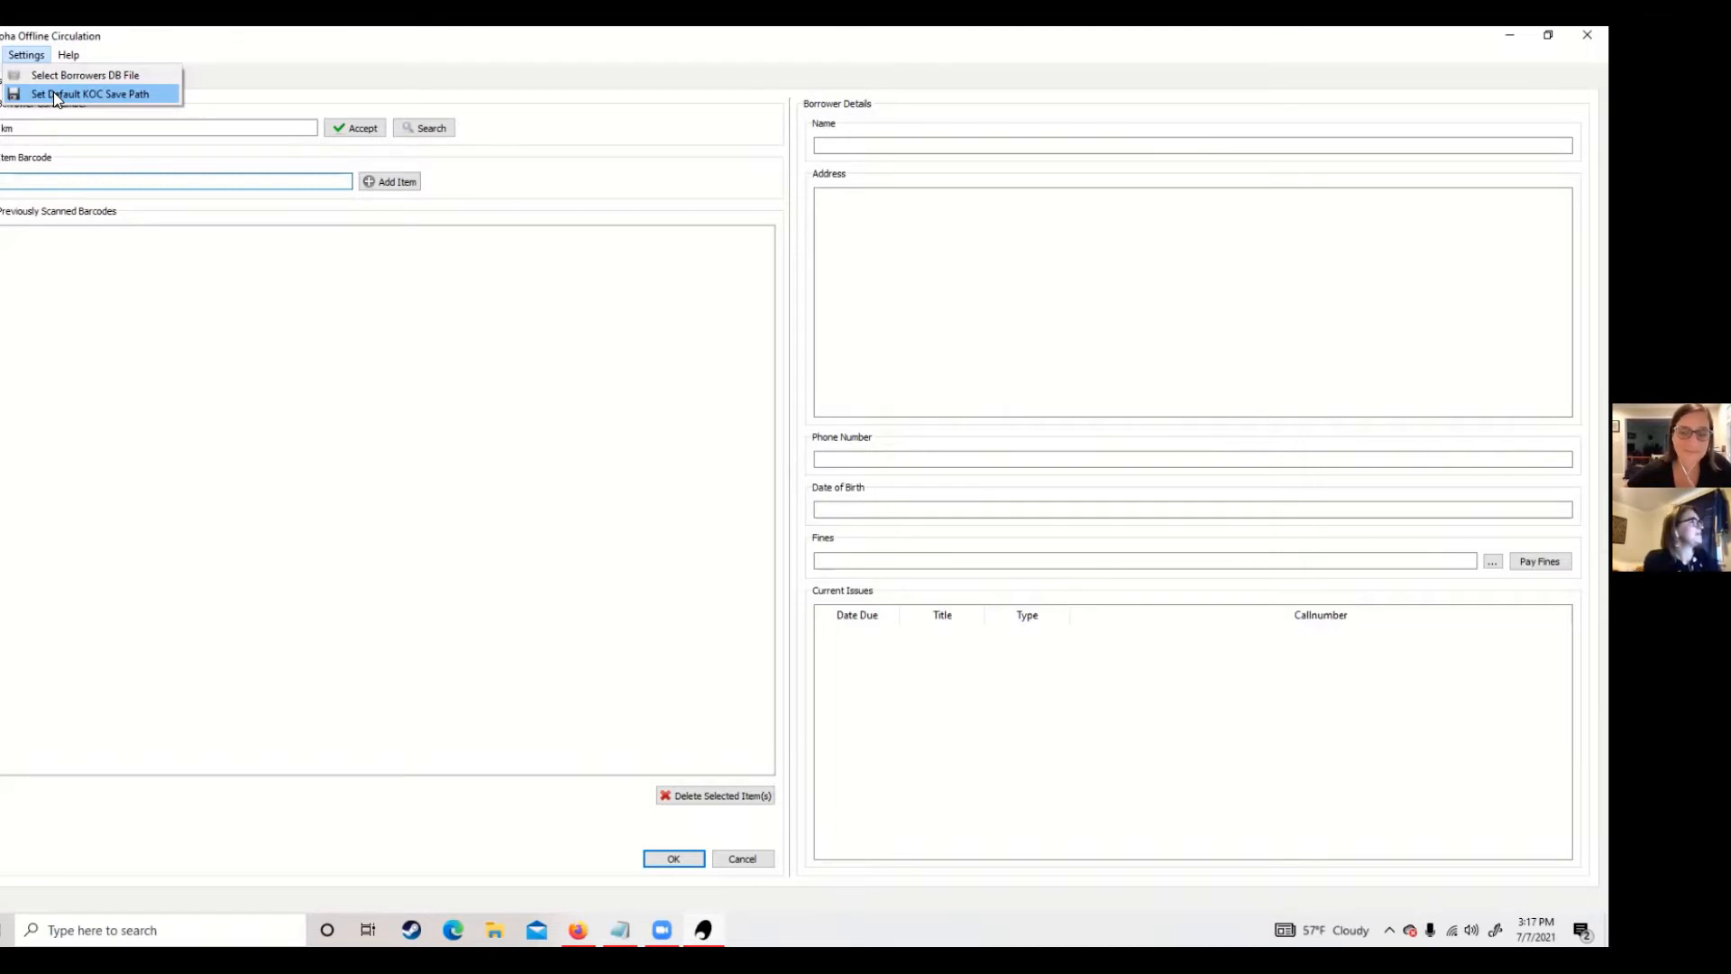
mouse_move(86, 75)
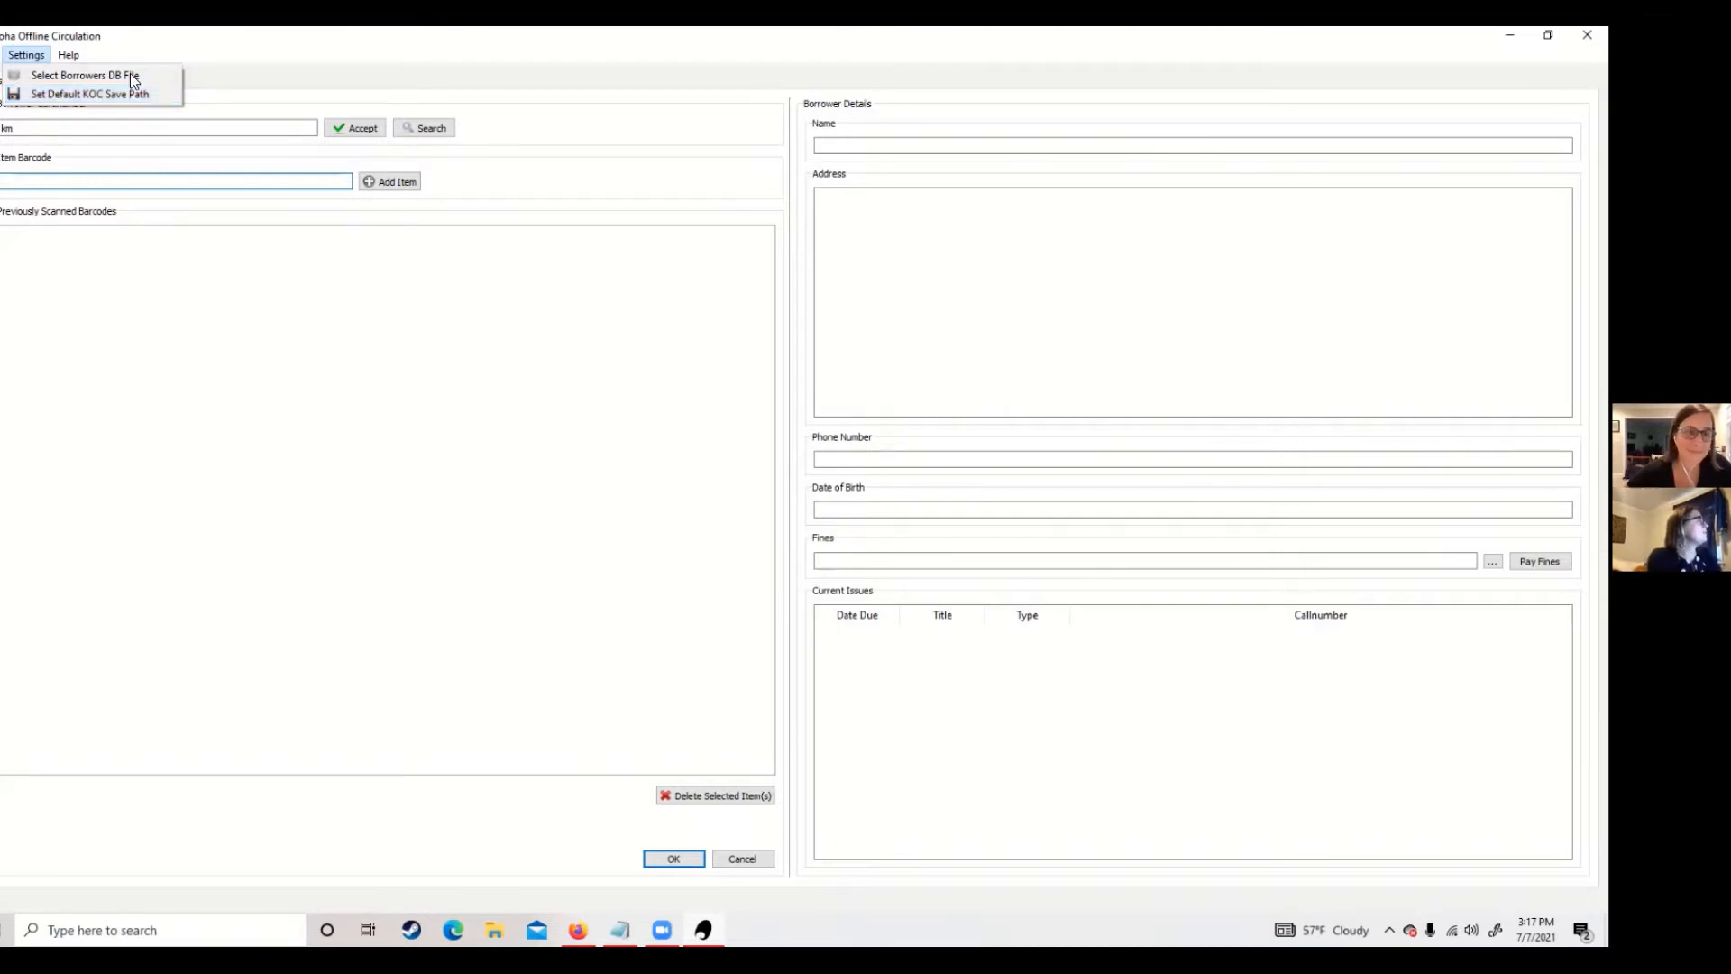
mouse_move(89, 76)
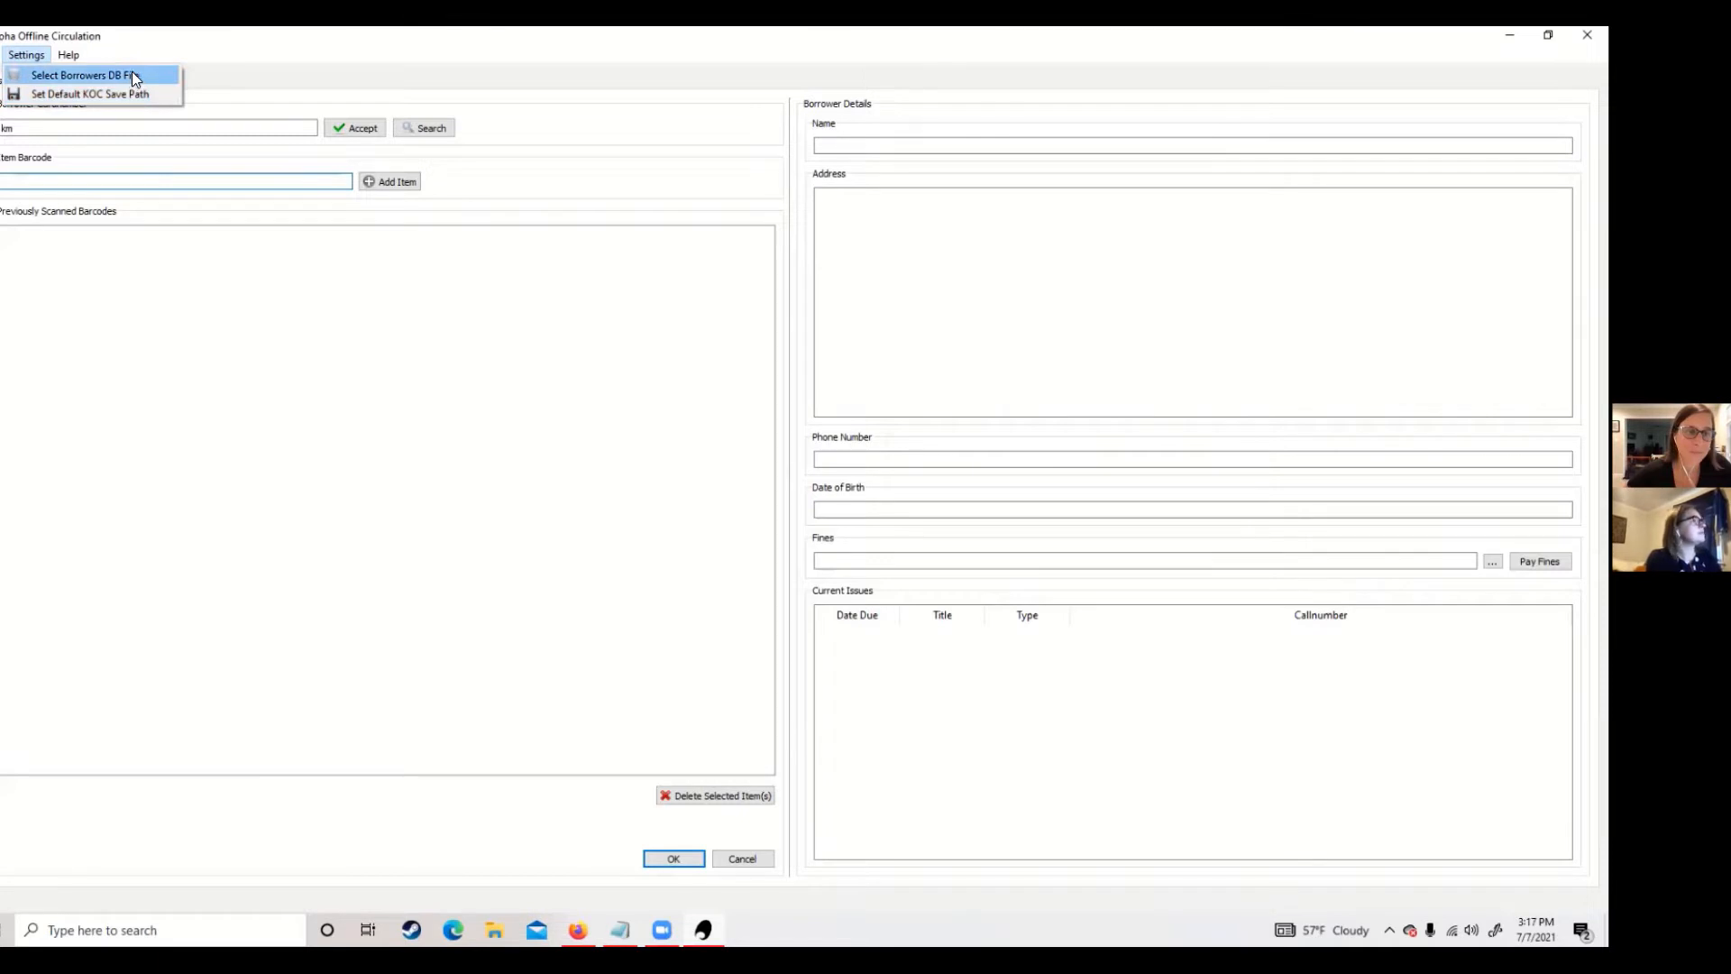
Load the borrowers .db file from the Downloads folder via Select Borrowers DB File.
left_click(81, 76)
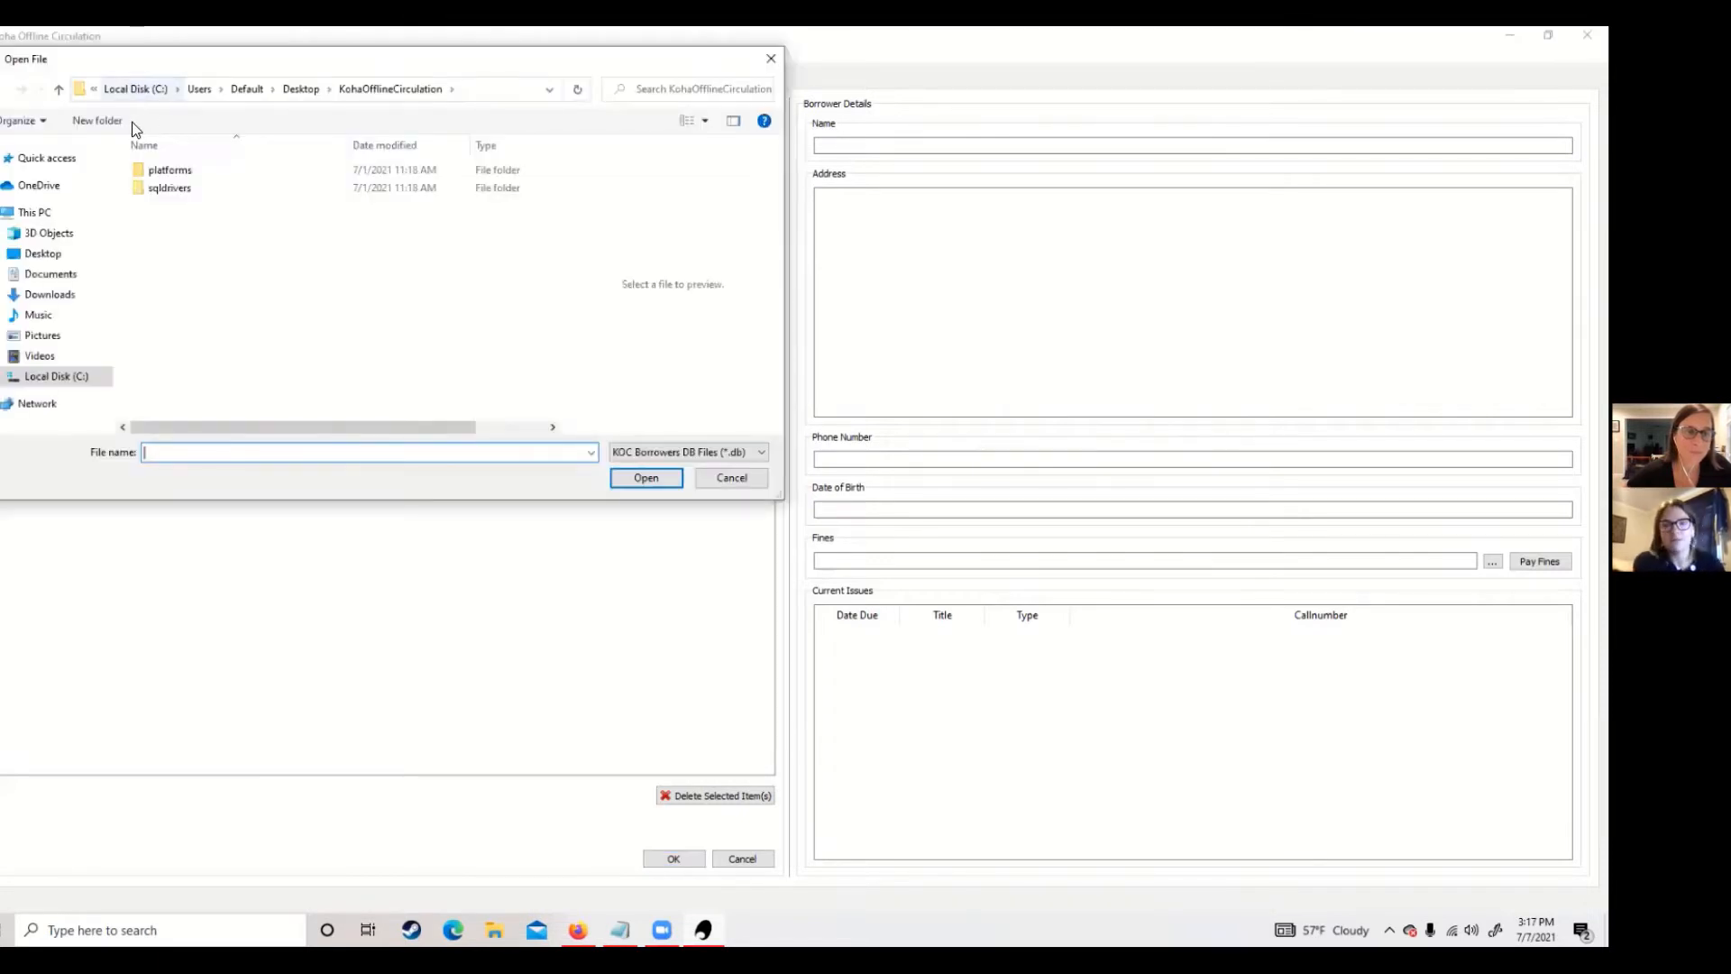
mouse_move(196, 267)
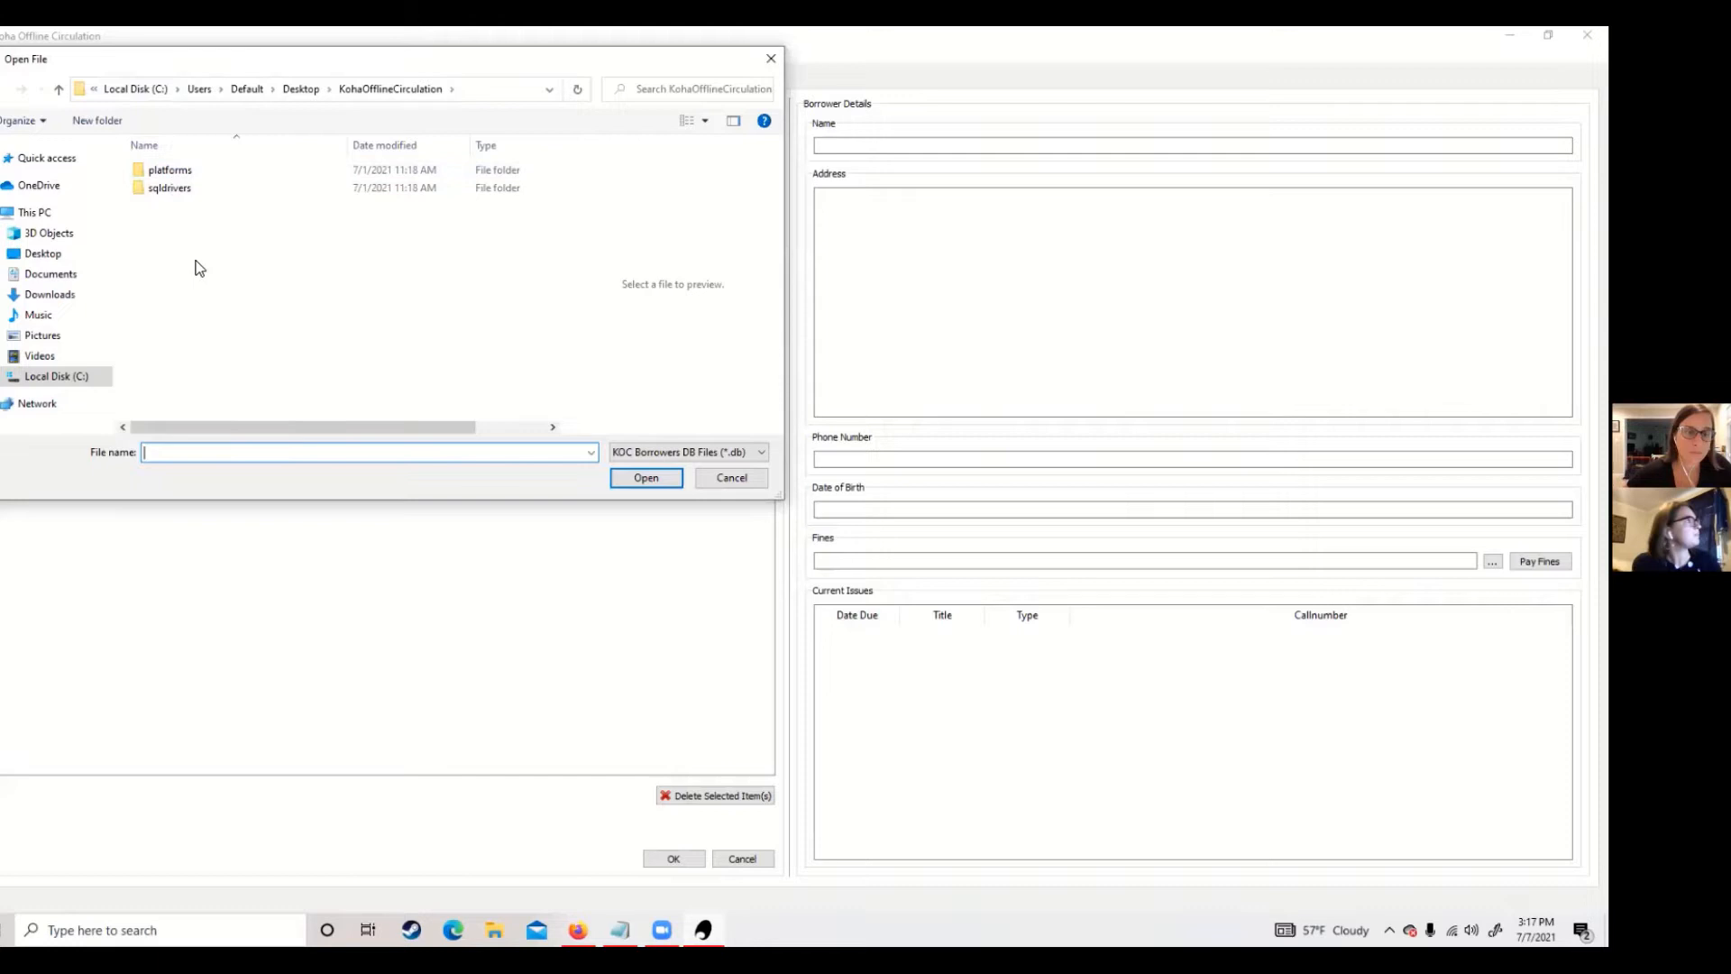
mouse_move(50, 301)
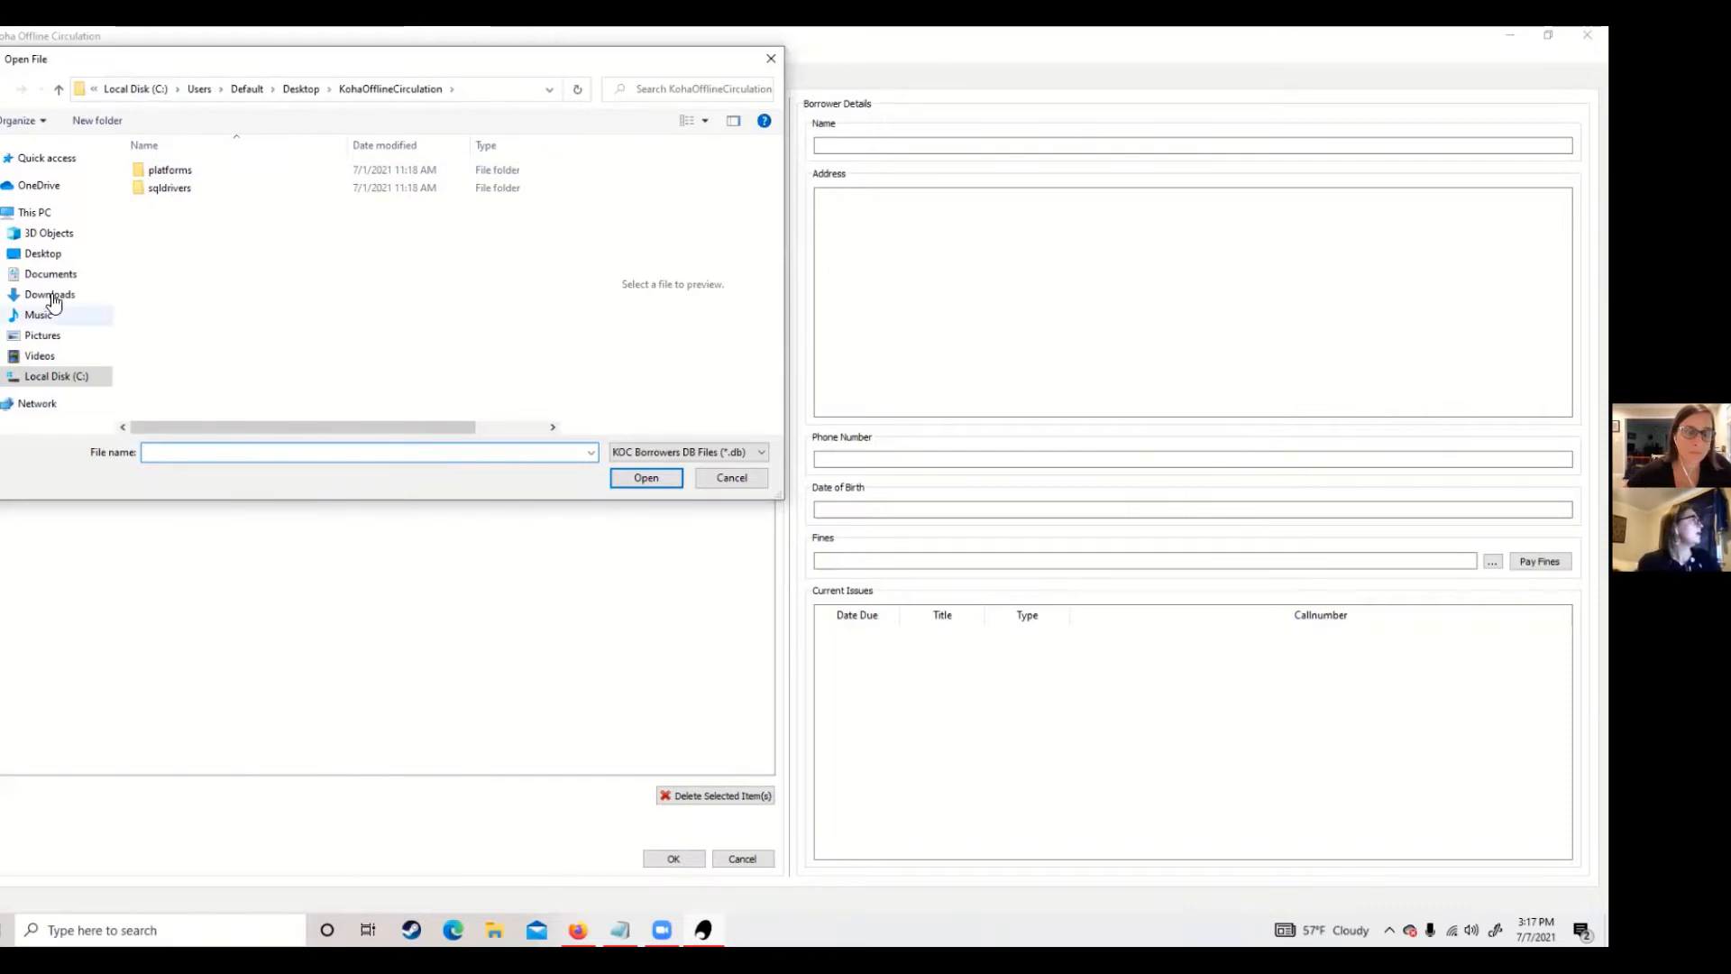
left_click(50, 294)
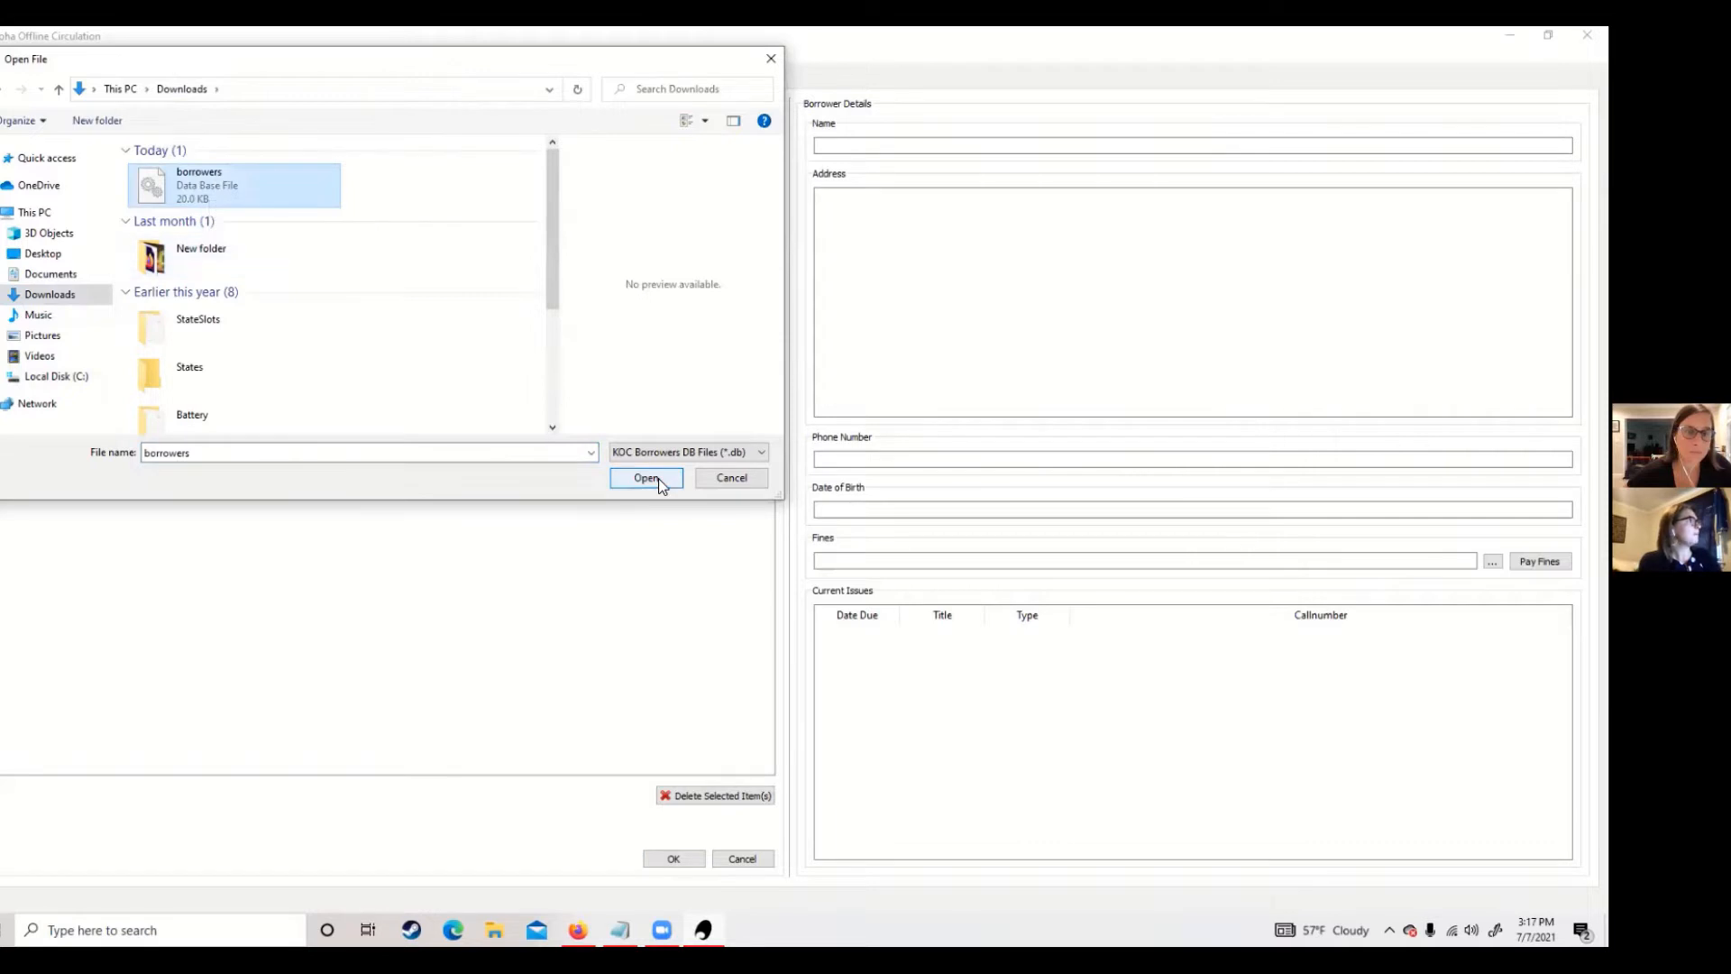
left_click(646, 476)
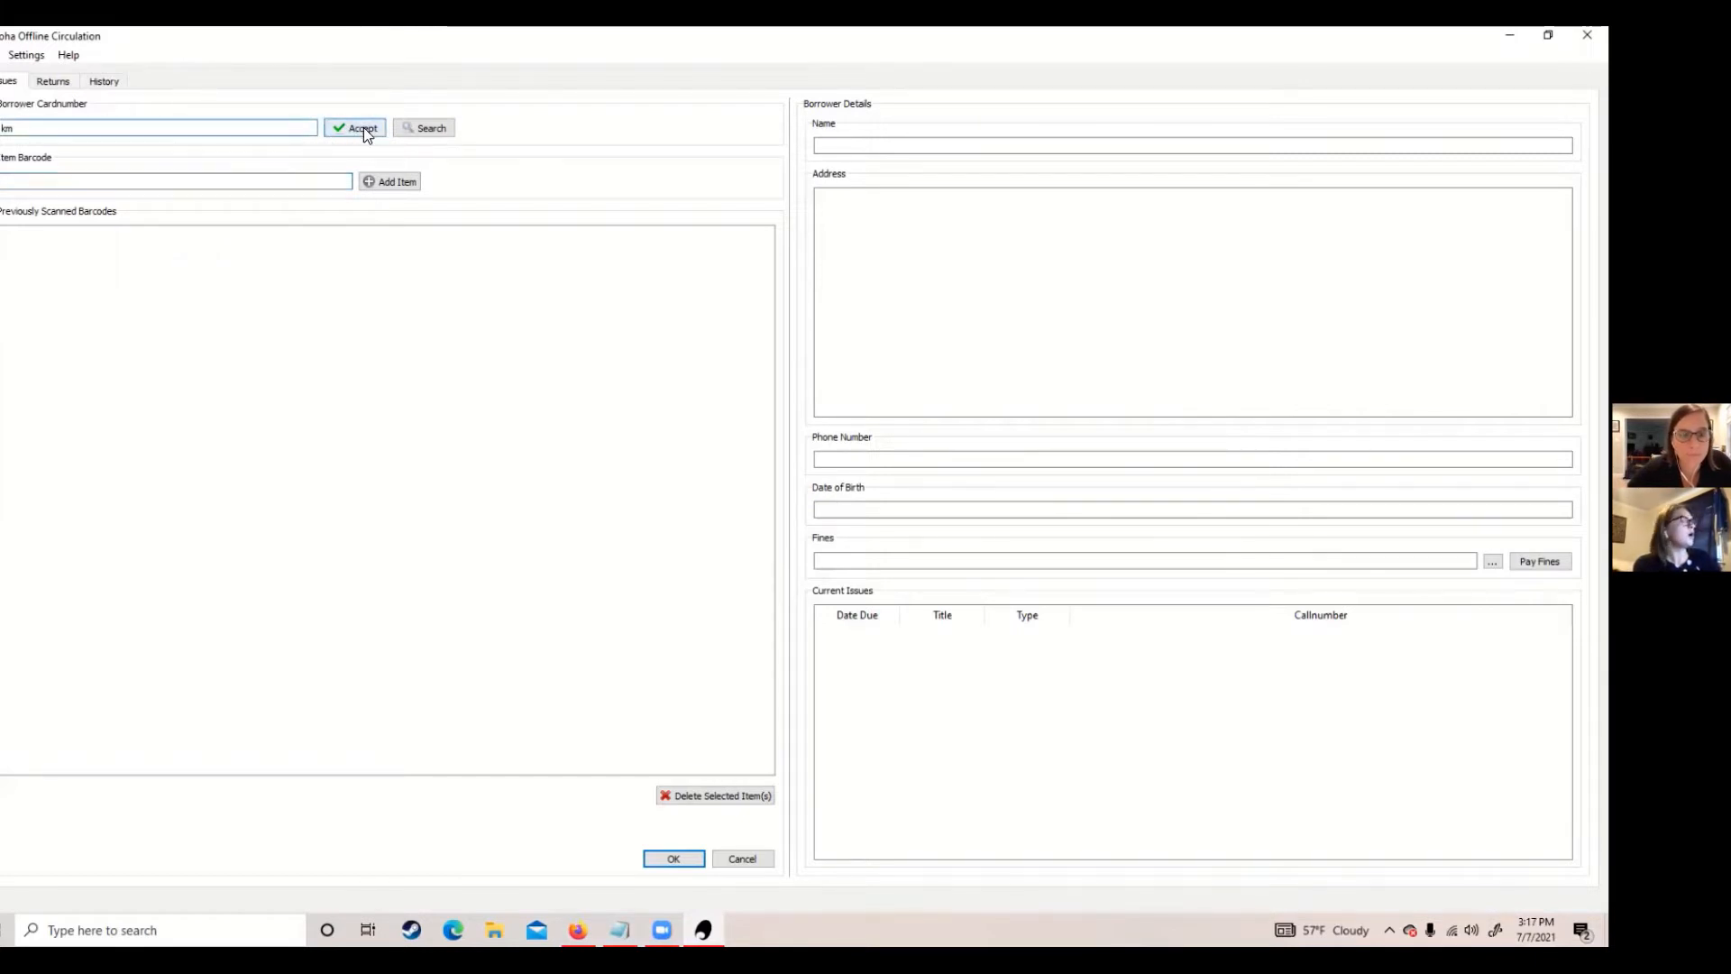
Accept the cardnumber to load the patron's address, fines of 15 and current issues.
left_click(355, 127)
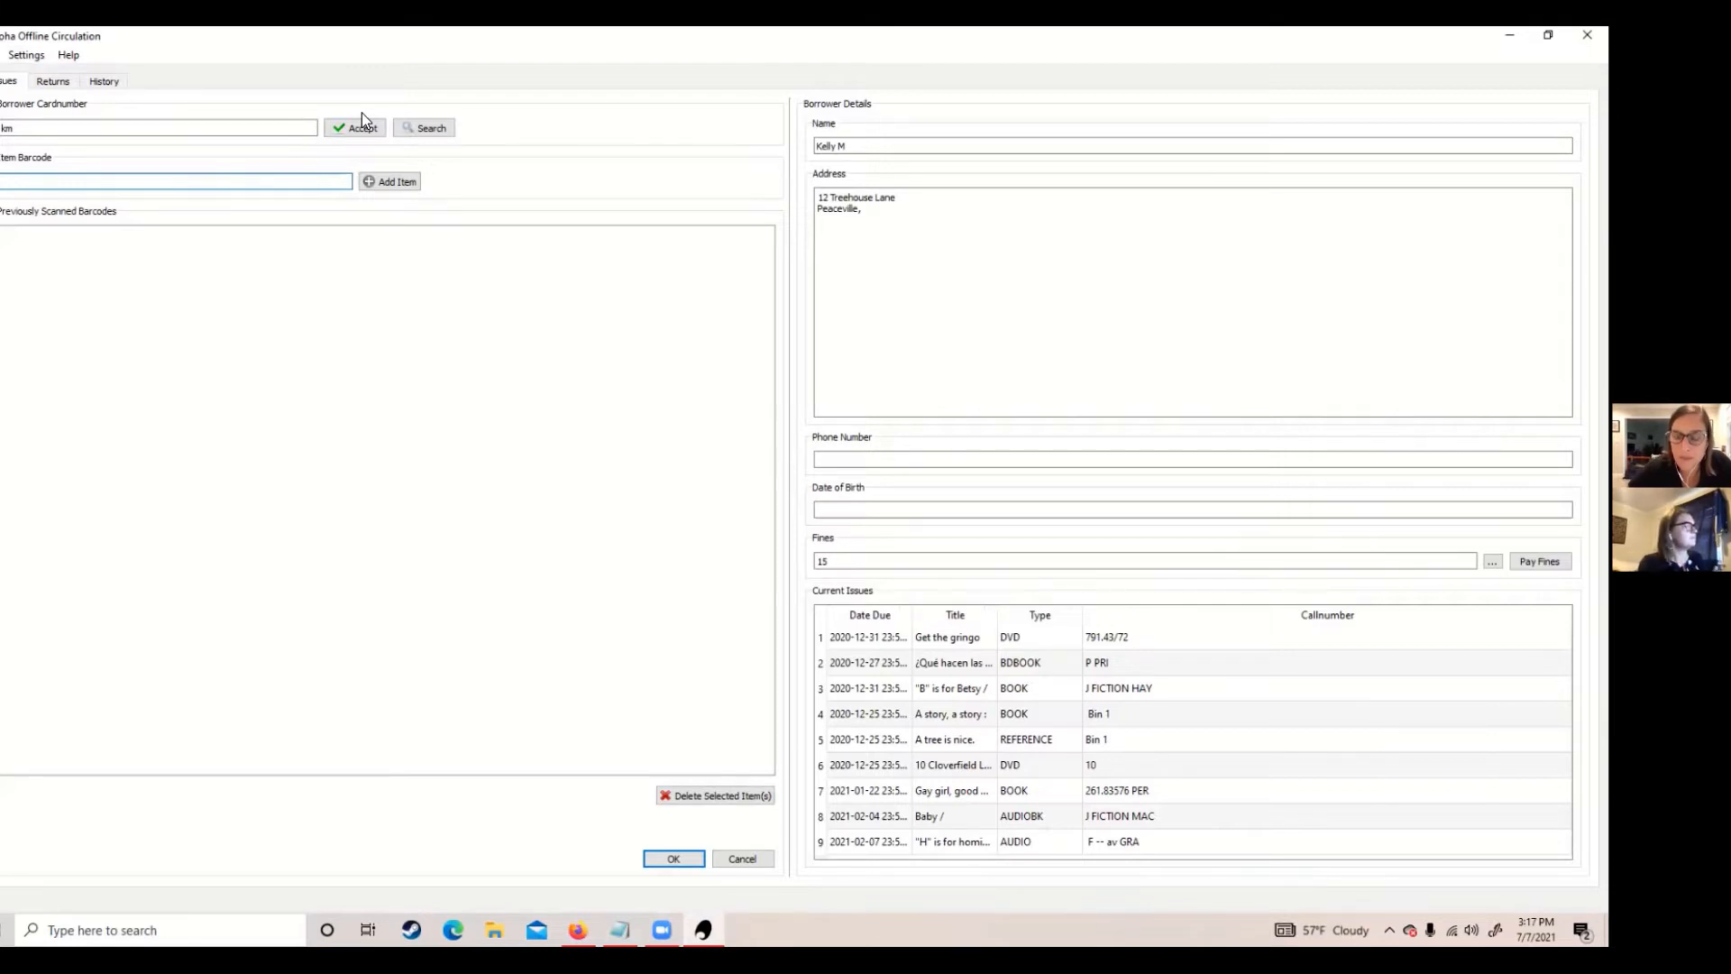
mouse_move(855, 615)
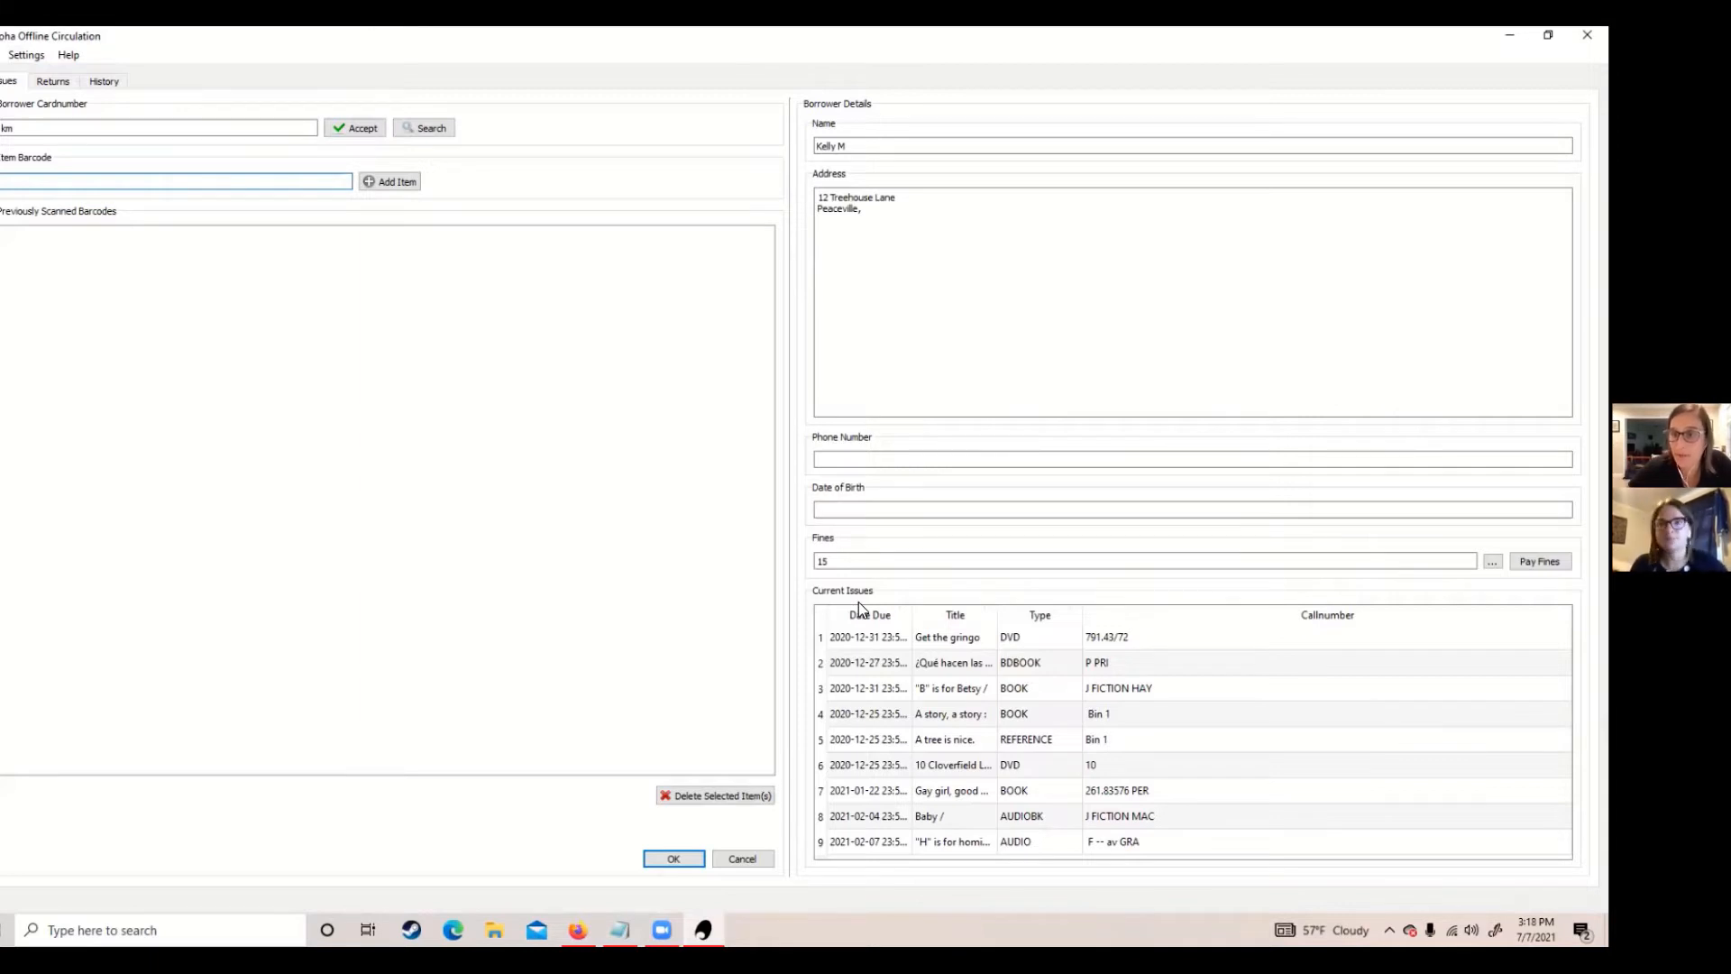
left_click(176, 180)
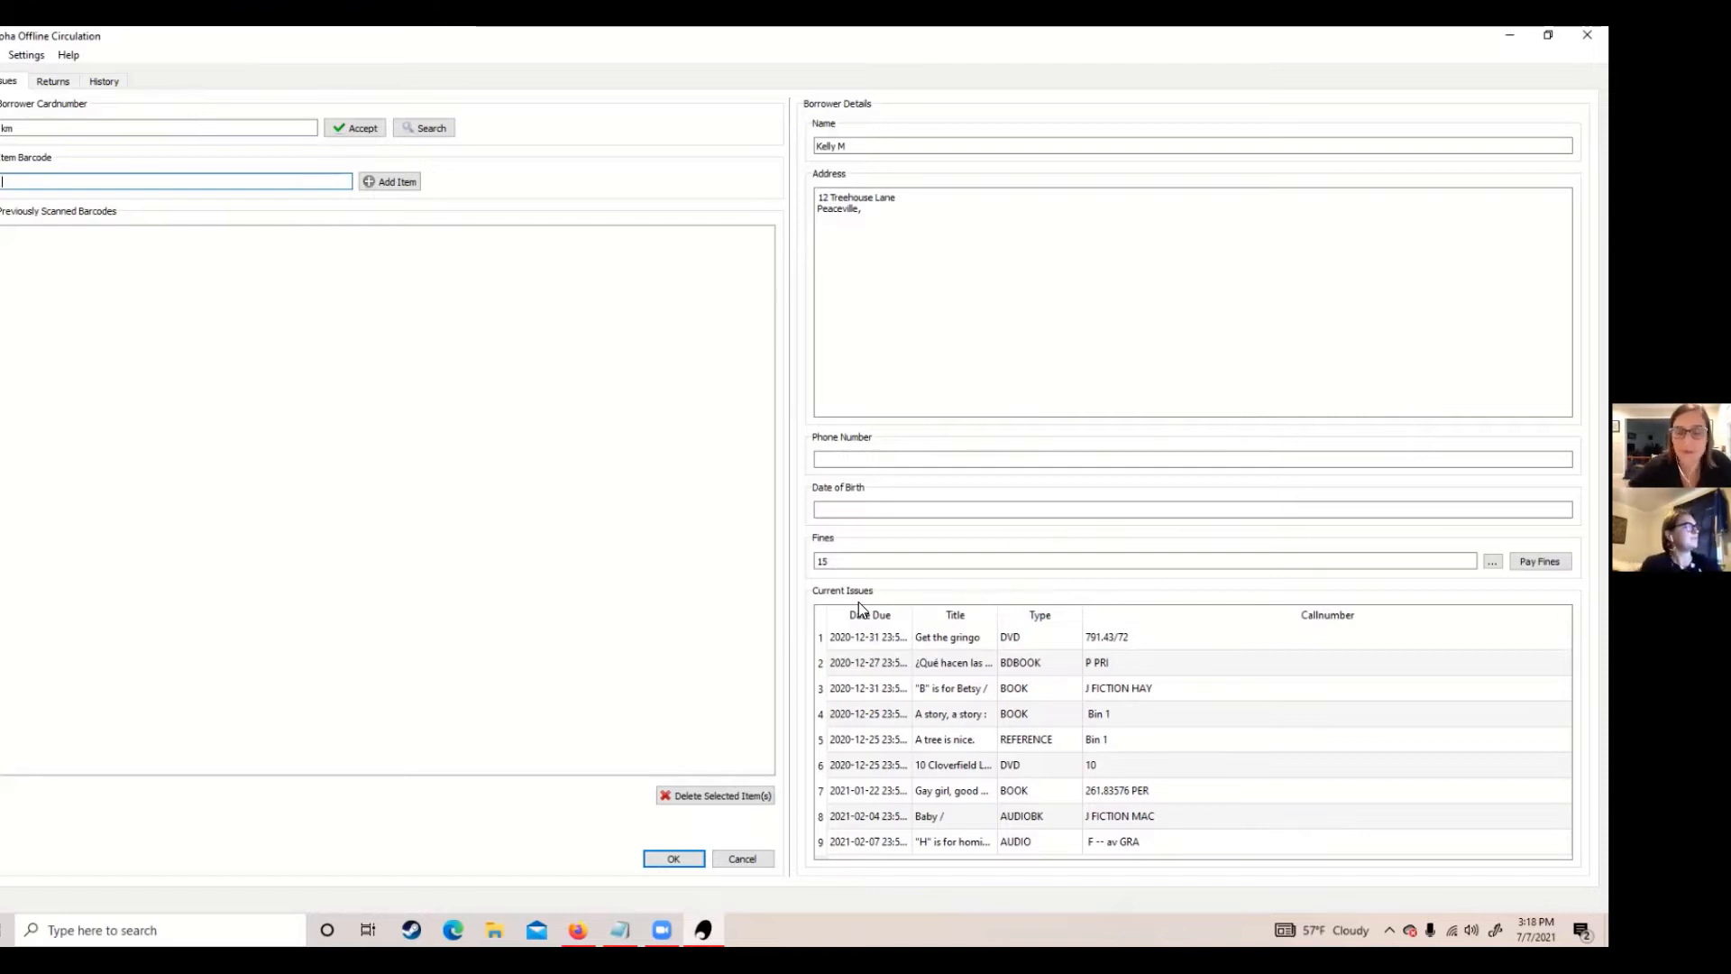
mouse_move(876, 566)
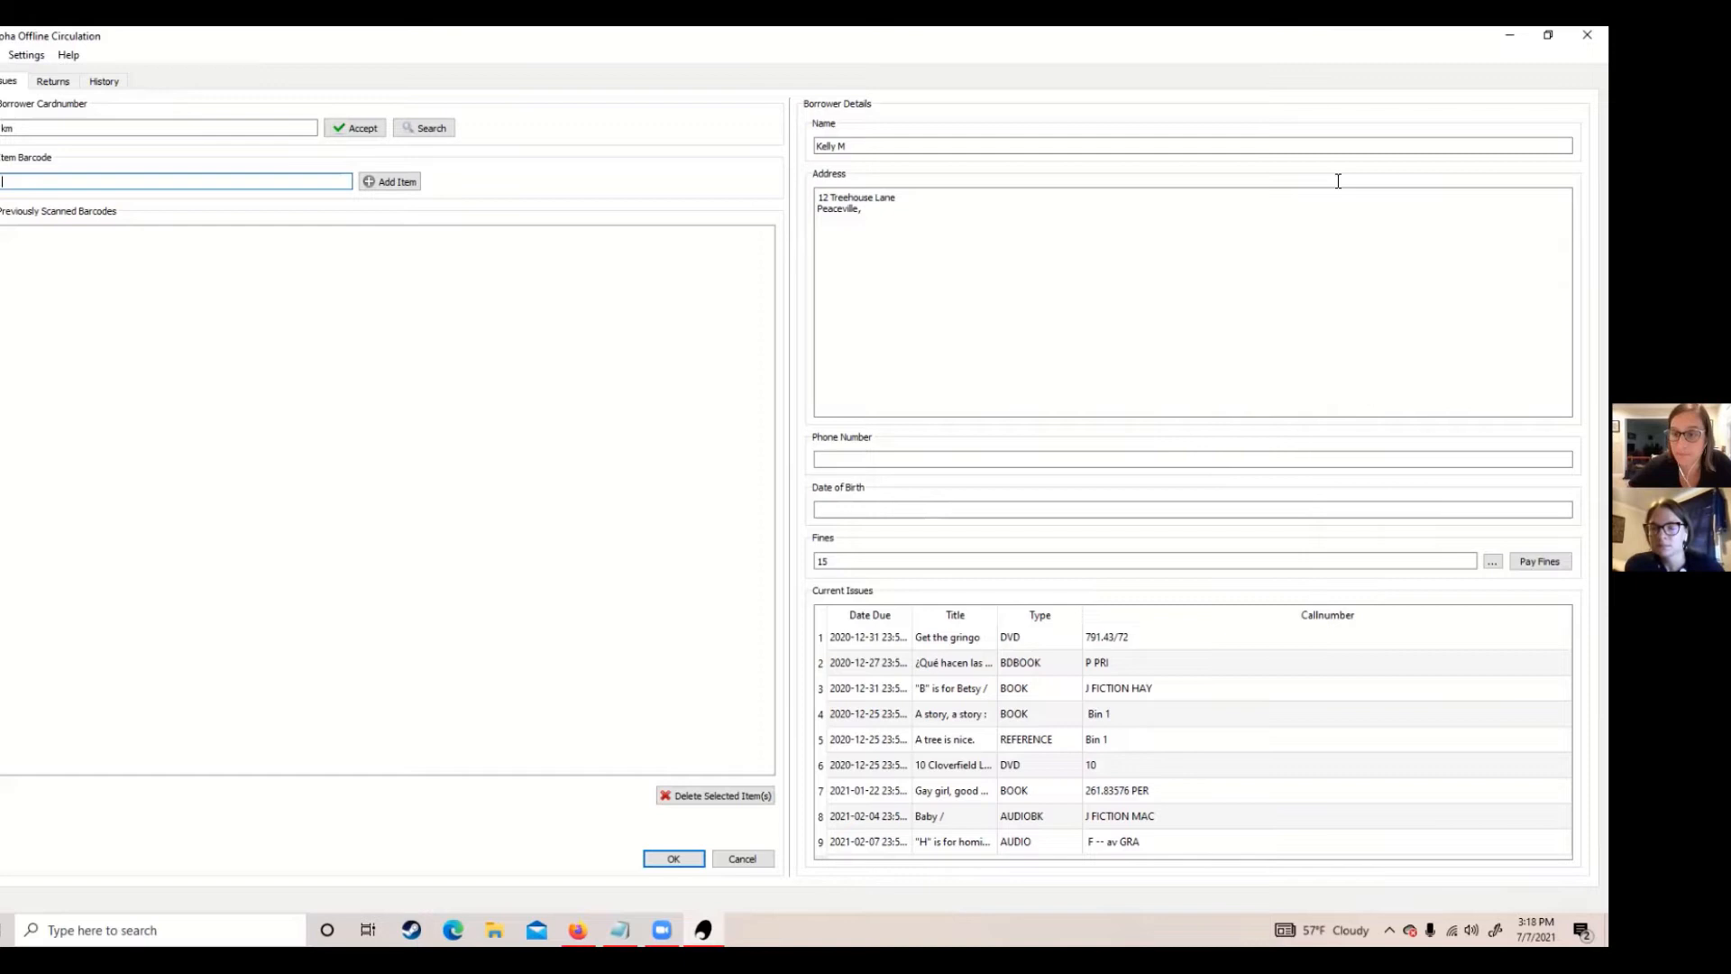
mouse_move(1064, 388)
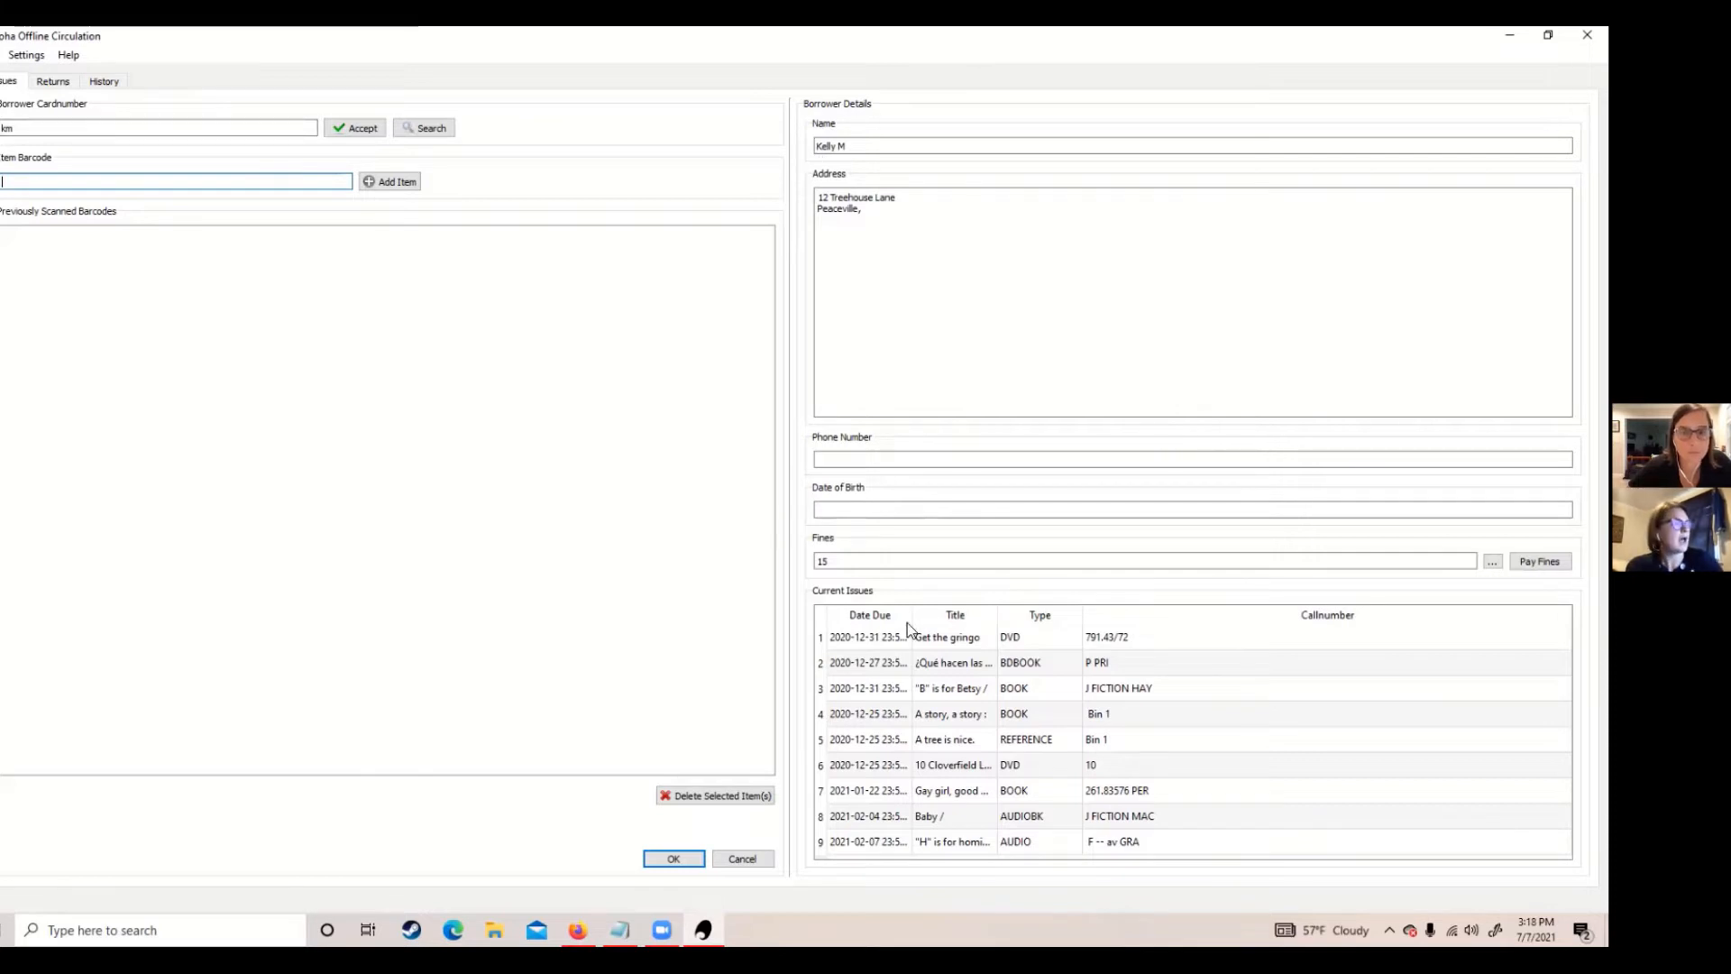
mouse_move(902, 768)
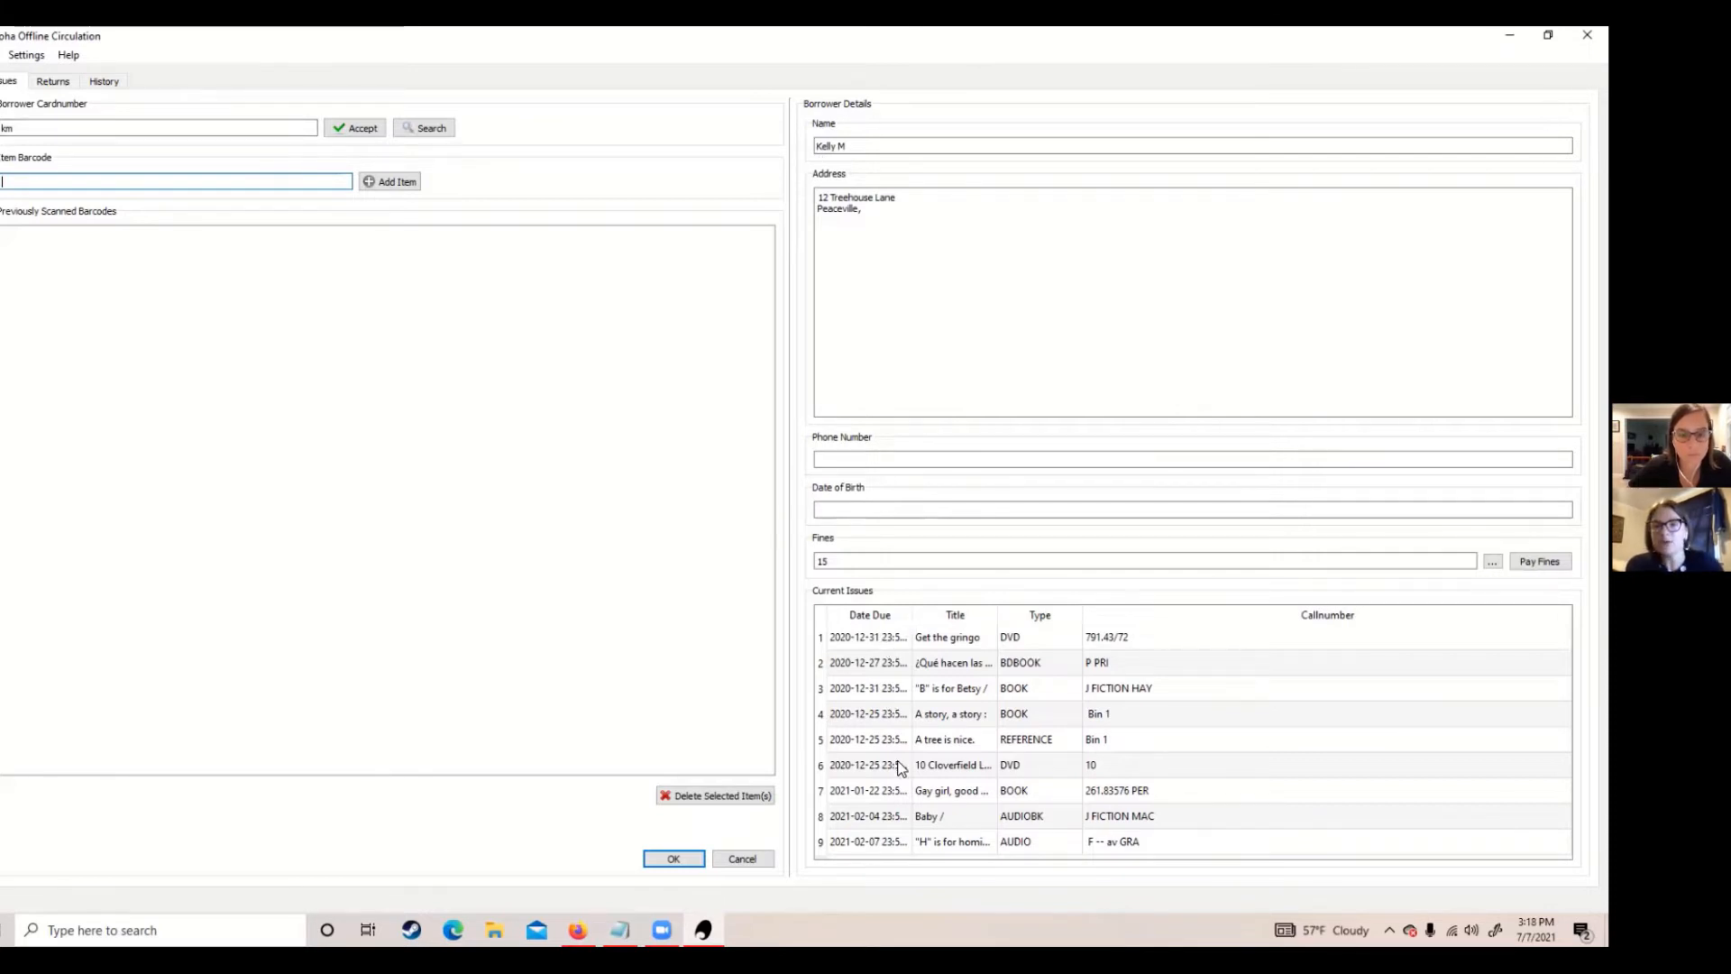
mouse_move(867, 729)
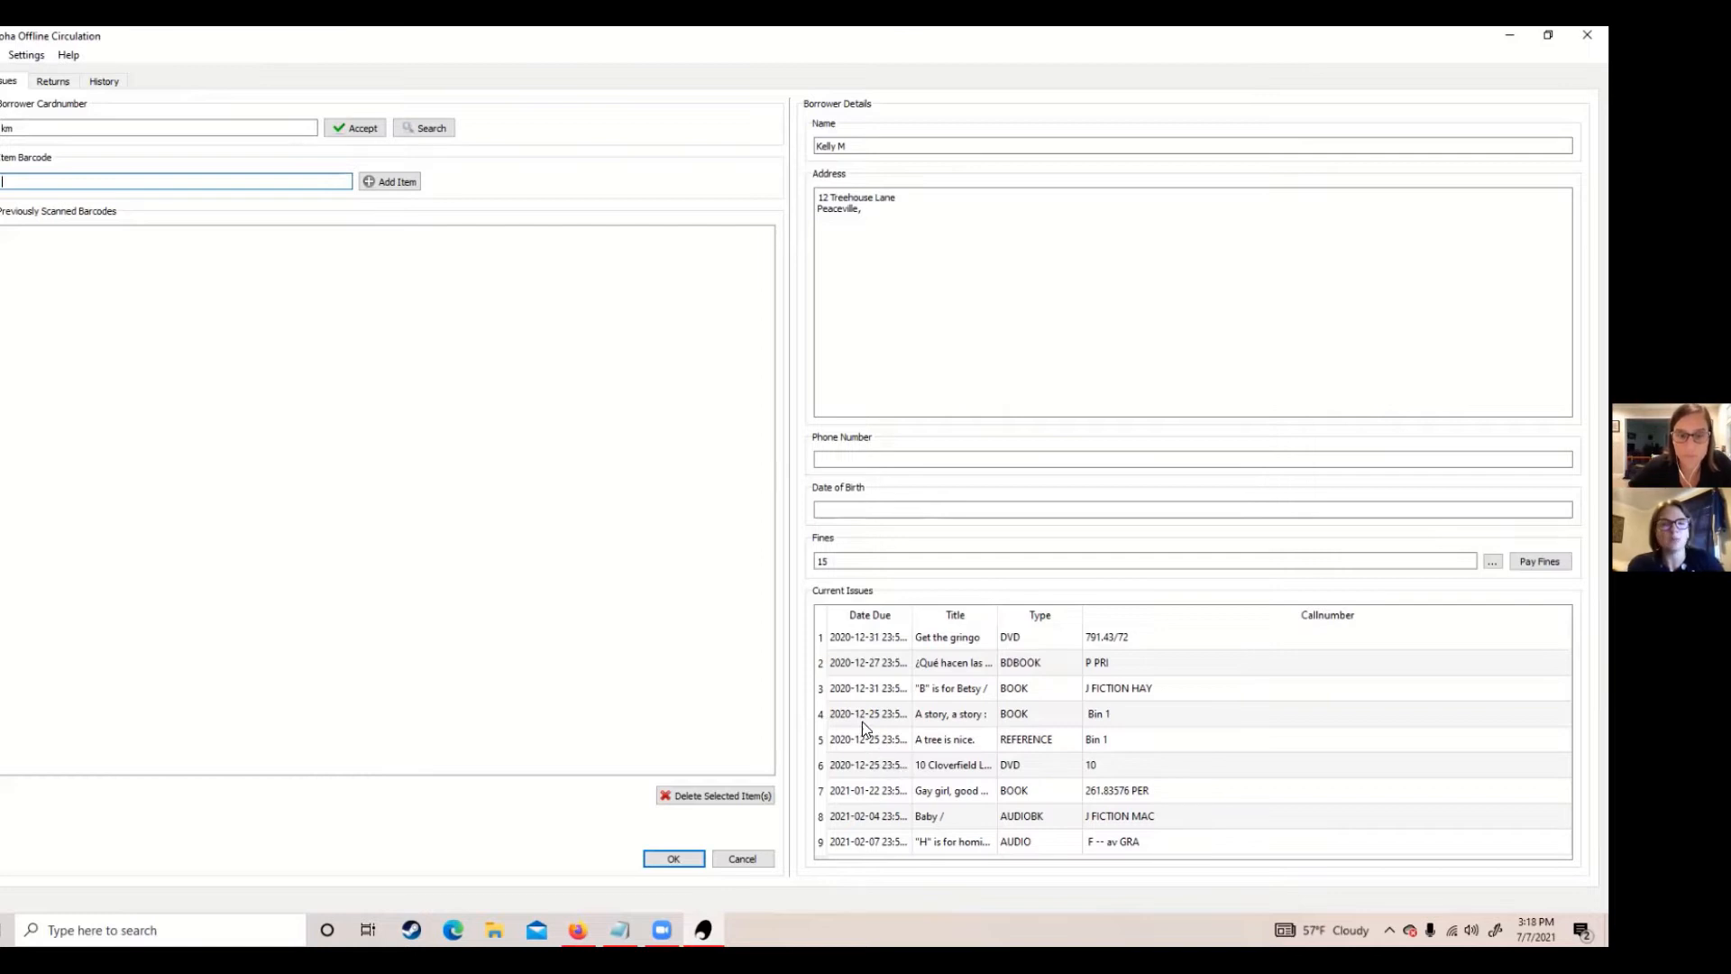
mouse_move(784, 604)
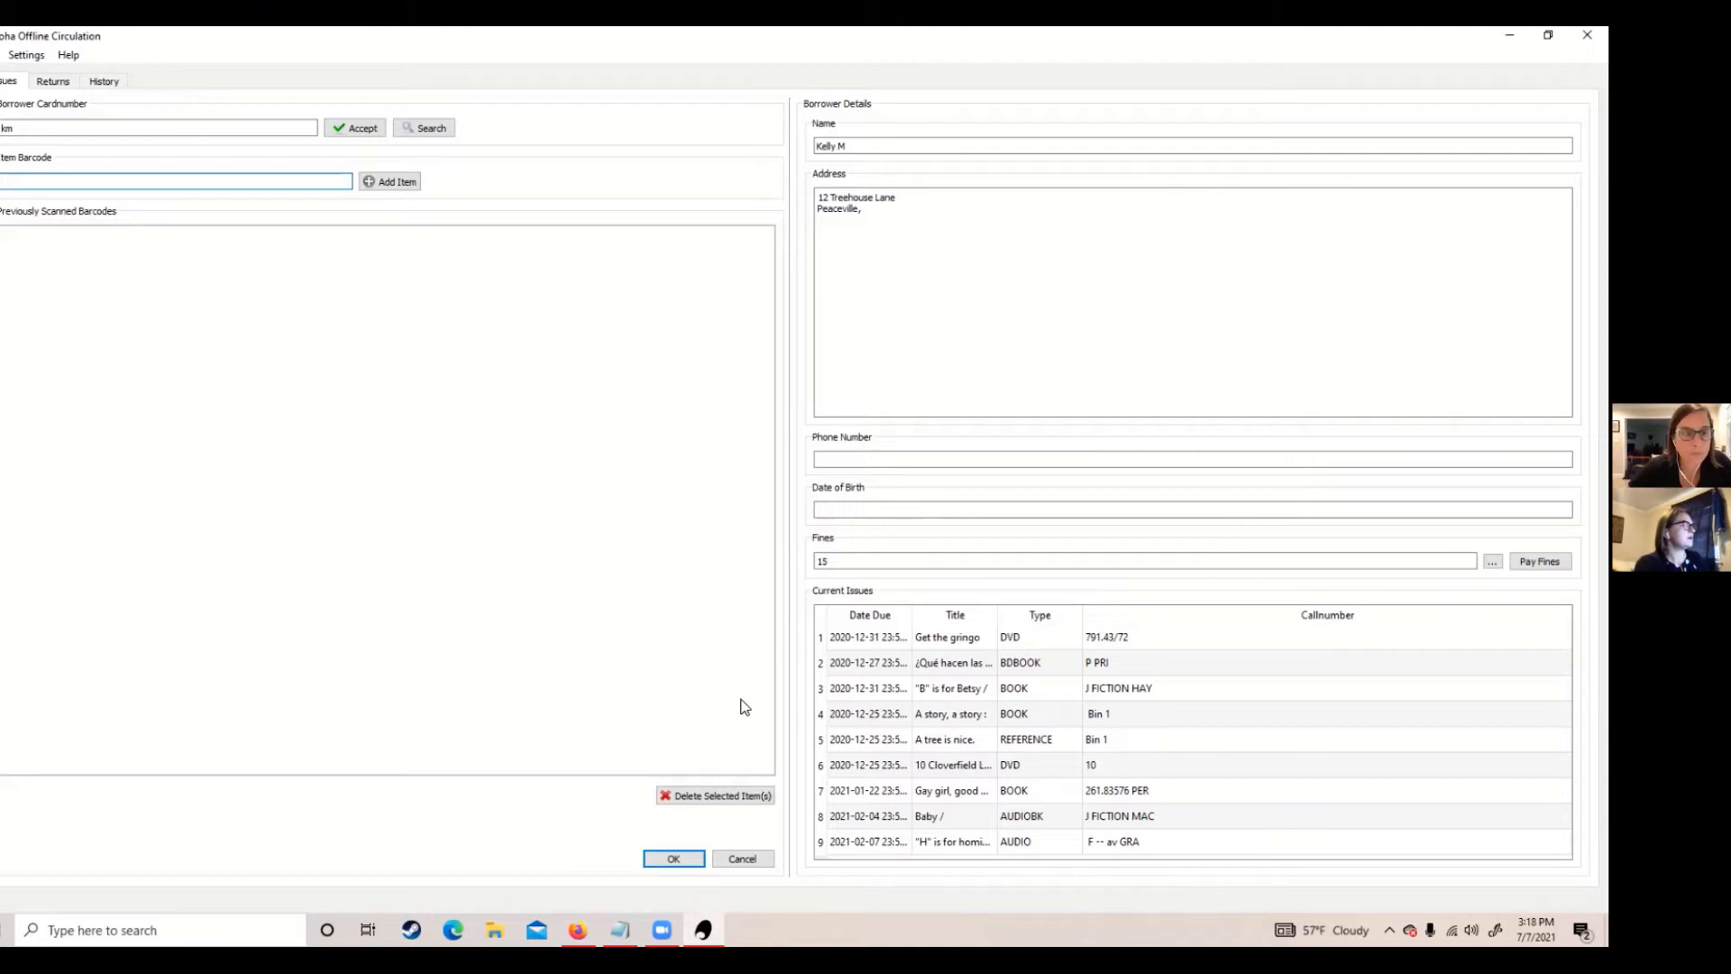
mouse_move(585, 916)
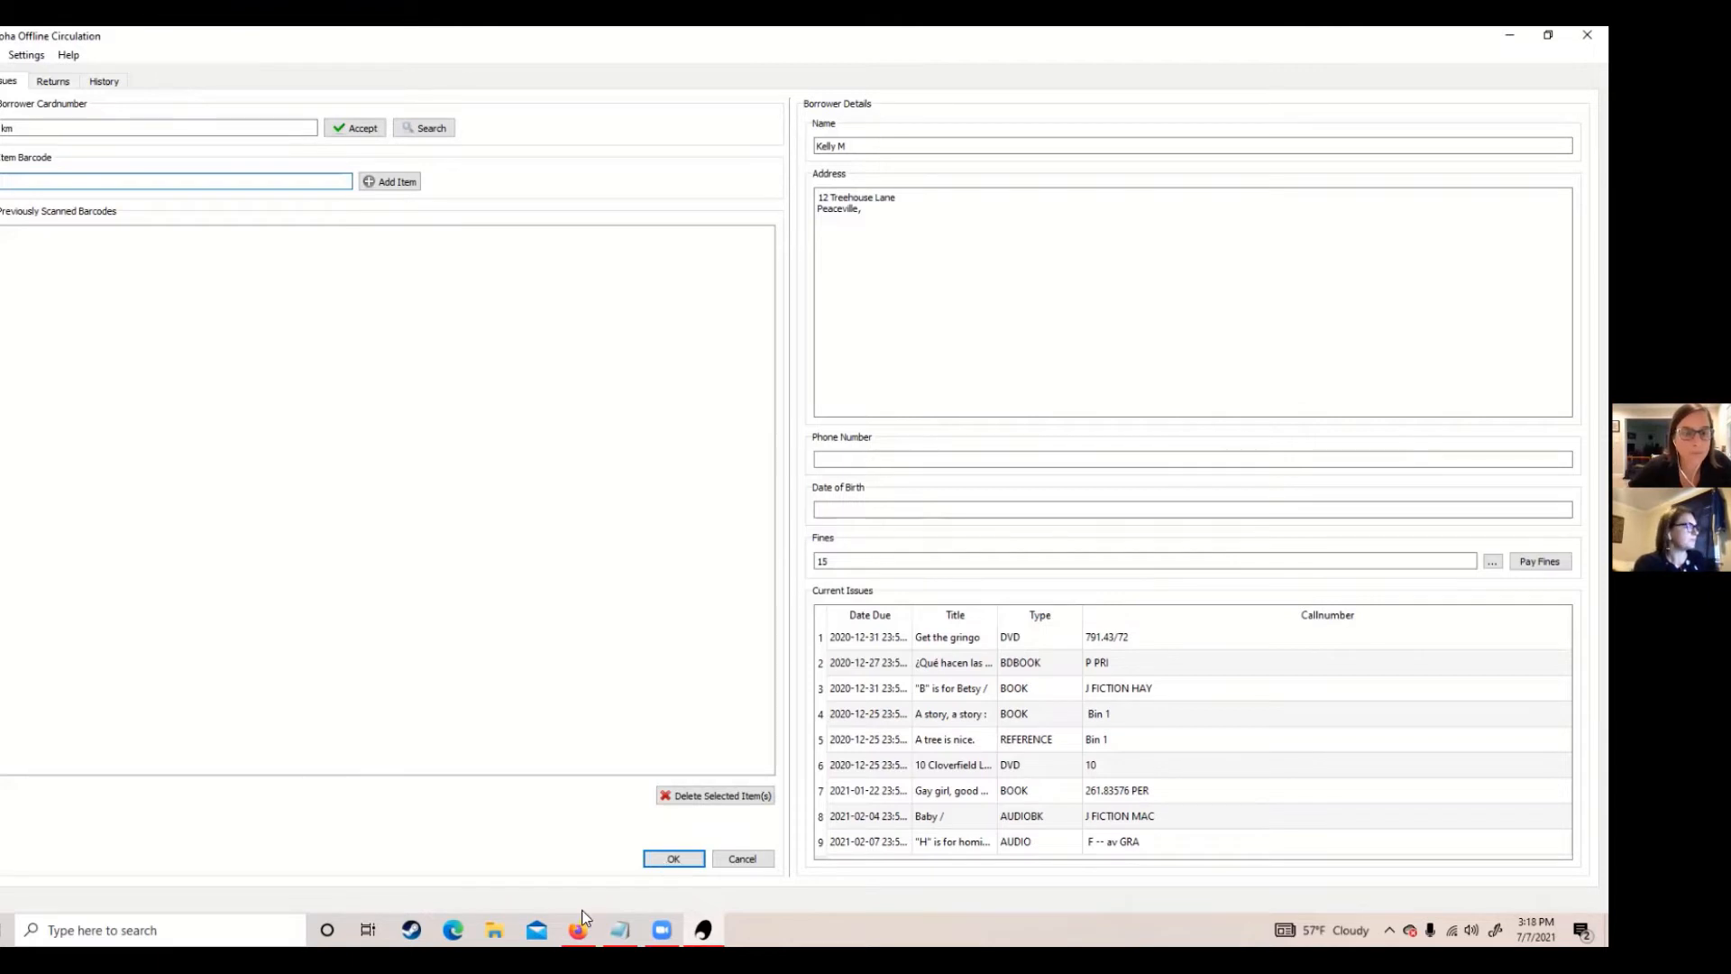
mouse_move(279, 582)
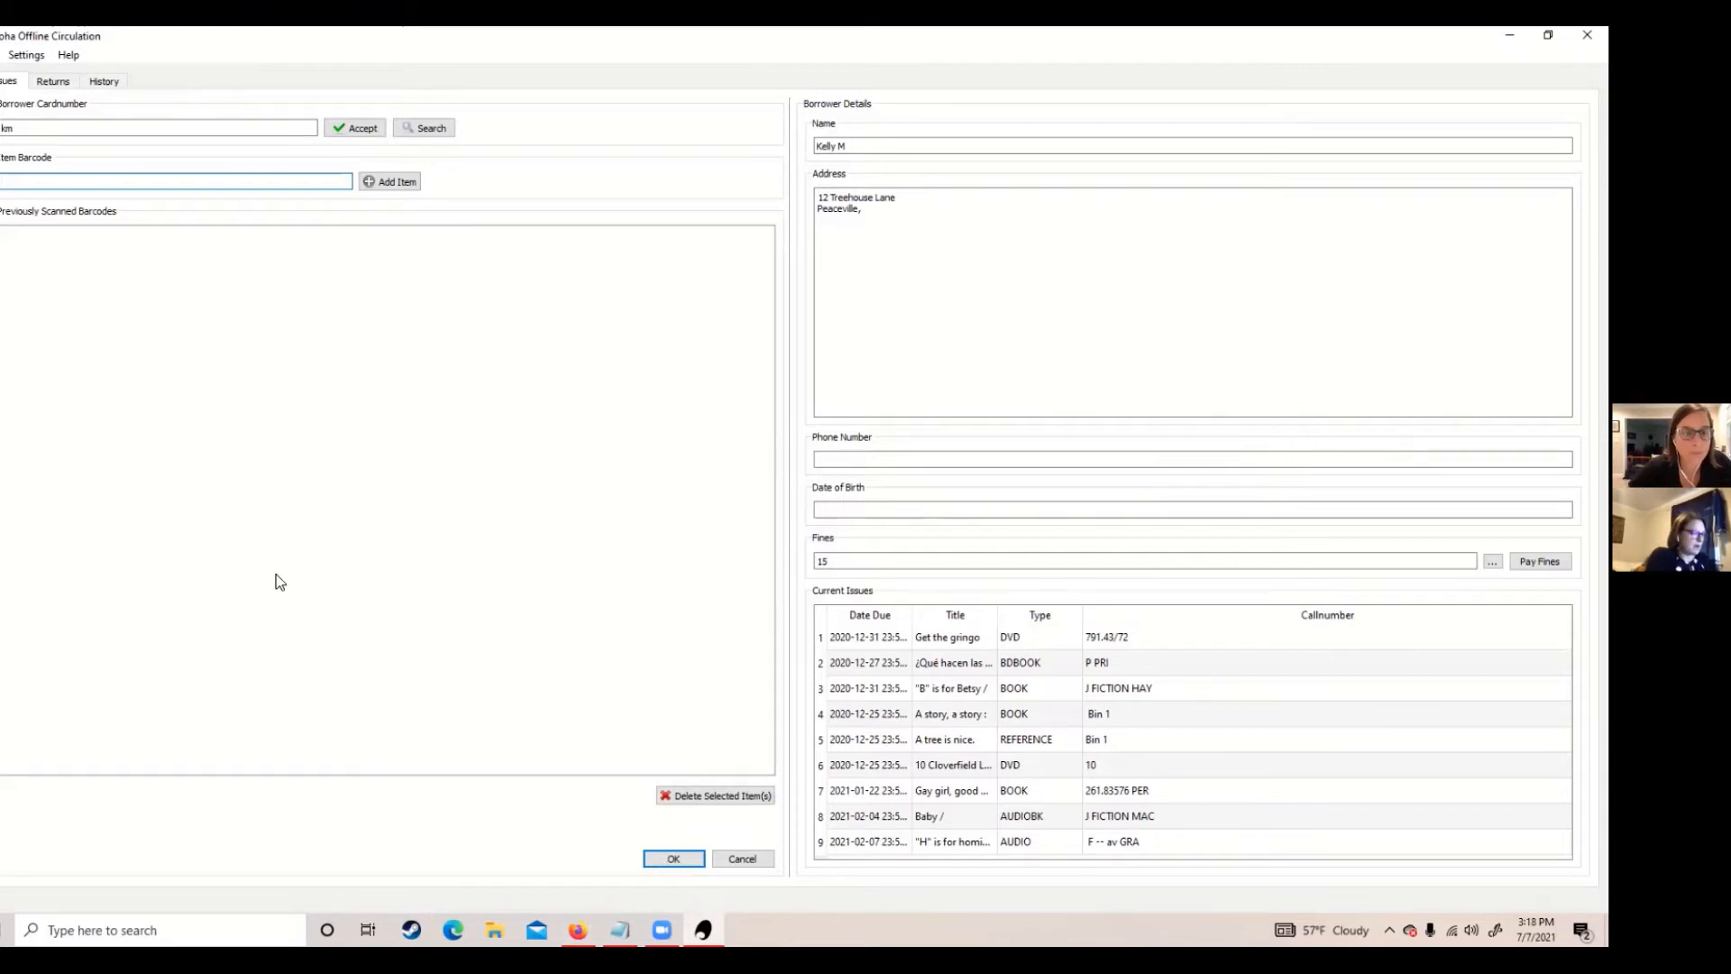
Add item barcodes 320032 and 320303 to the borrower's Previously Scanned Barcodes list.
type("316686")
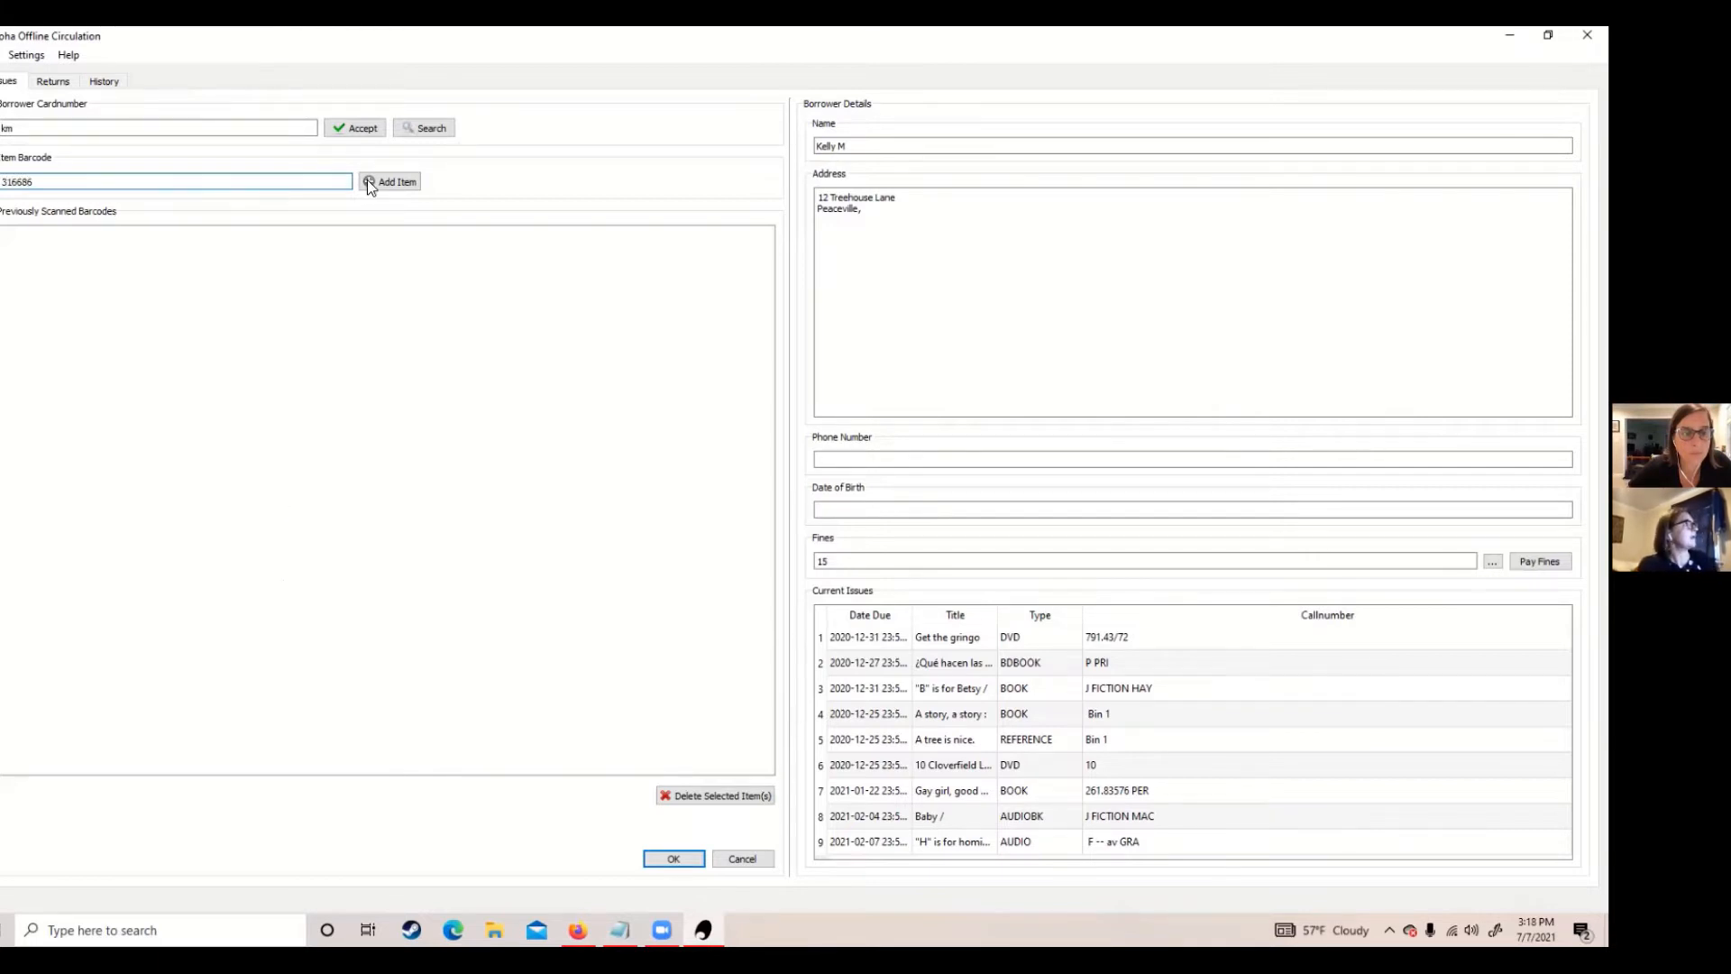
left_click(389, 180)
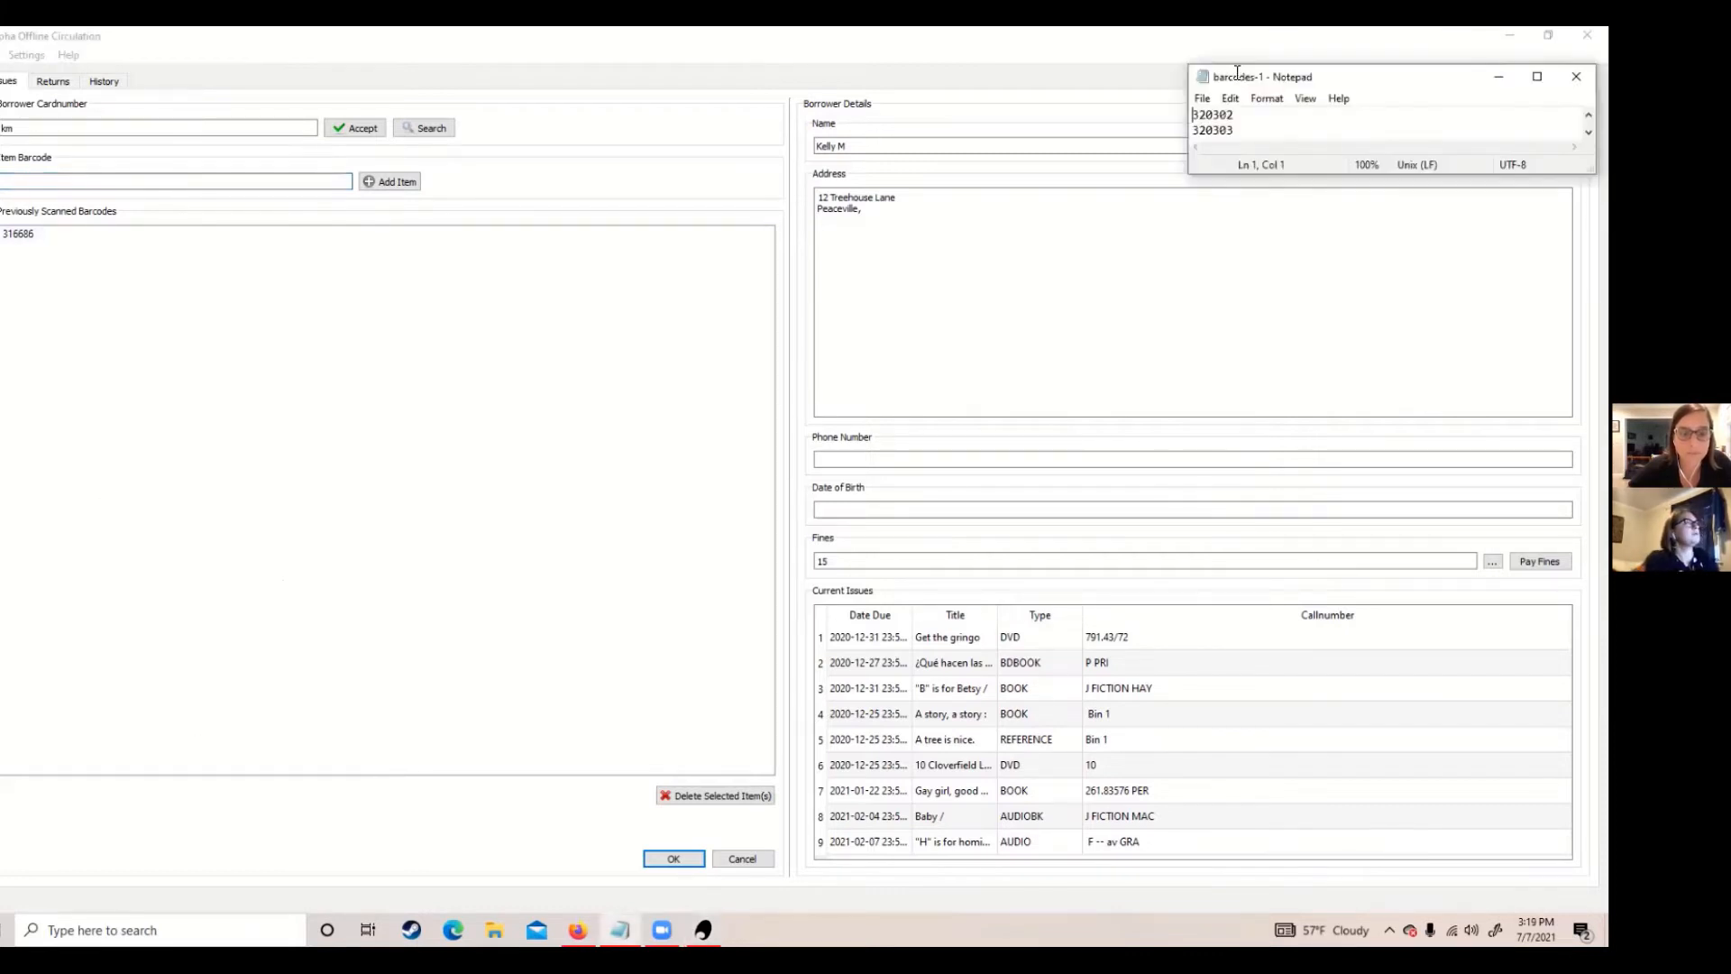
double_click(1212, 115)
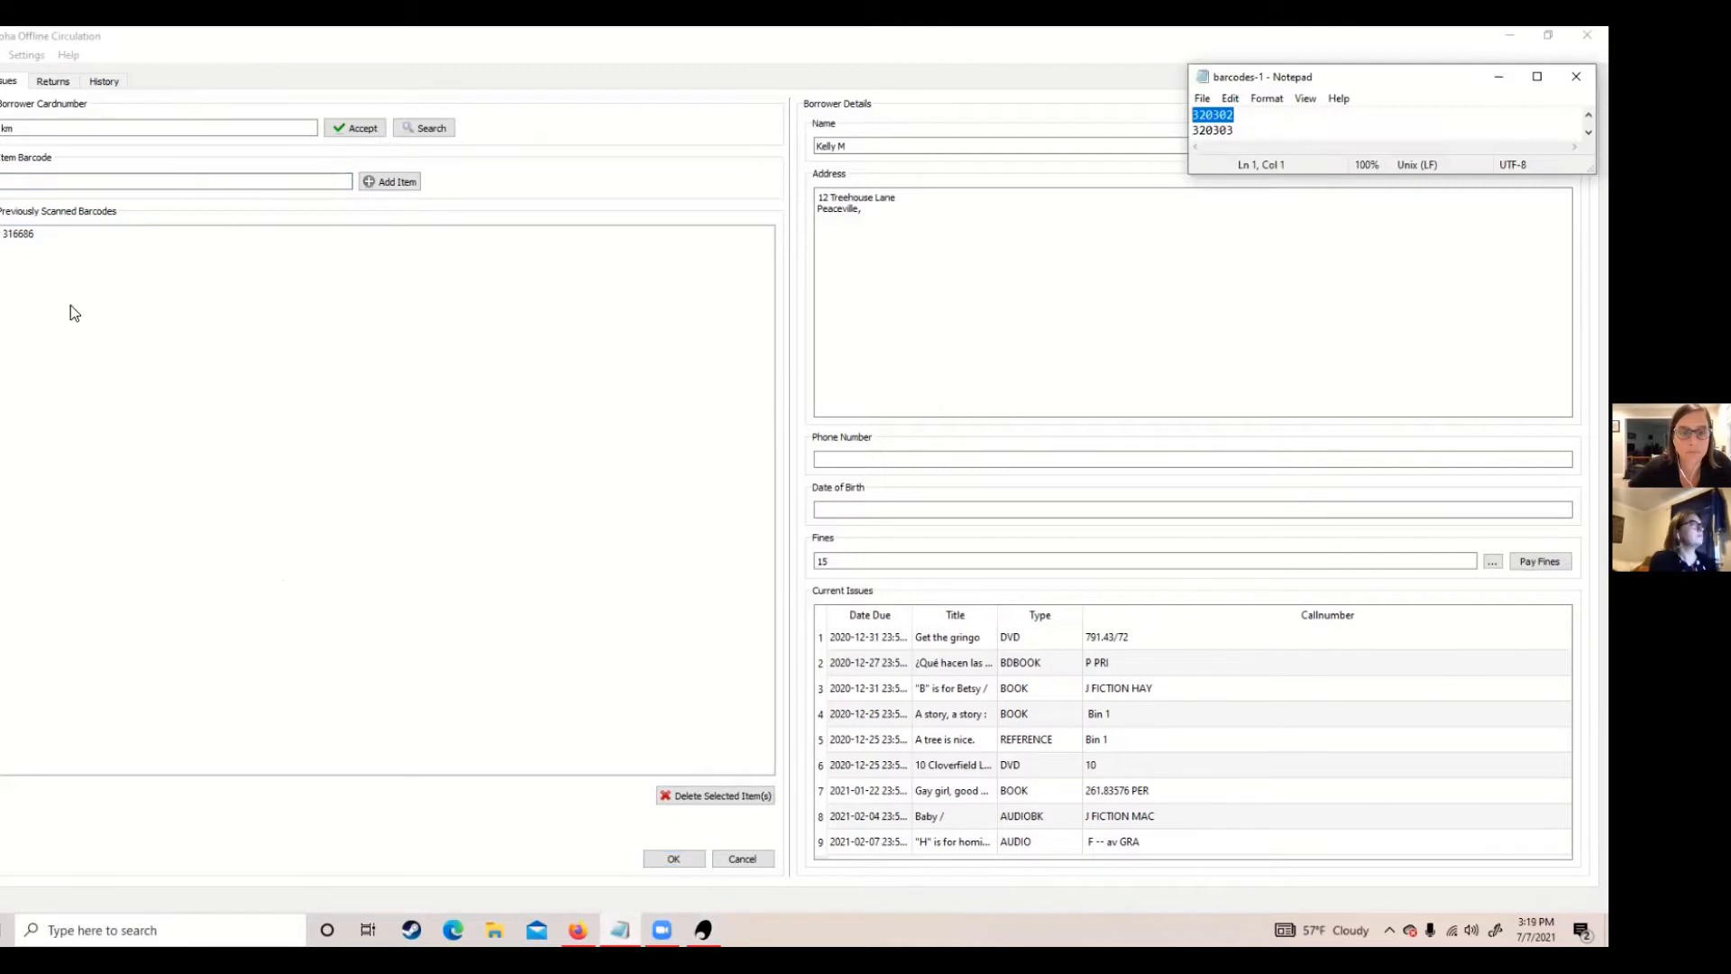
left_click(177, 180)
type("320303")
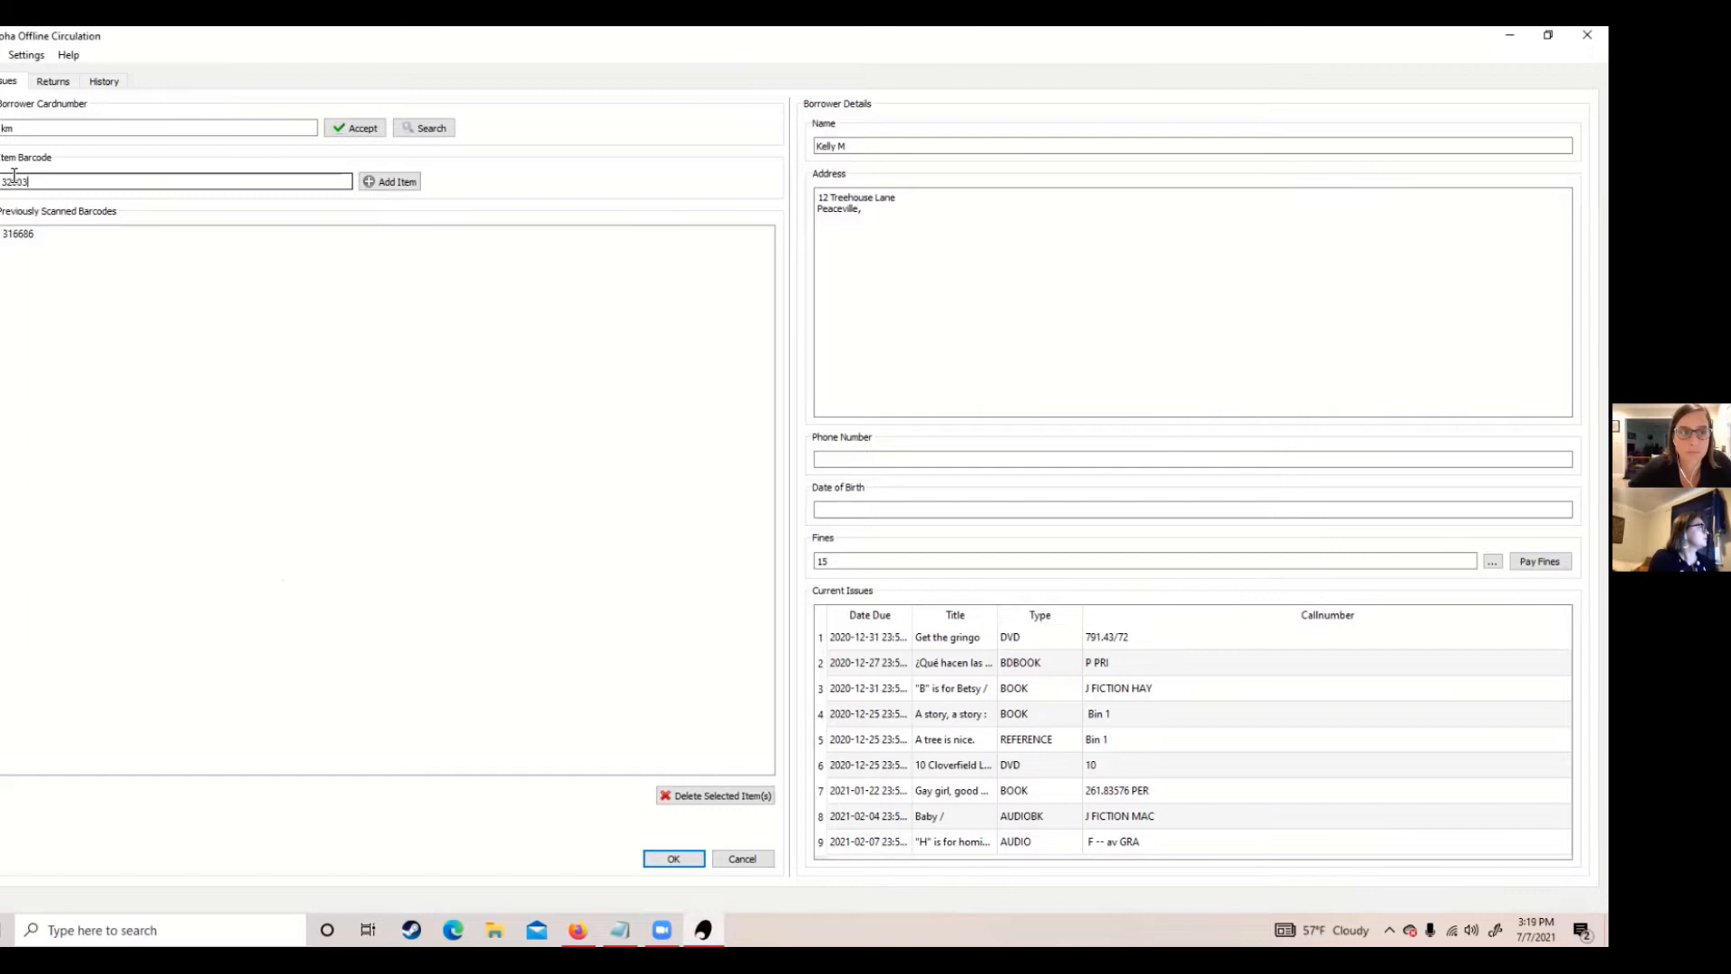
left_click(392, 181)
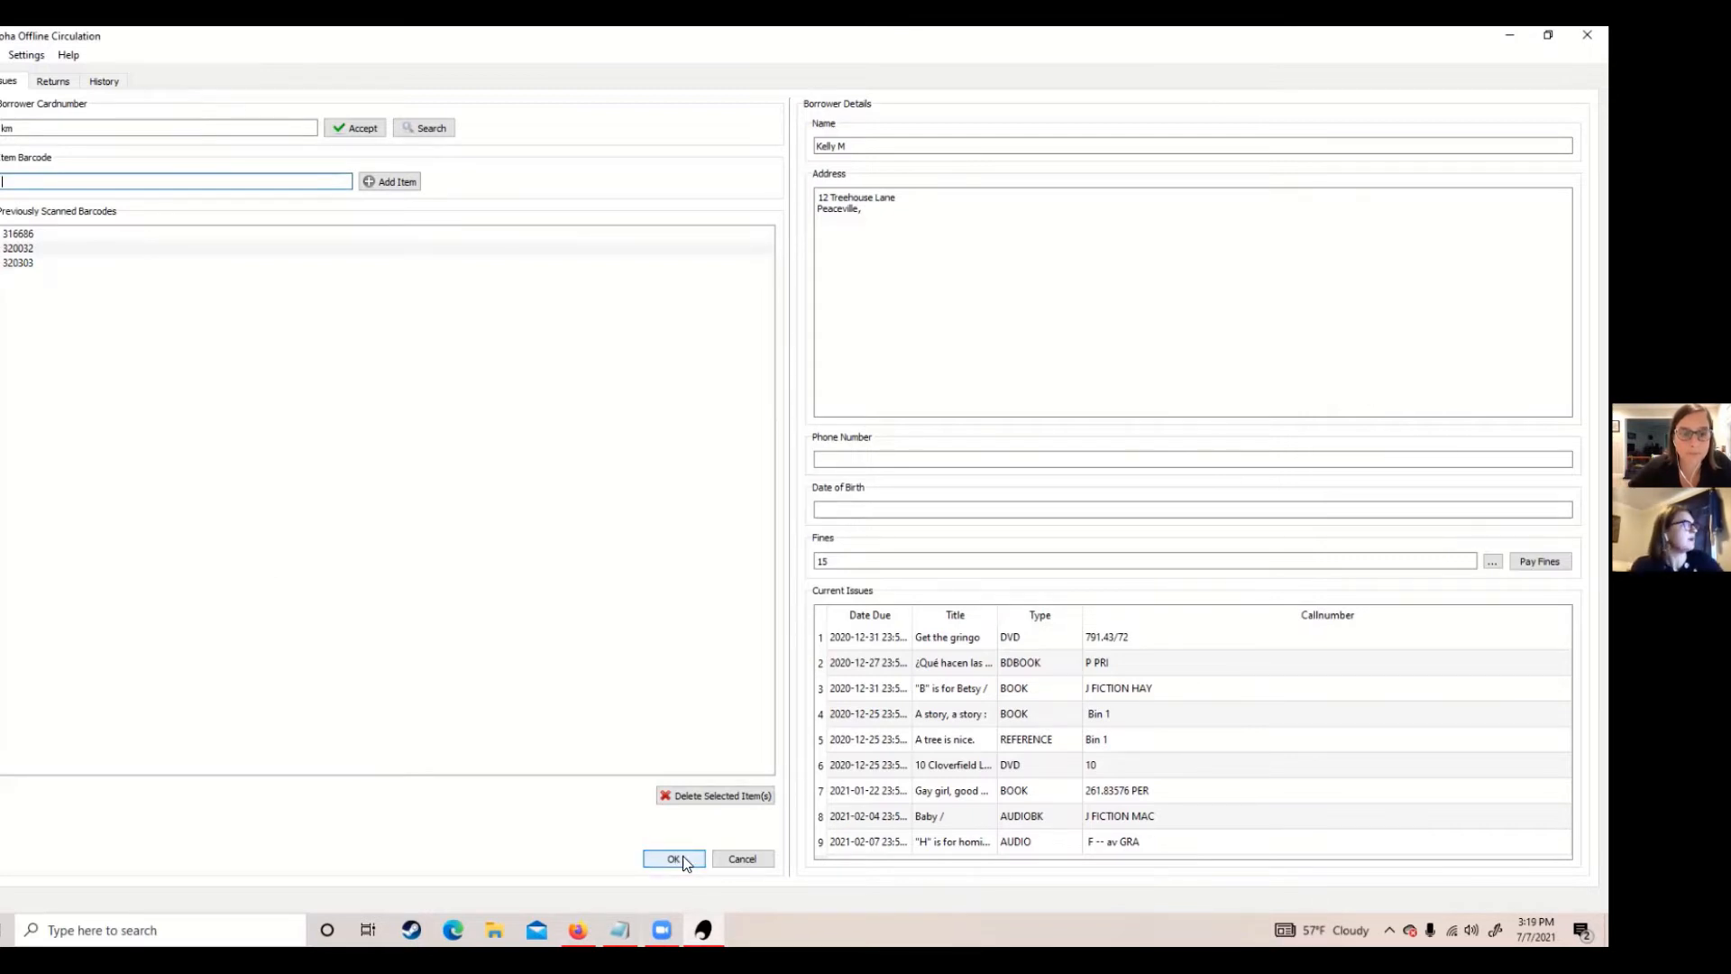
Commit the checkouts and save them as '2021-07-07 offline' on the Desktop.
left_click(673, 858)
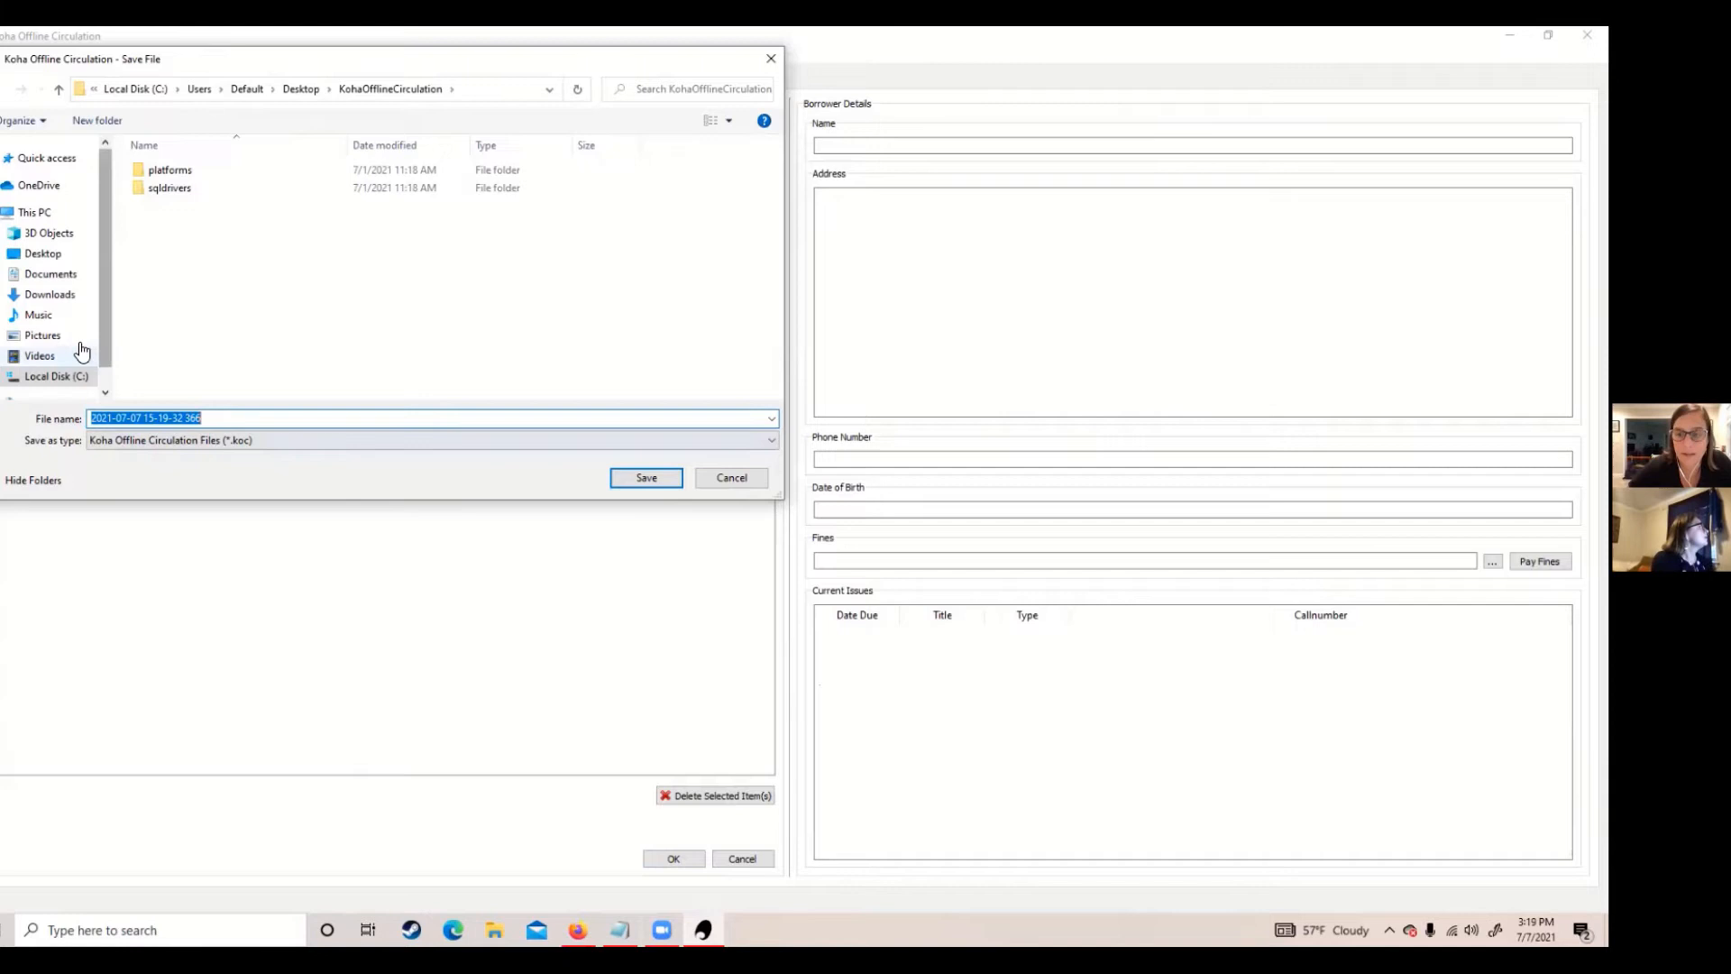
mouse_move(41, 238)
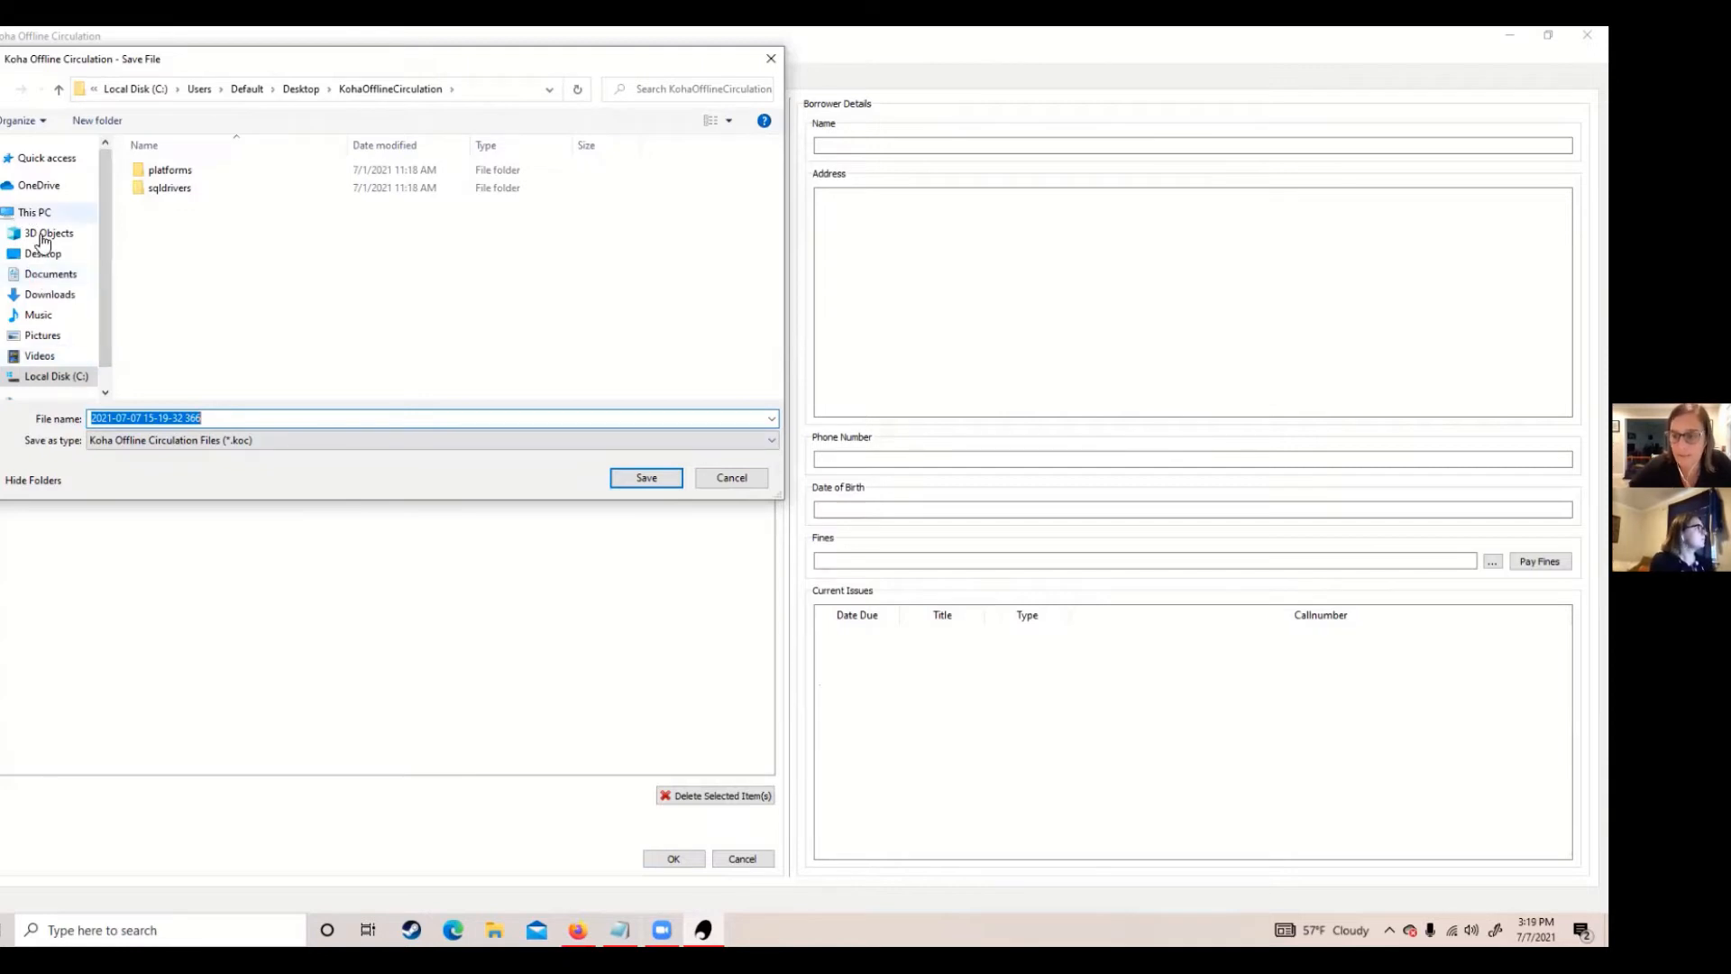
left_click(44, 253)
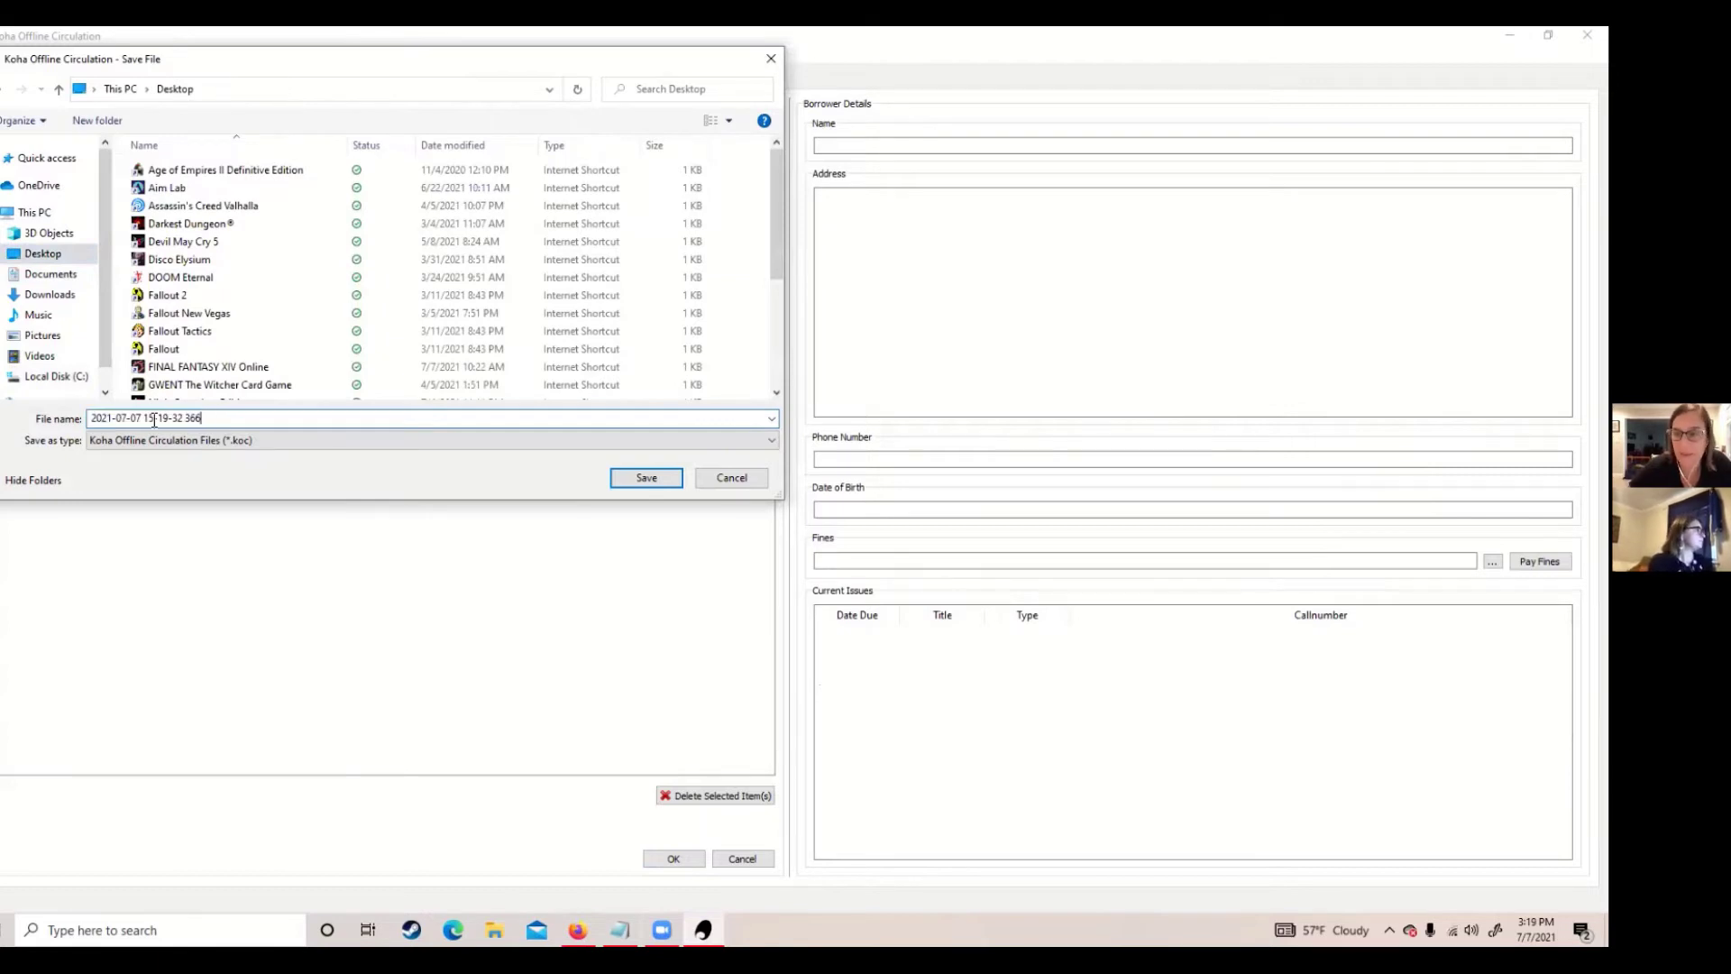
double_click(165, 416)
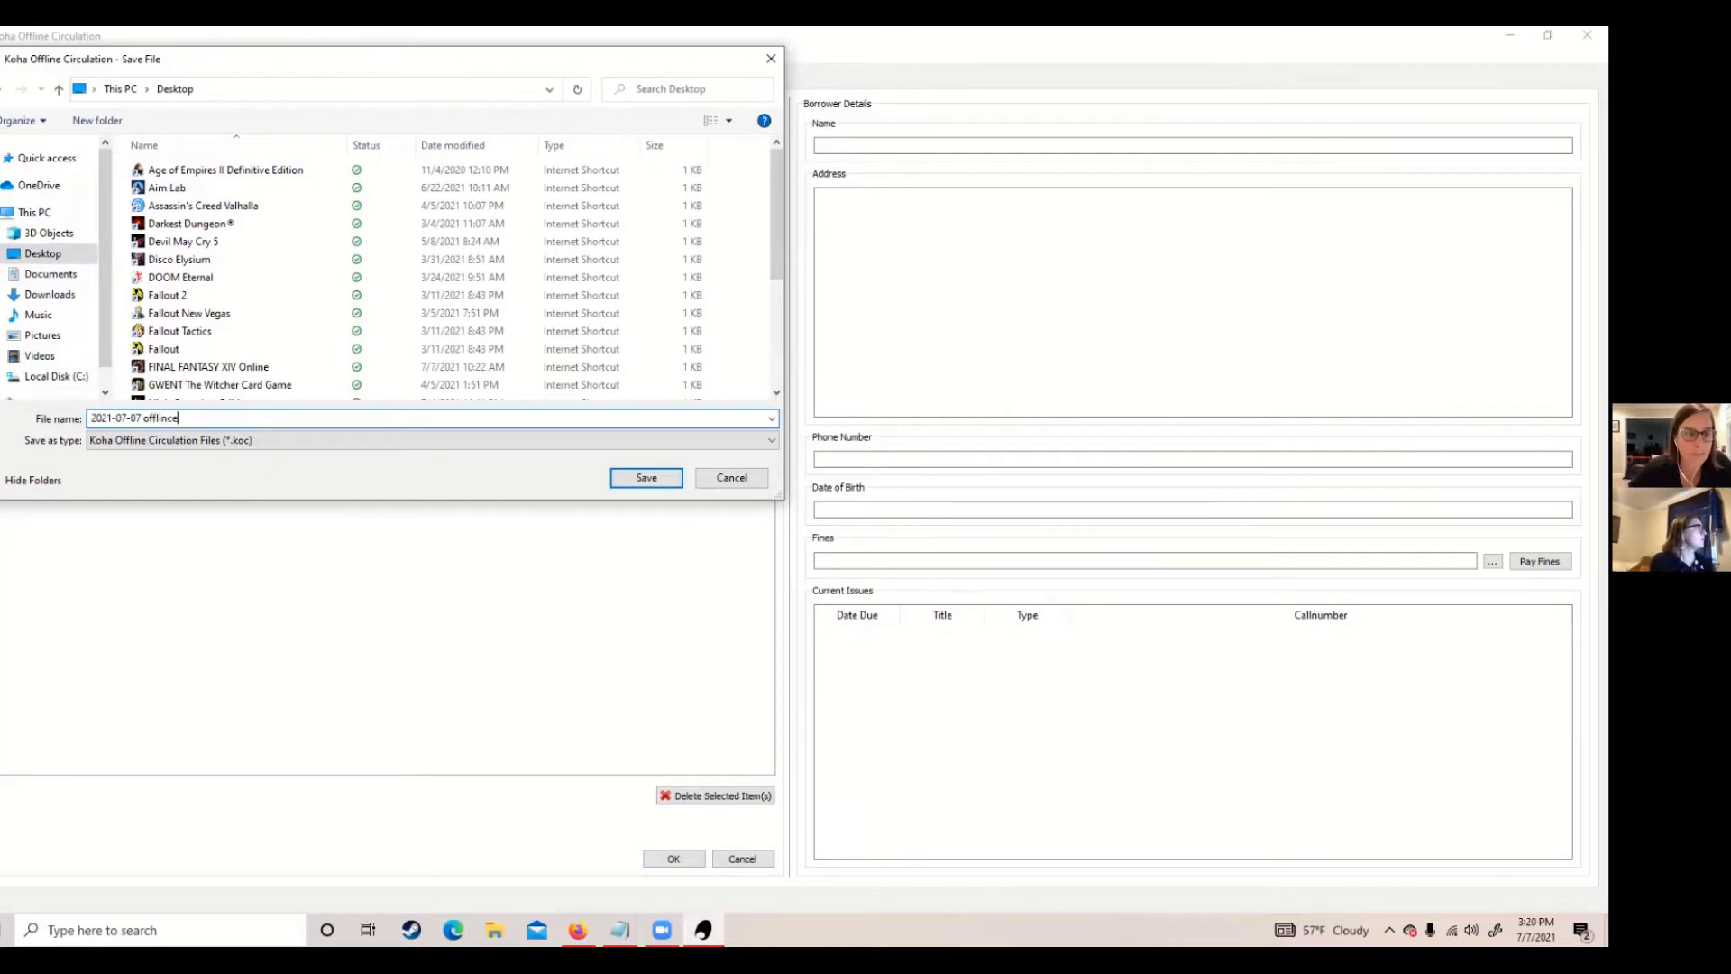
key("Backspace")
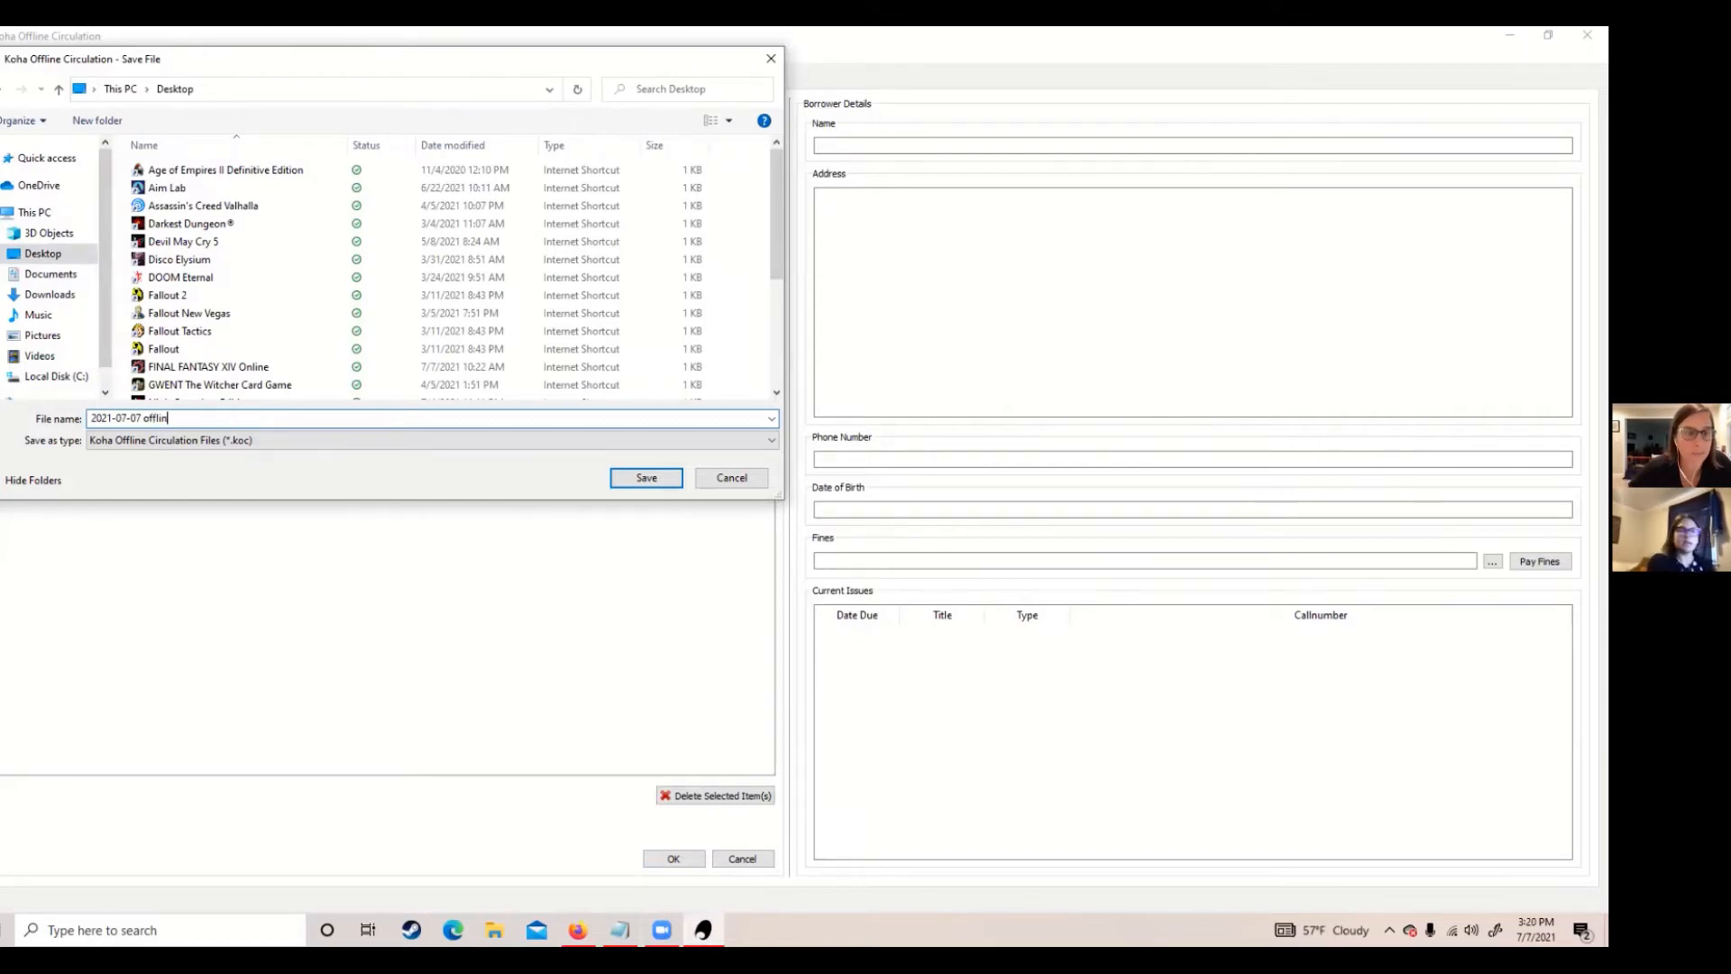
type("e")
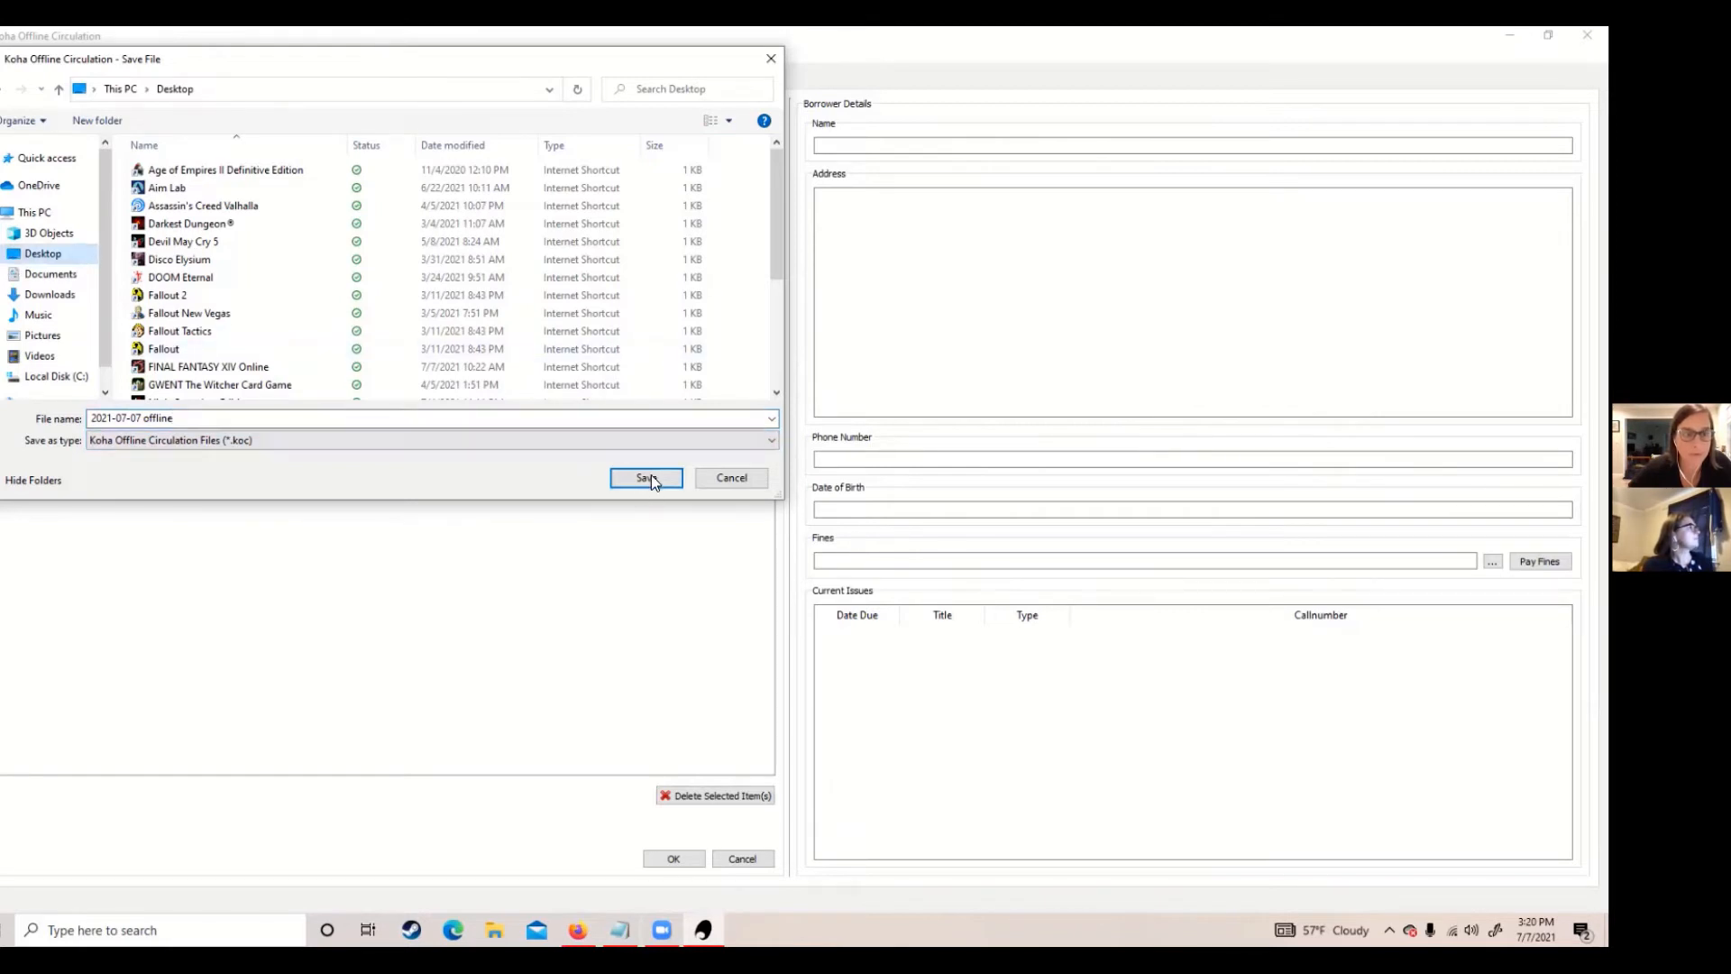
left_click(646, 476)
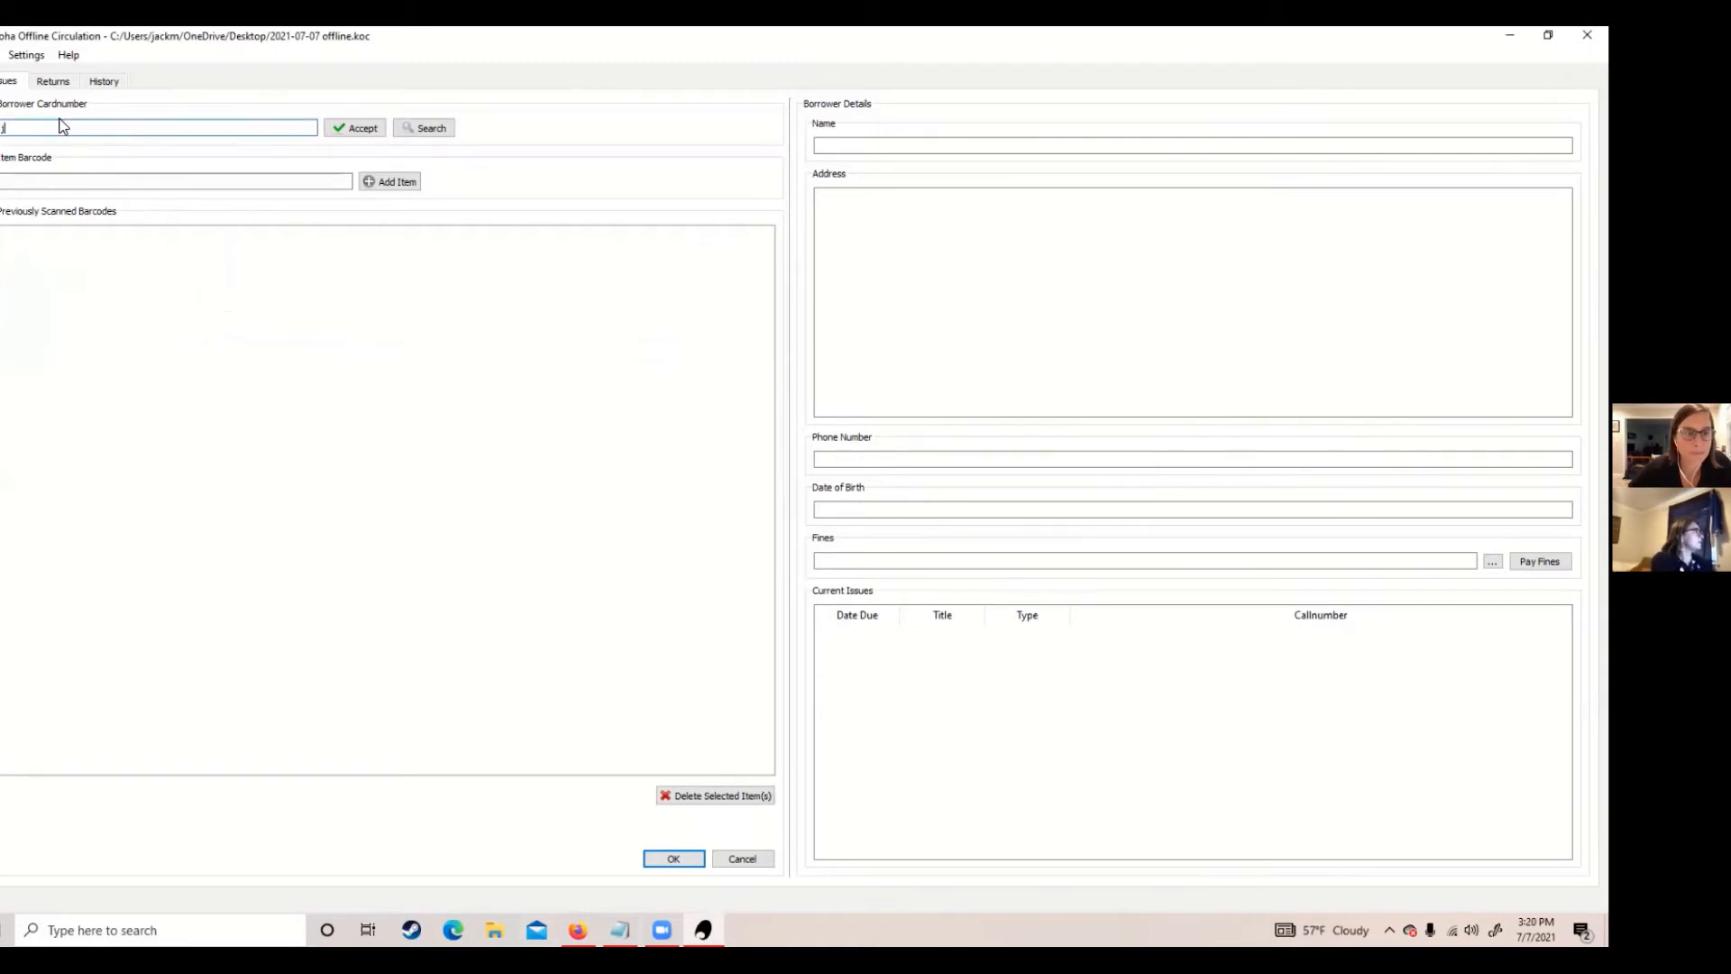
type("jessie")
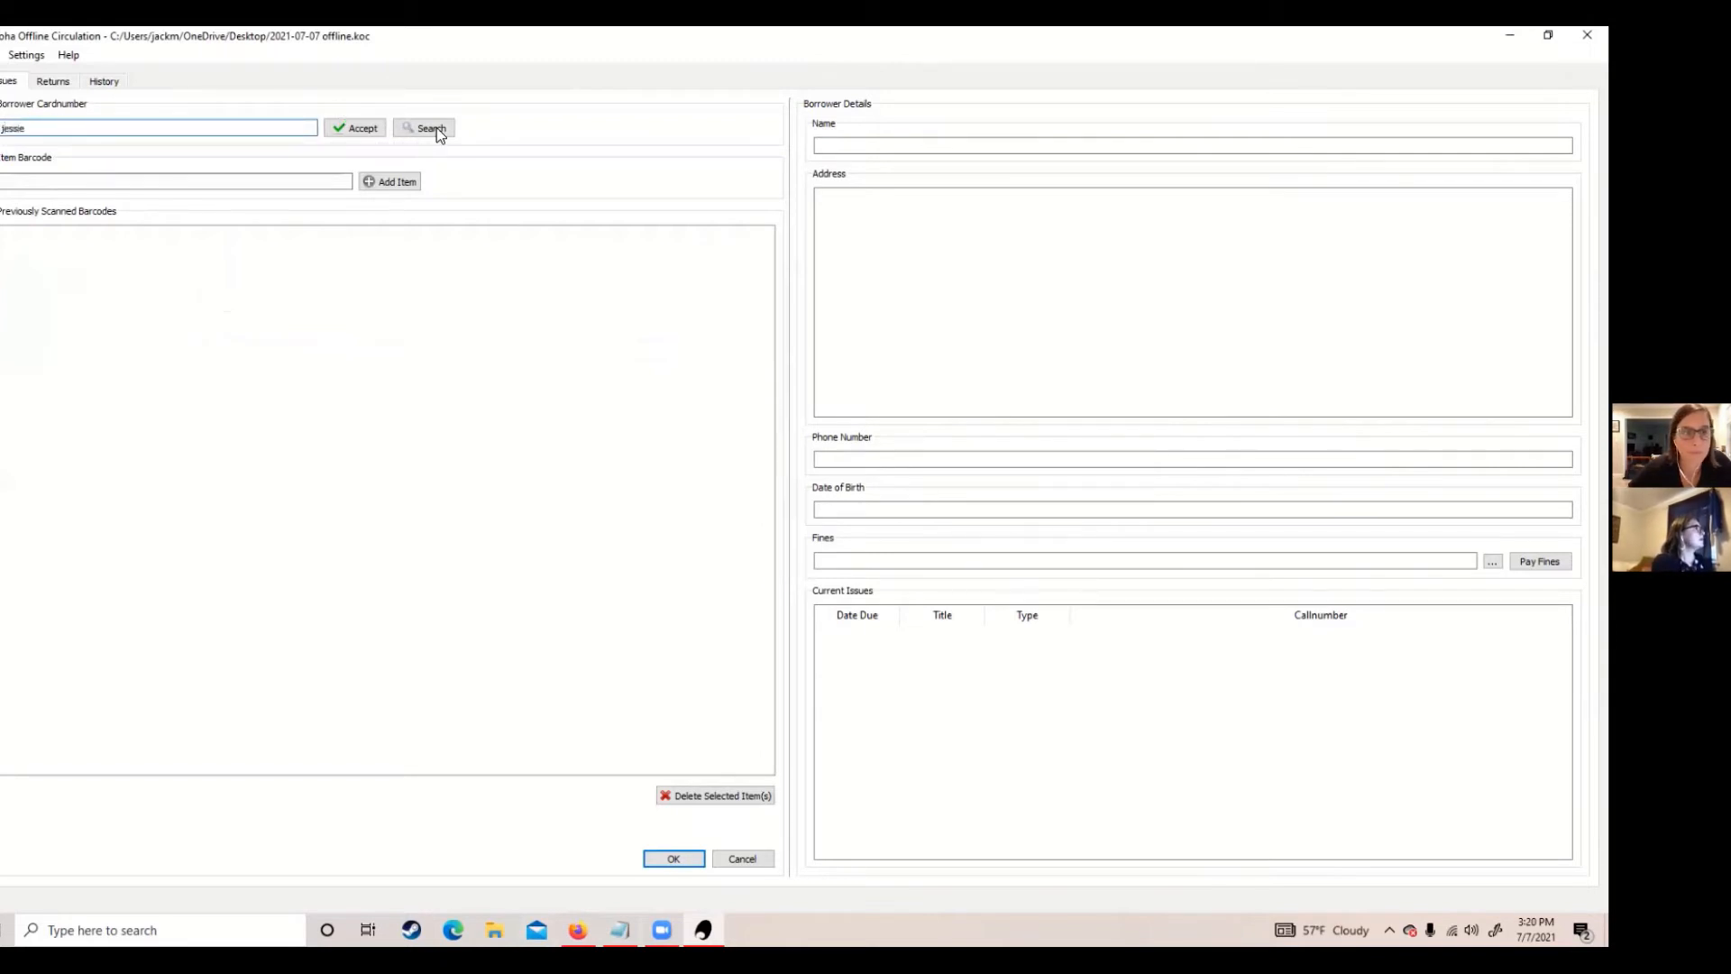
left_click(425, 126)
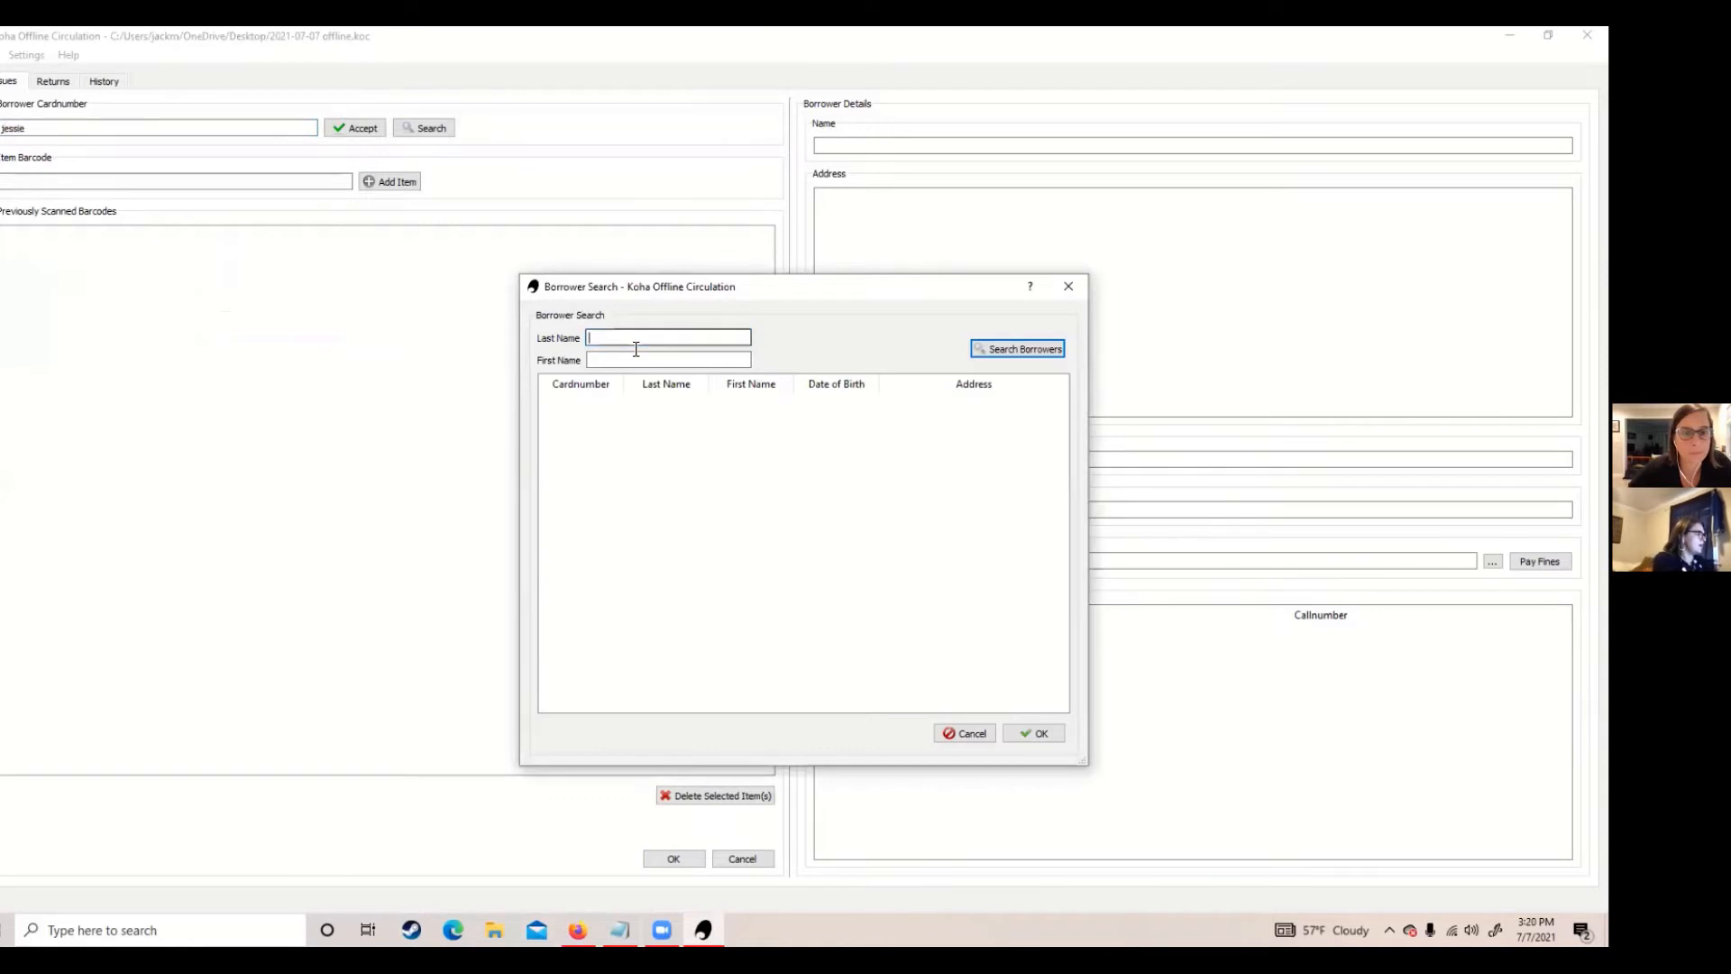
left_click(667, 360)
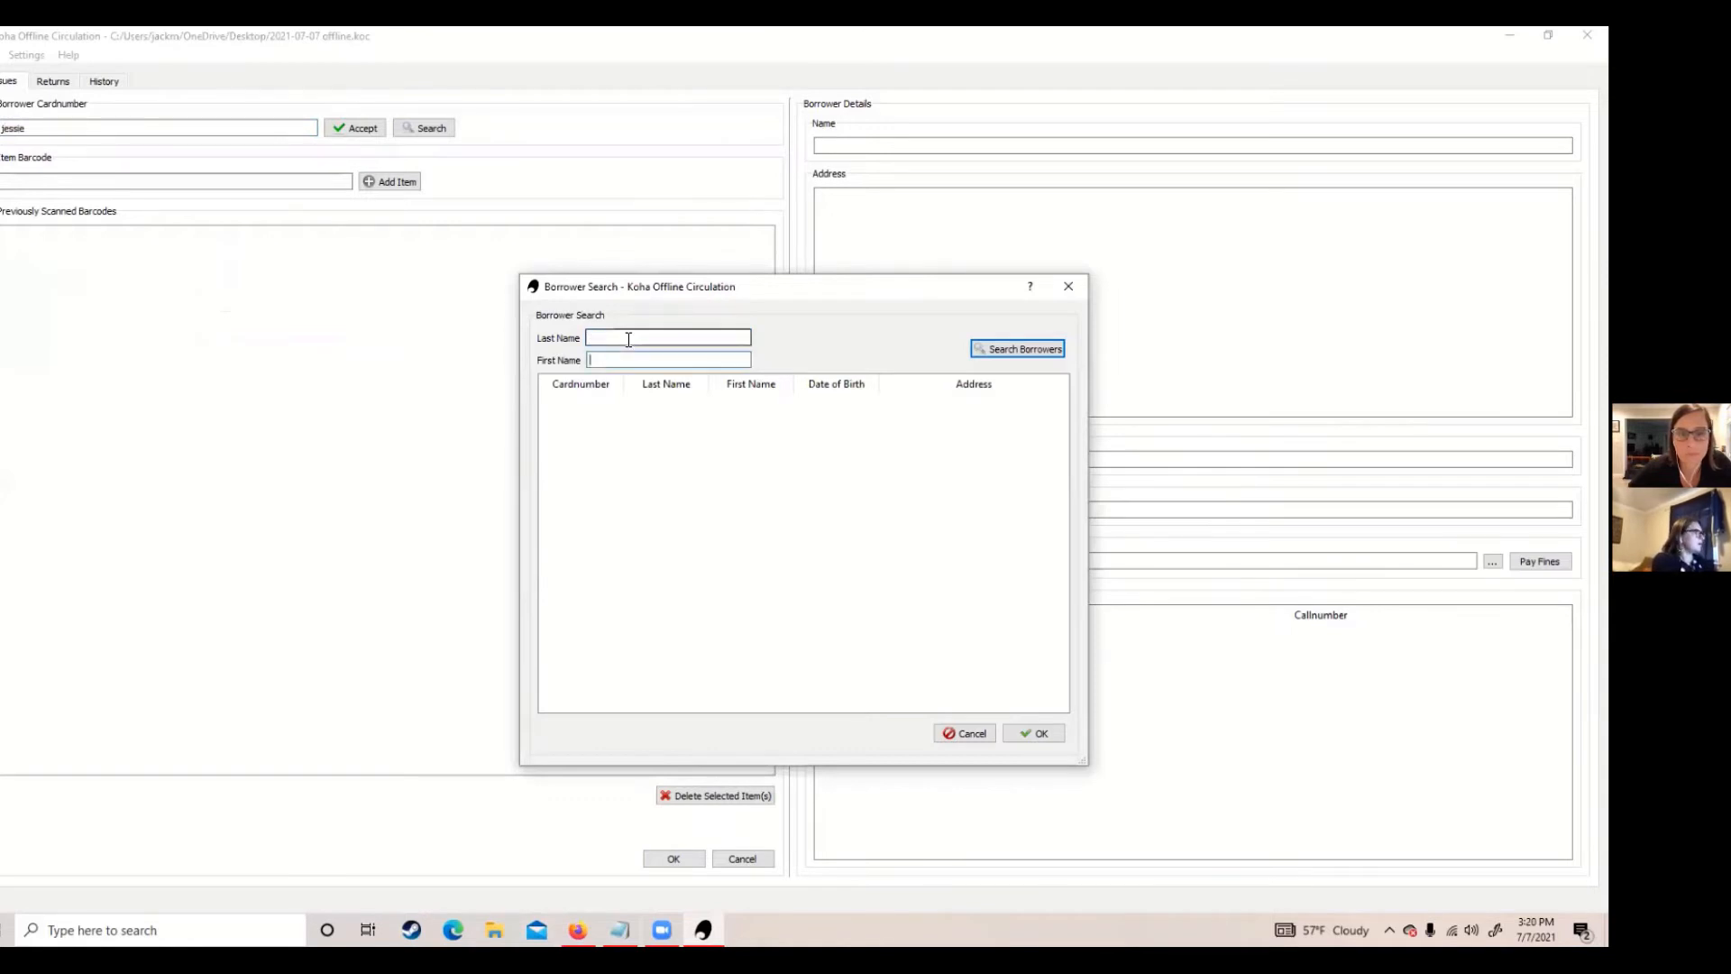
type("jessie")
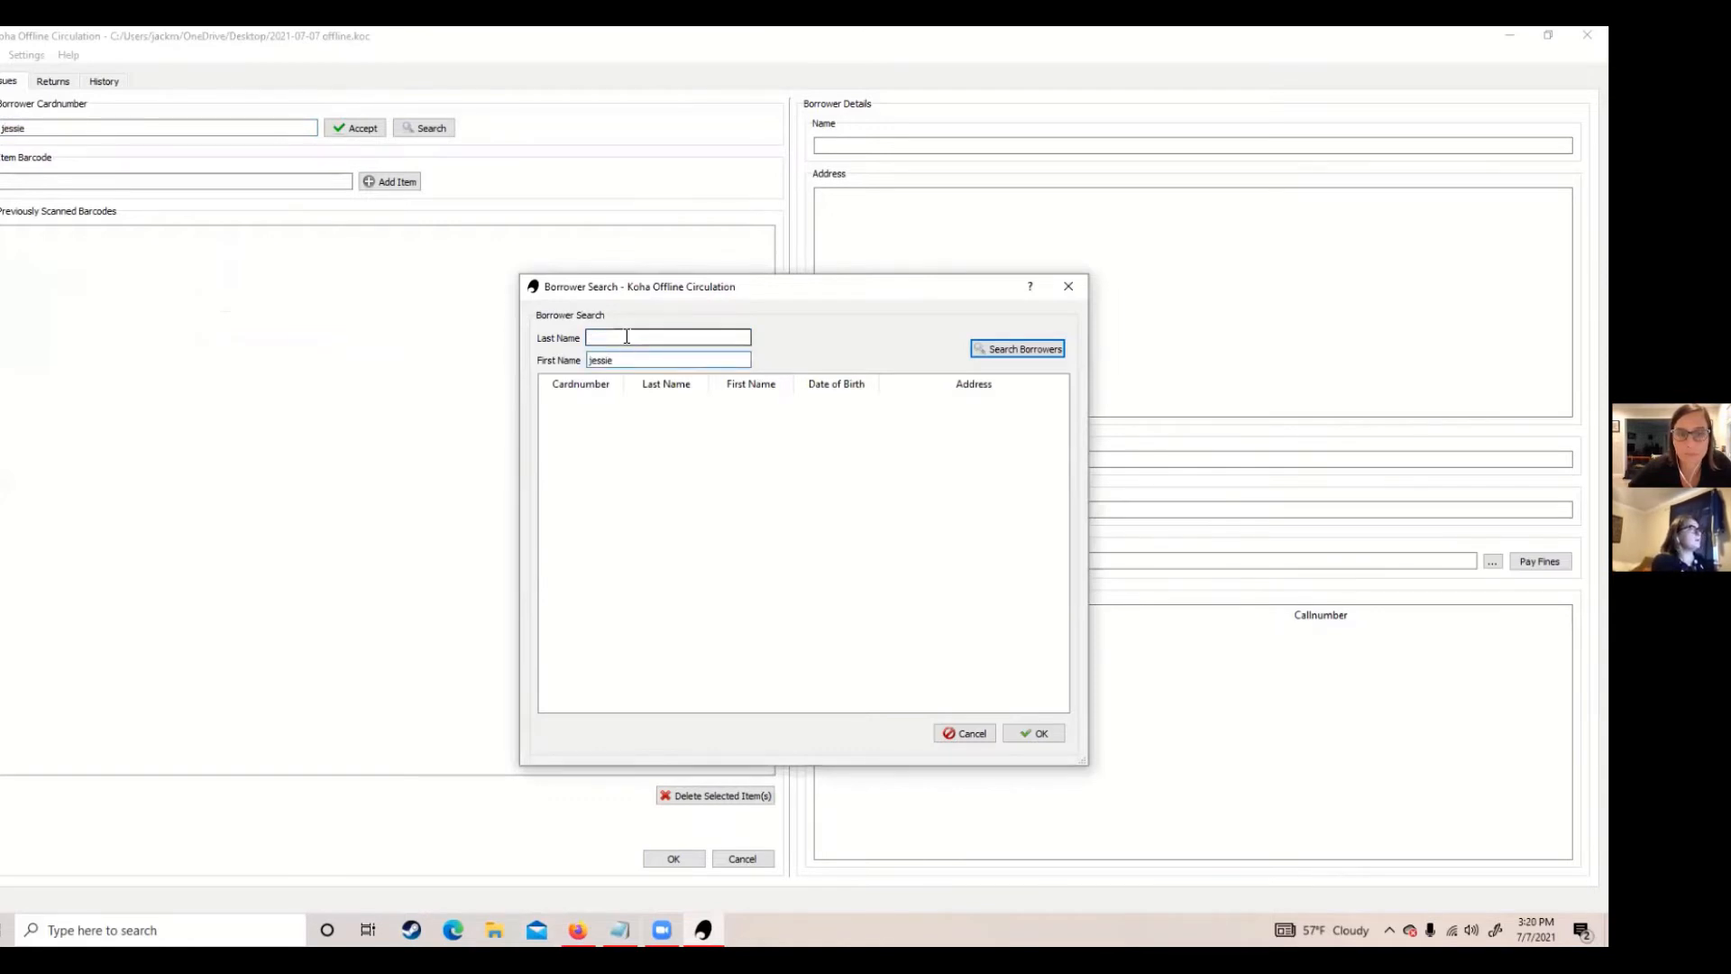
type("zai")
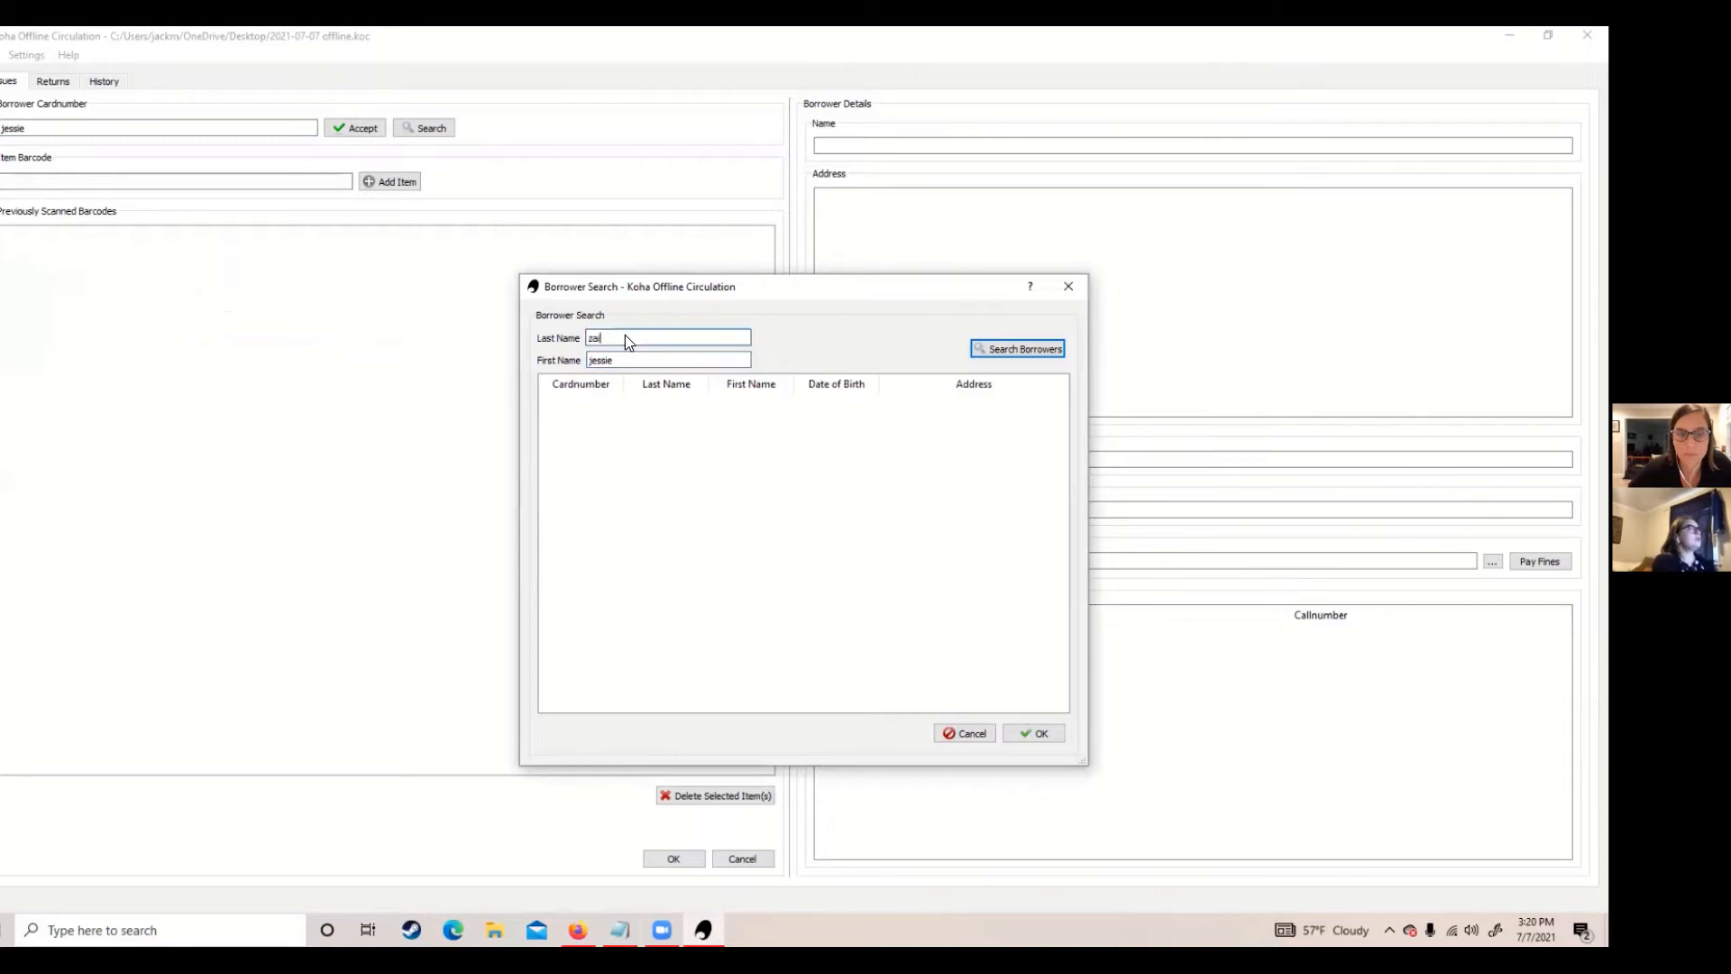
type("ro")
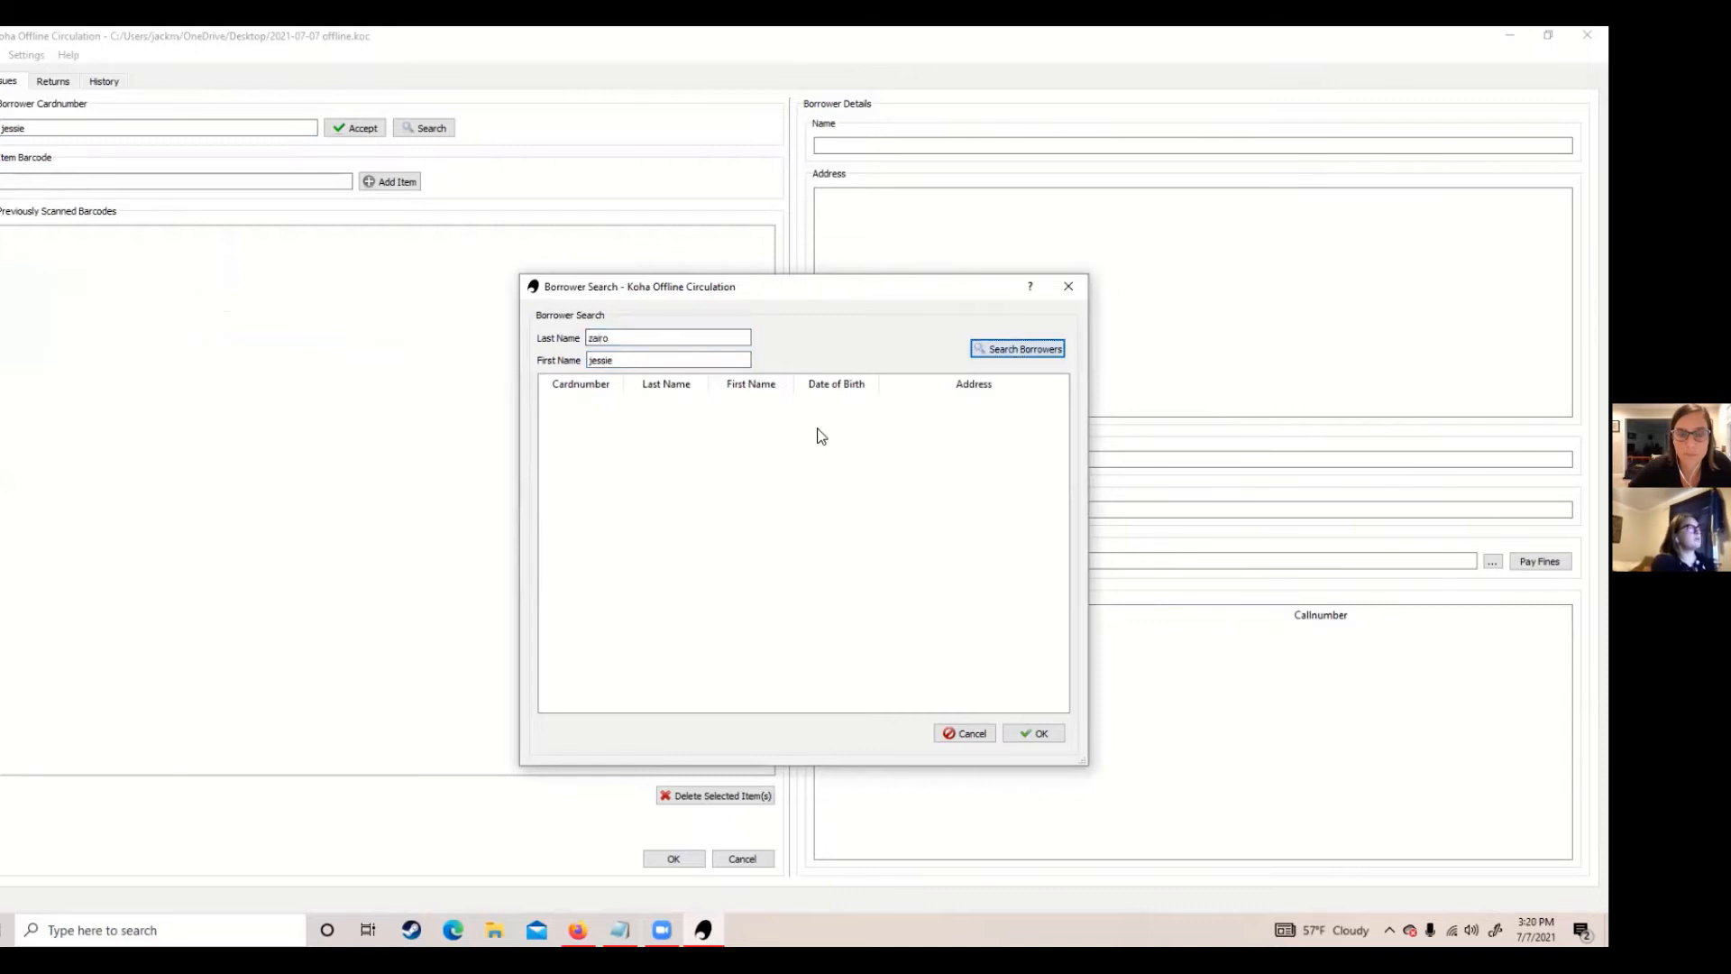
left_click(1017, 348)
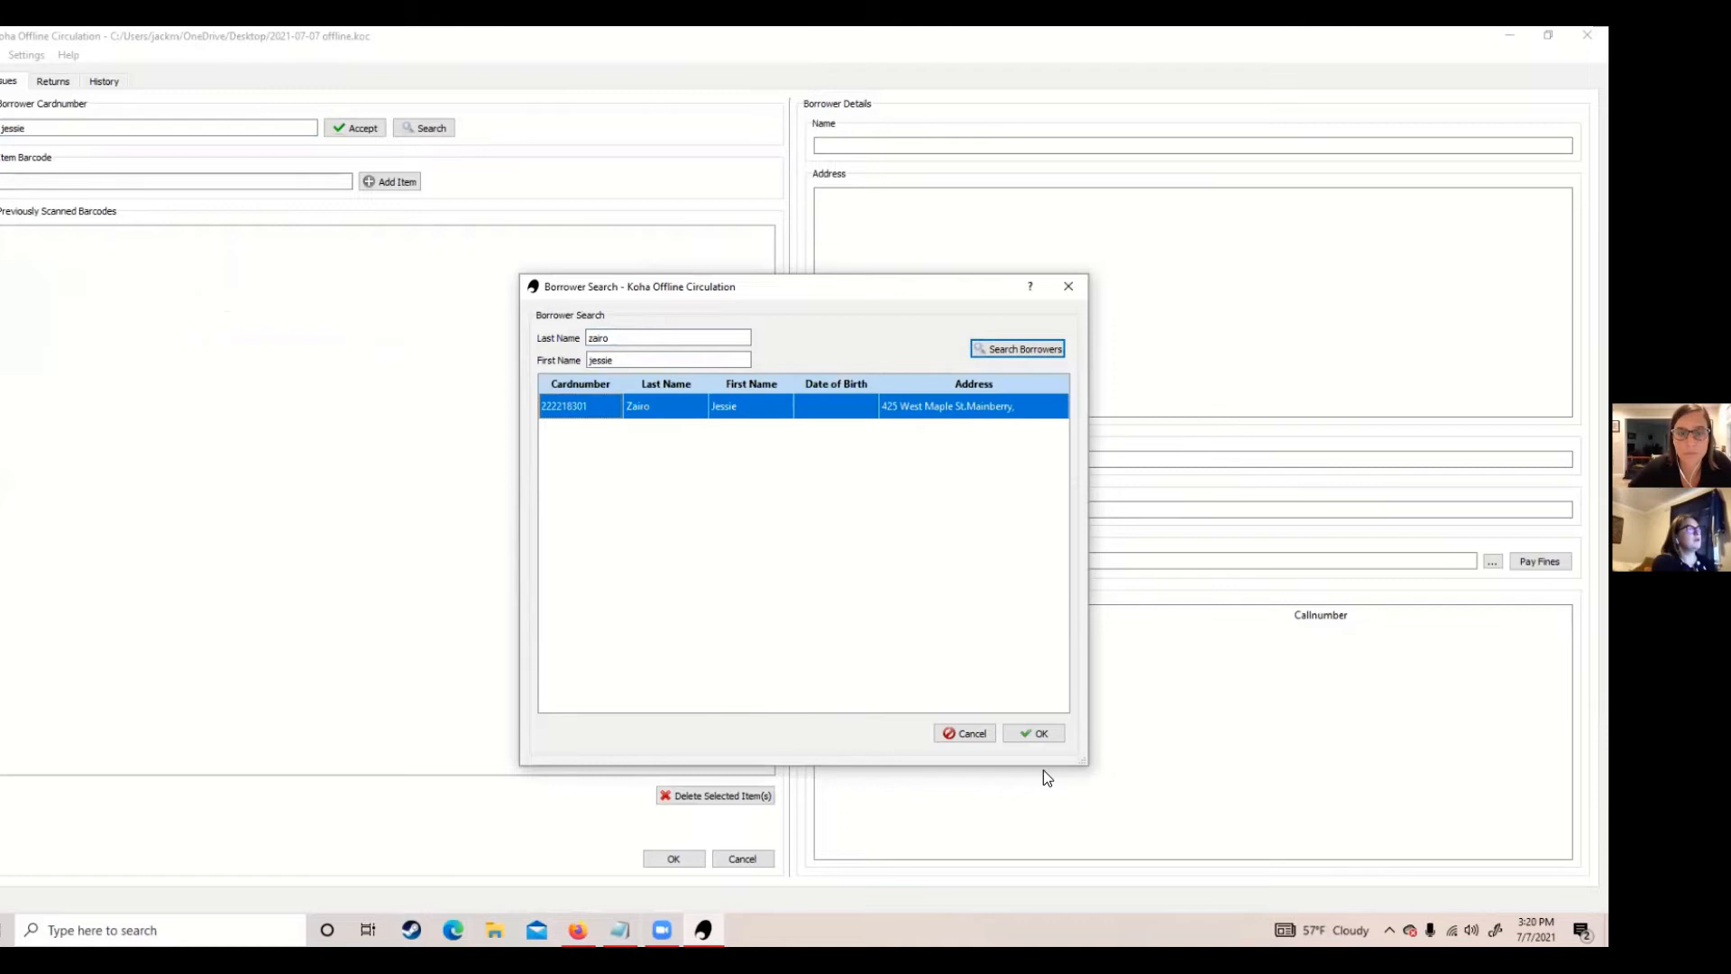
left_click(1033, 734)
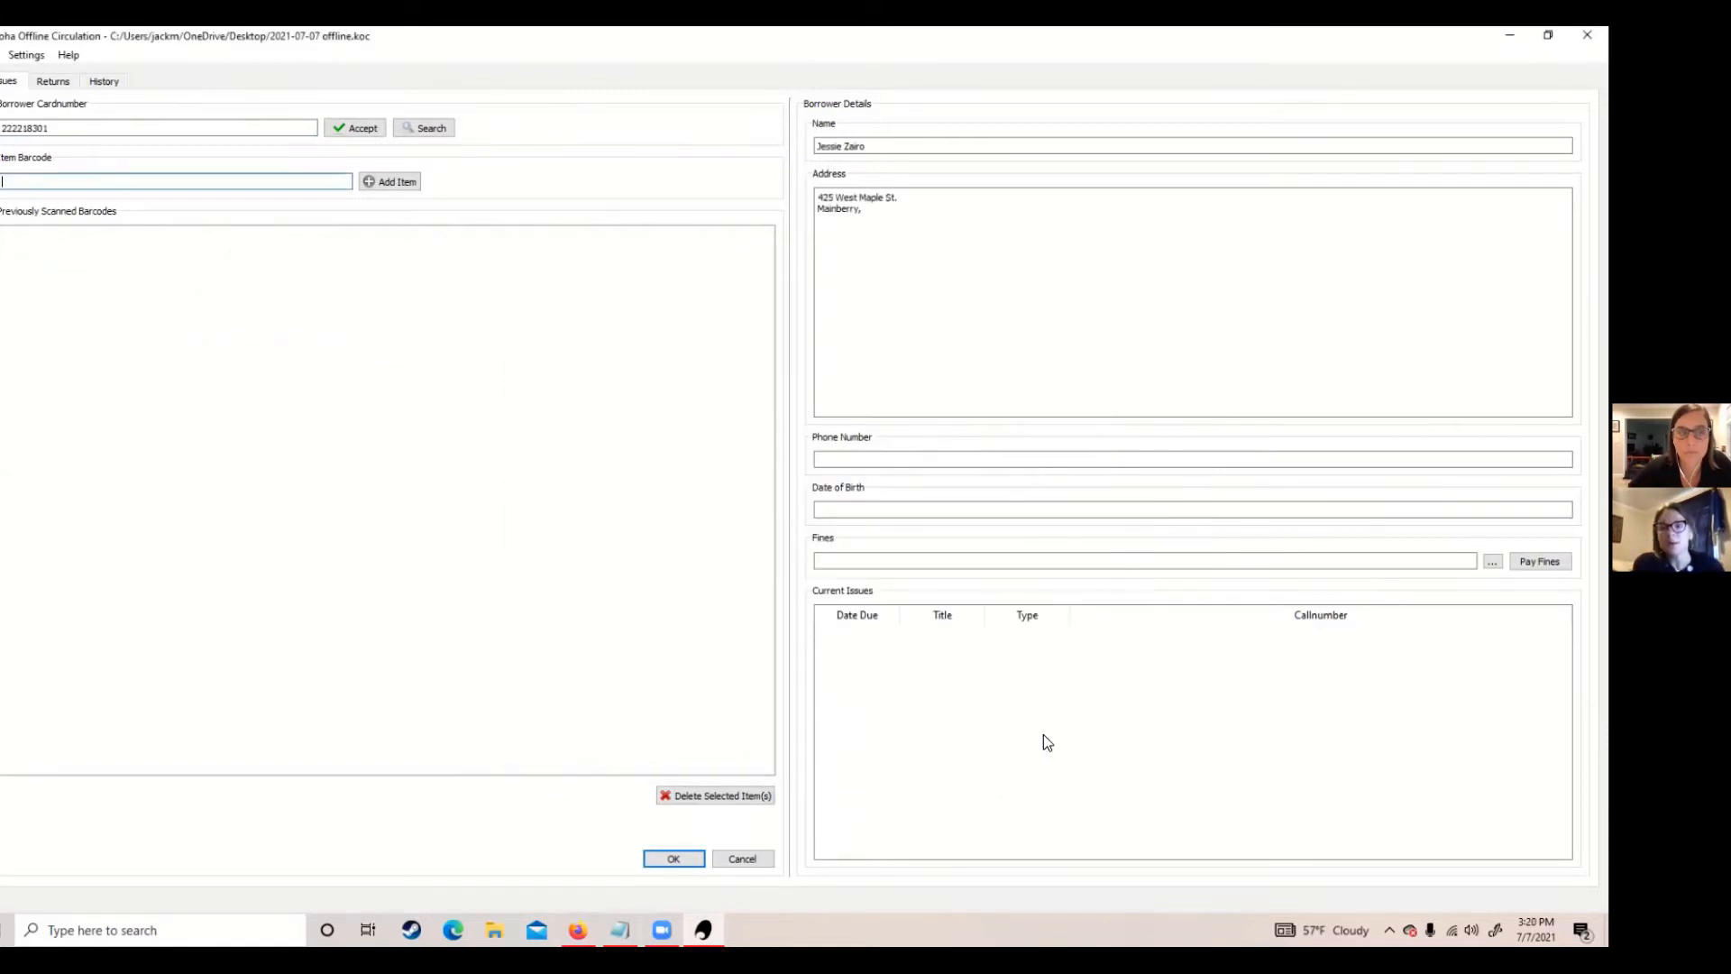
mouse_move(840, 759)
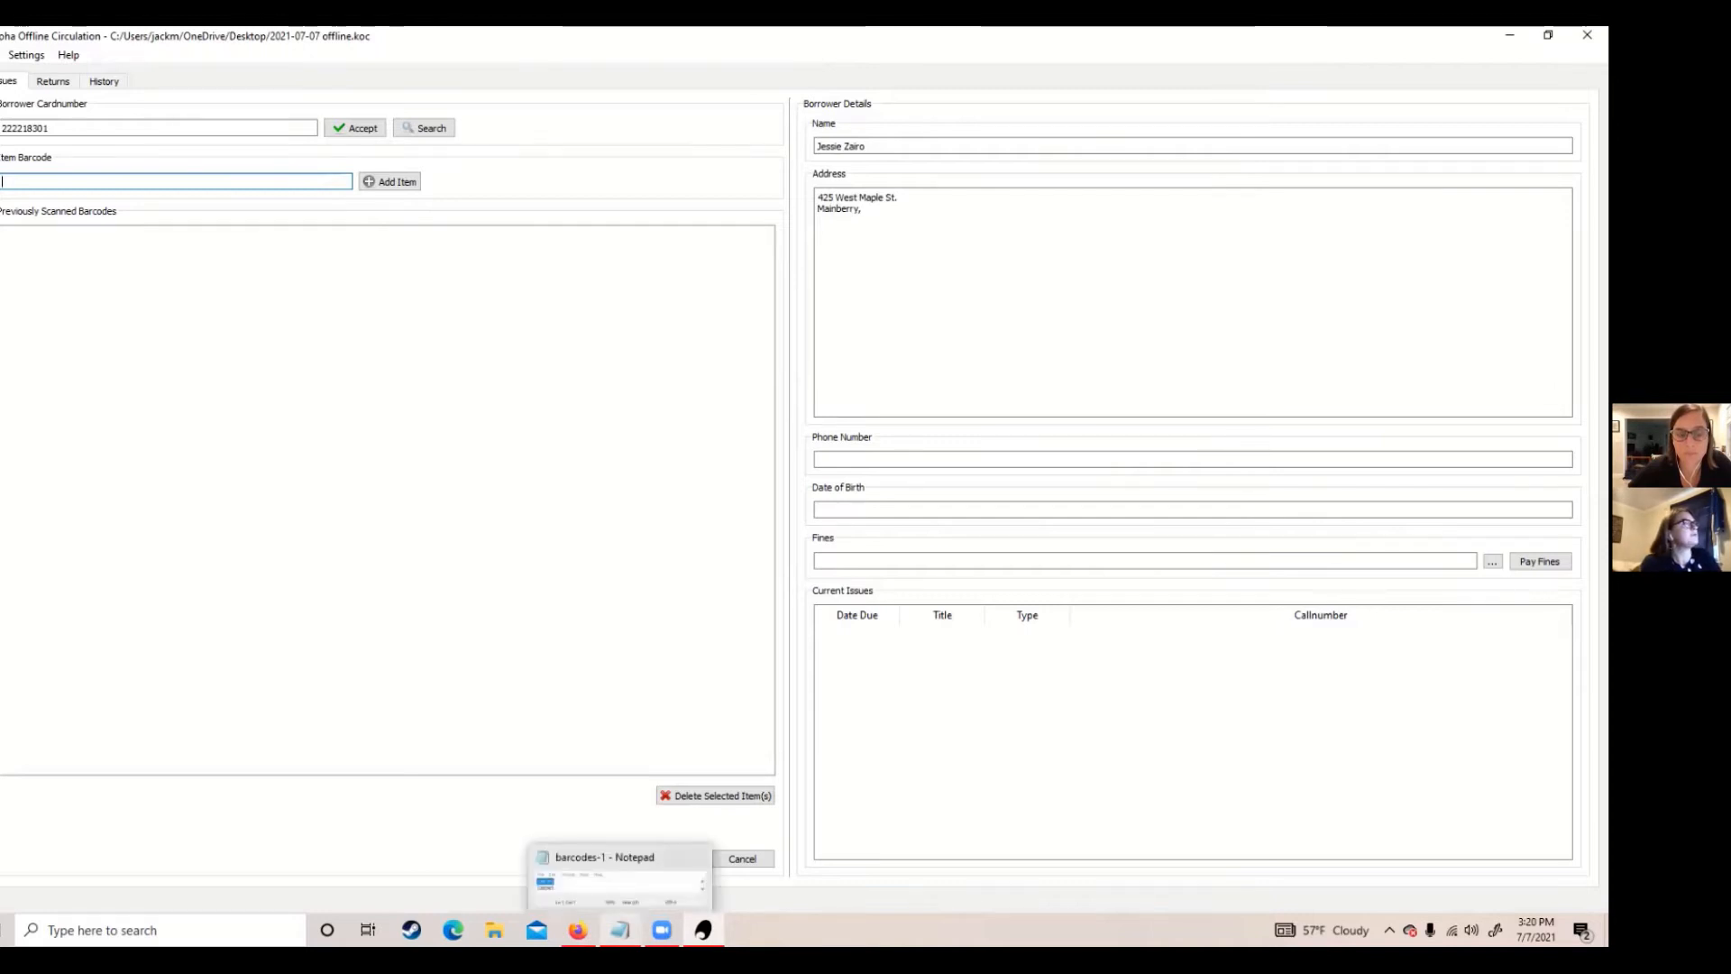
Record checkouts of items 320306 and 320308 for this borrower and commit them.
left_click(616, 880)
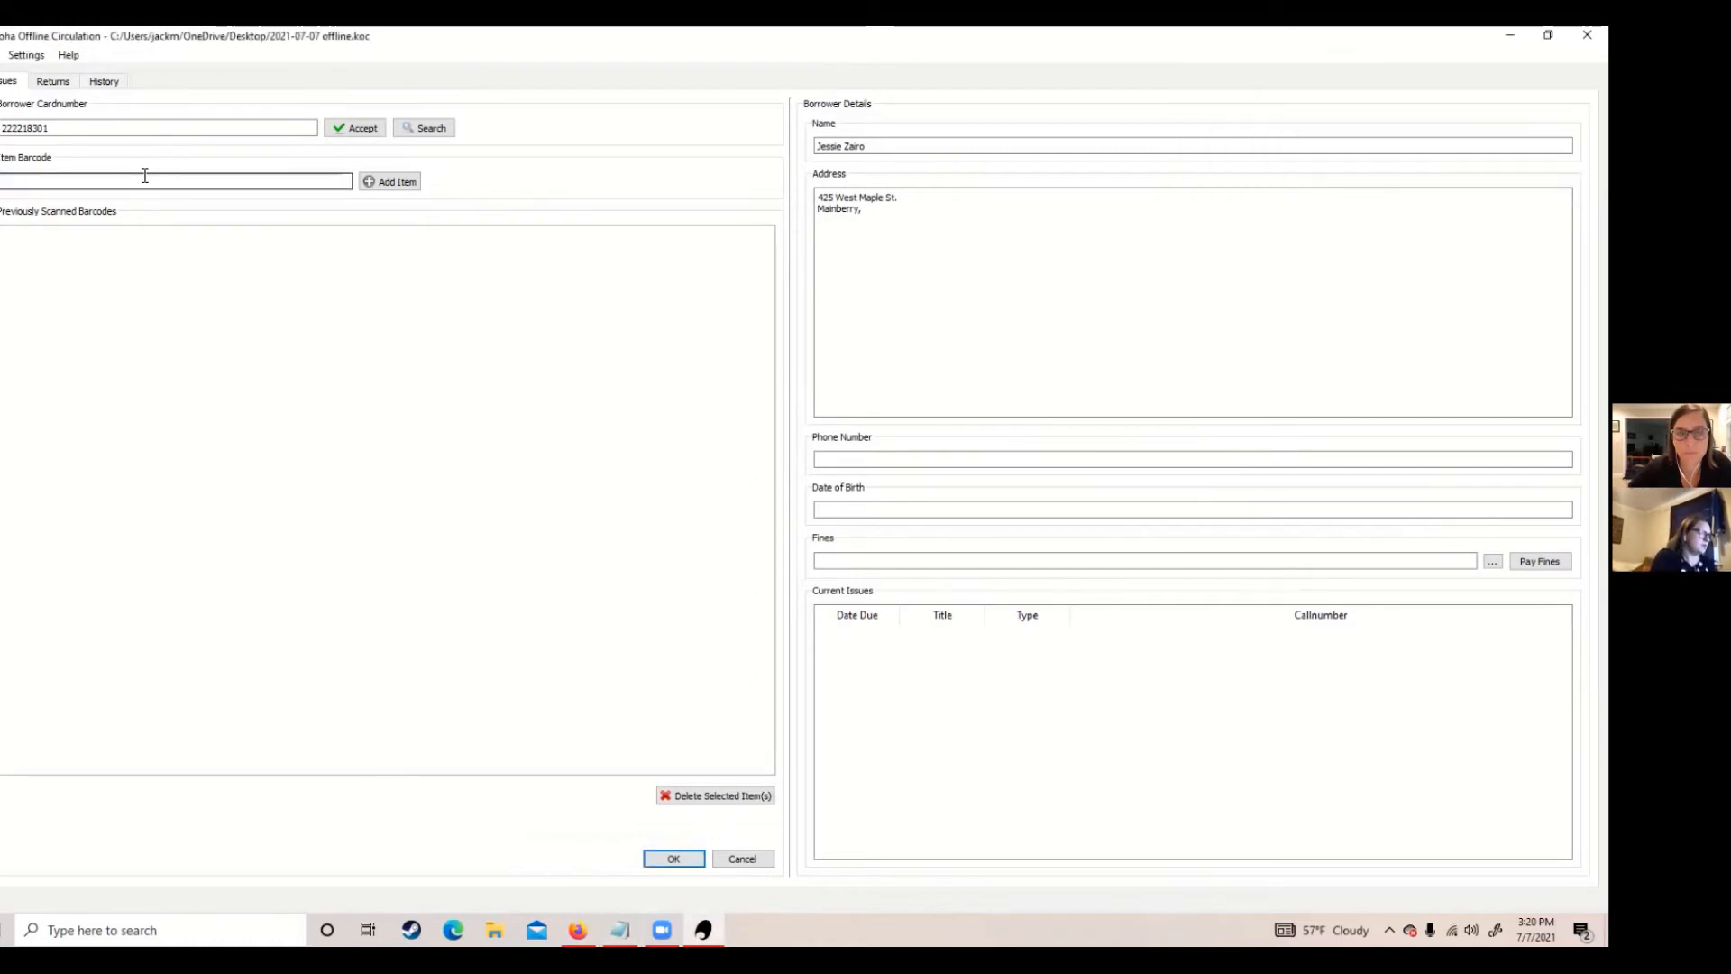
left_click(389, 180)
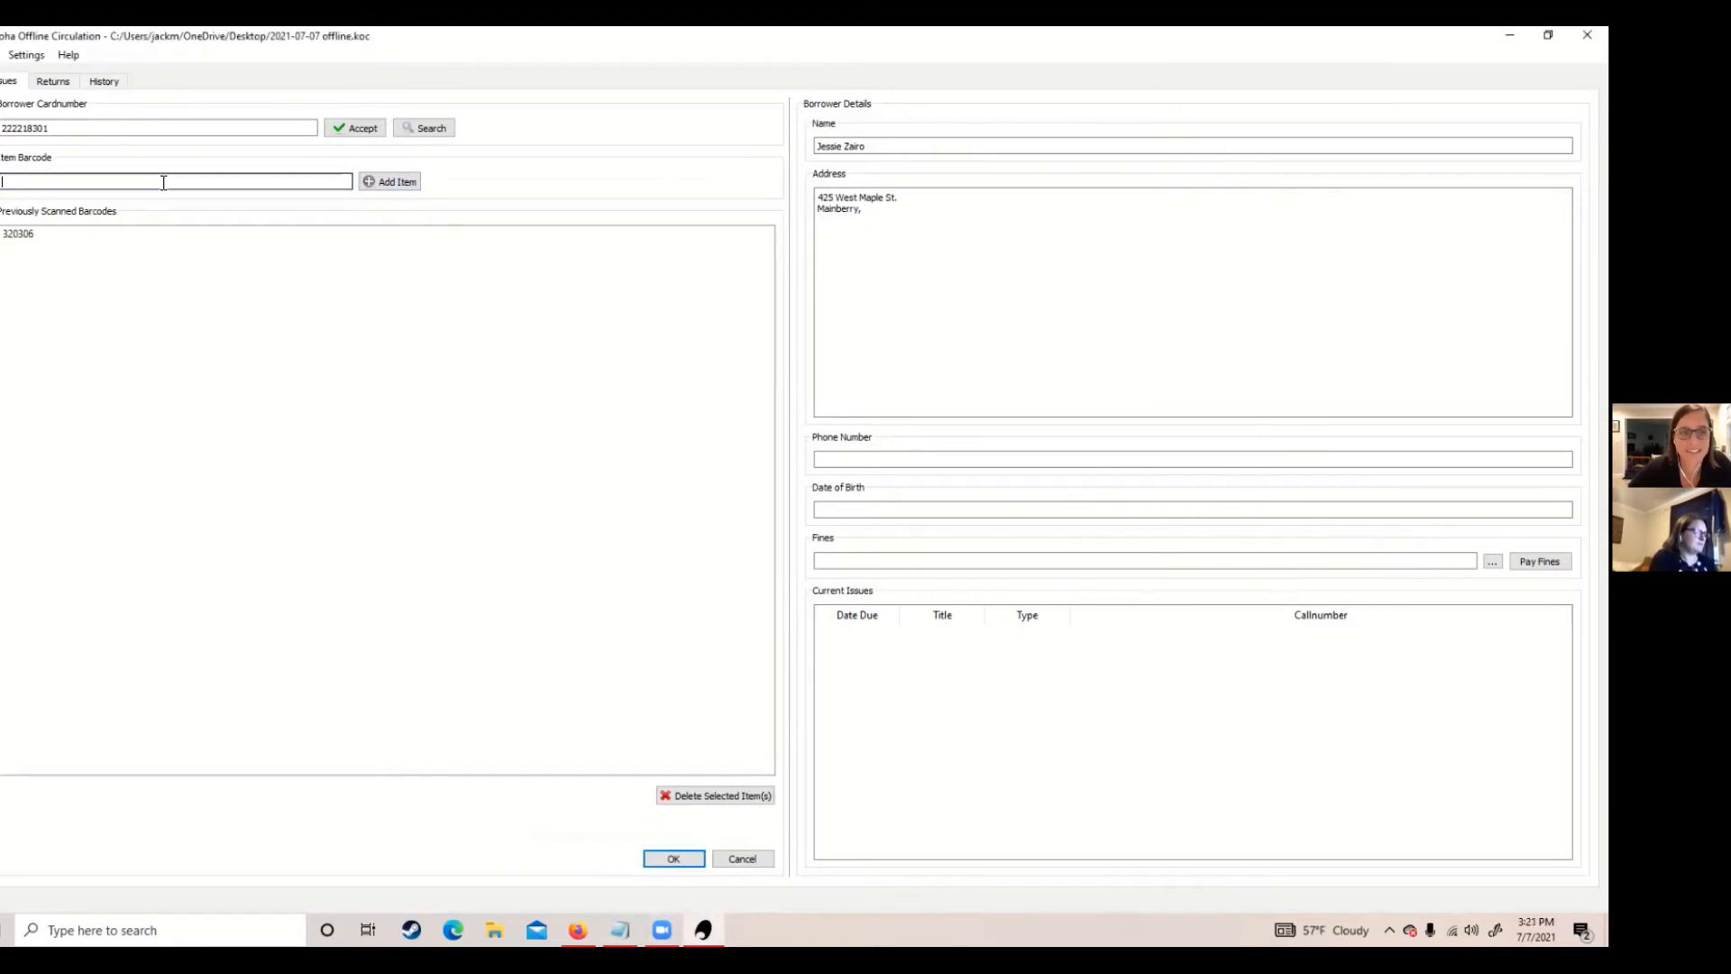
left_click(390, 180)
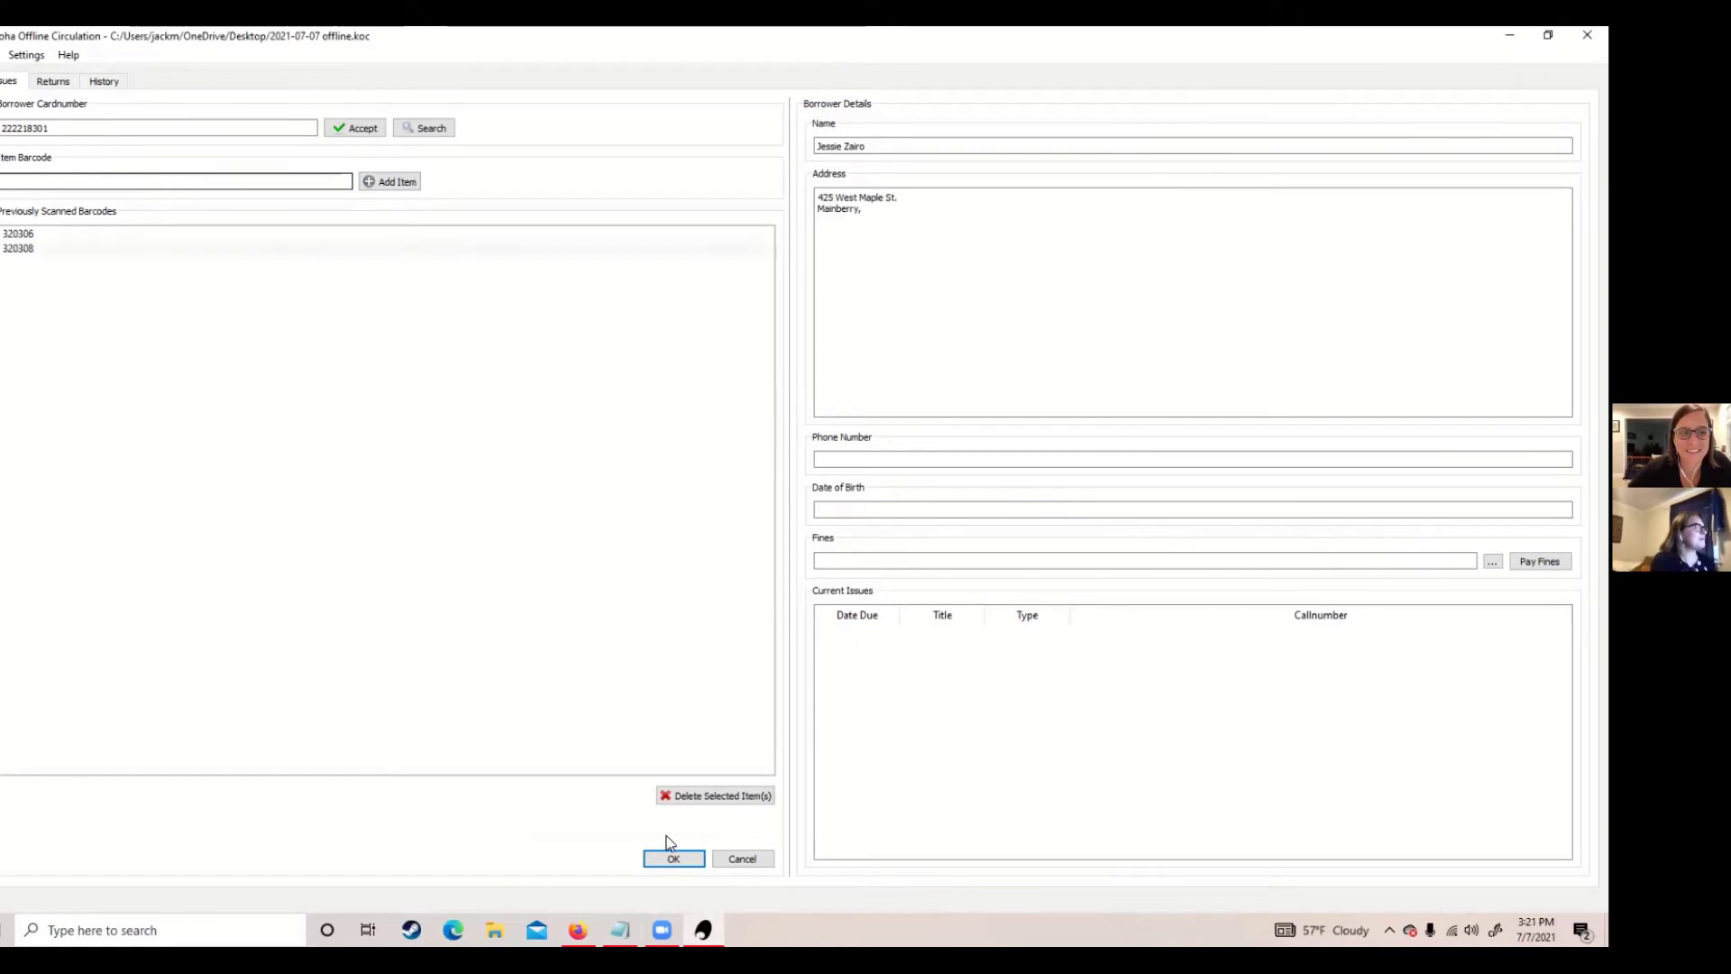
left_click(673, 858)
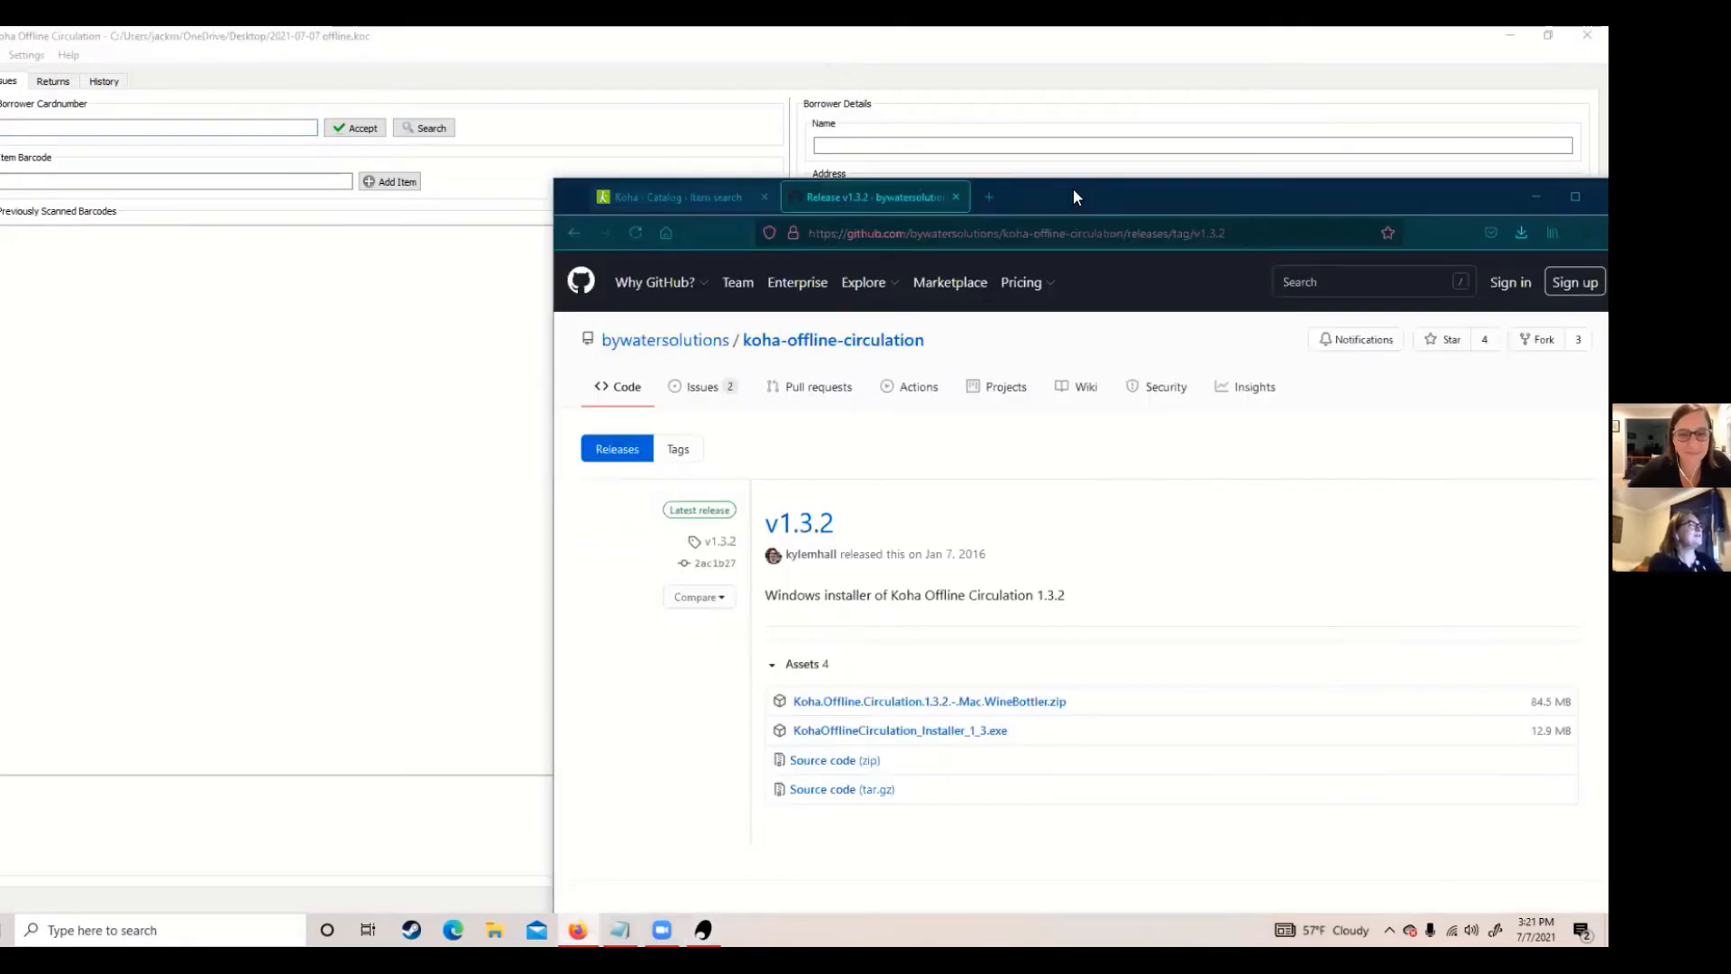
Go to the Koha staff client's Circulation home page with its offline circulation links.
left_click(662, 196)
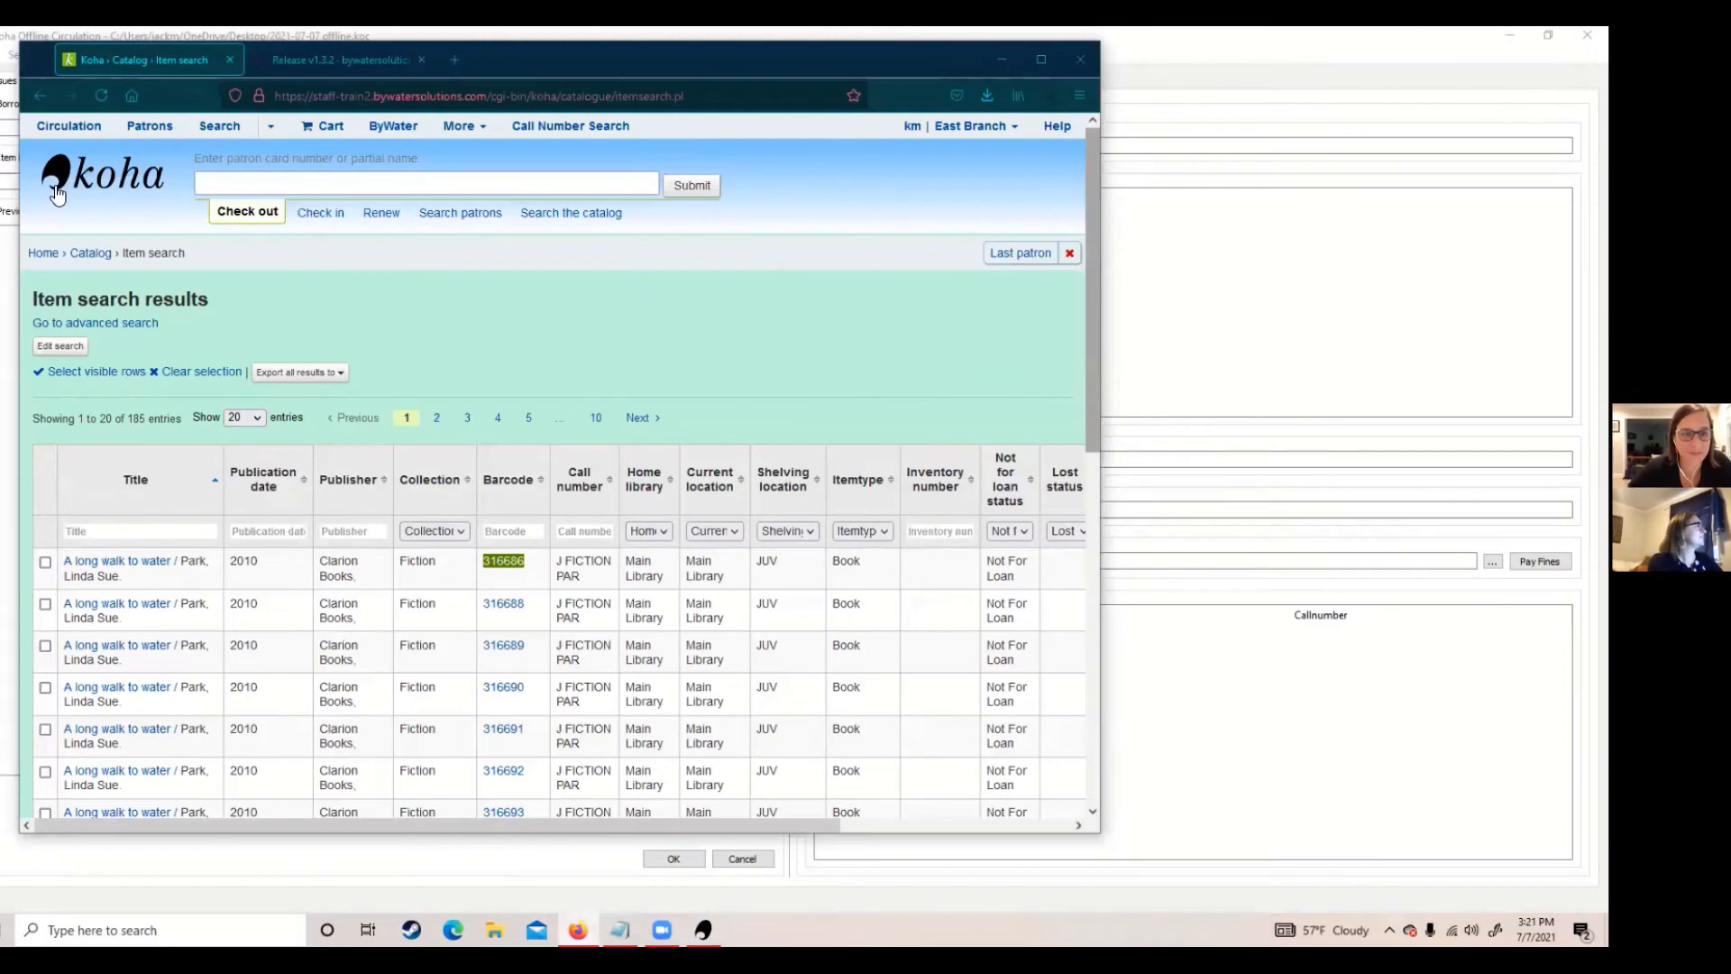
left_click(101, 173)
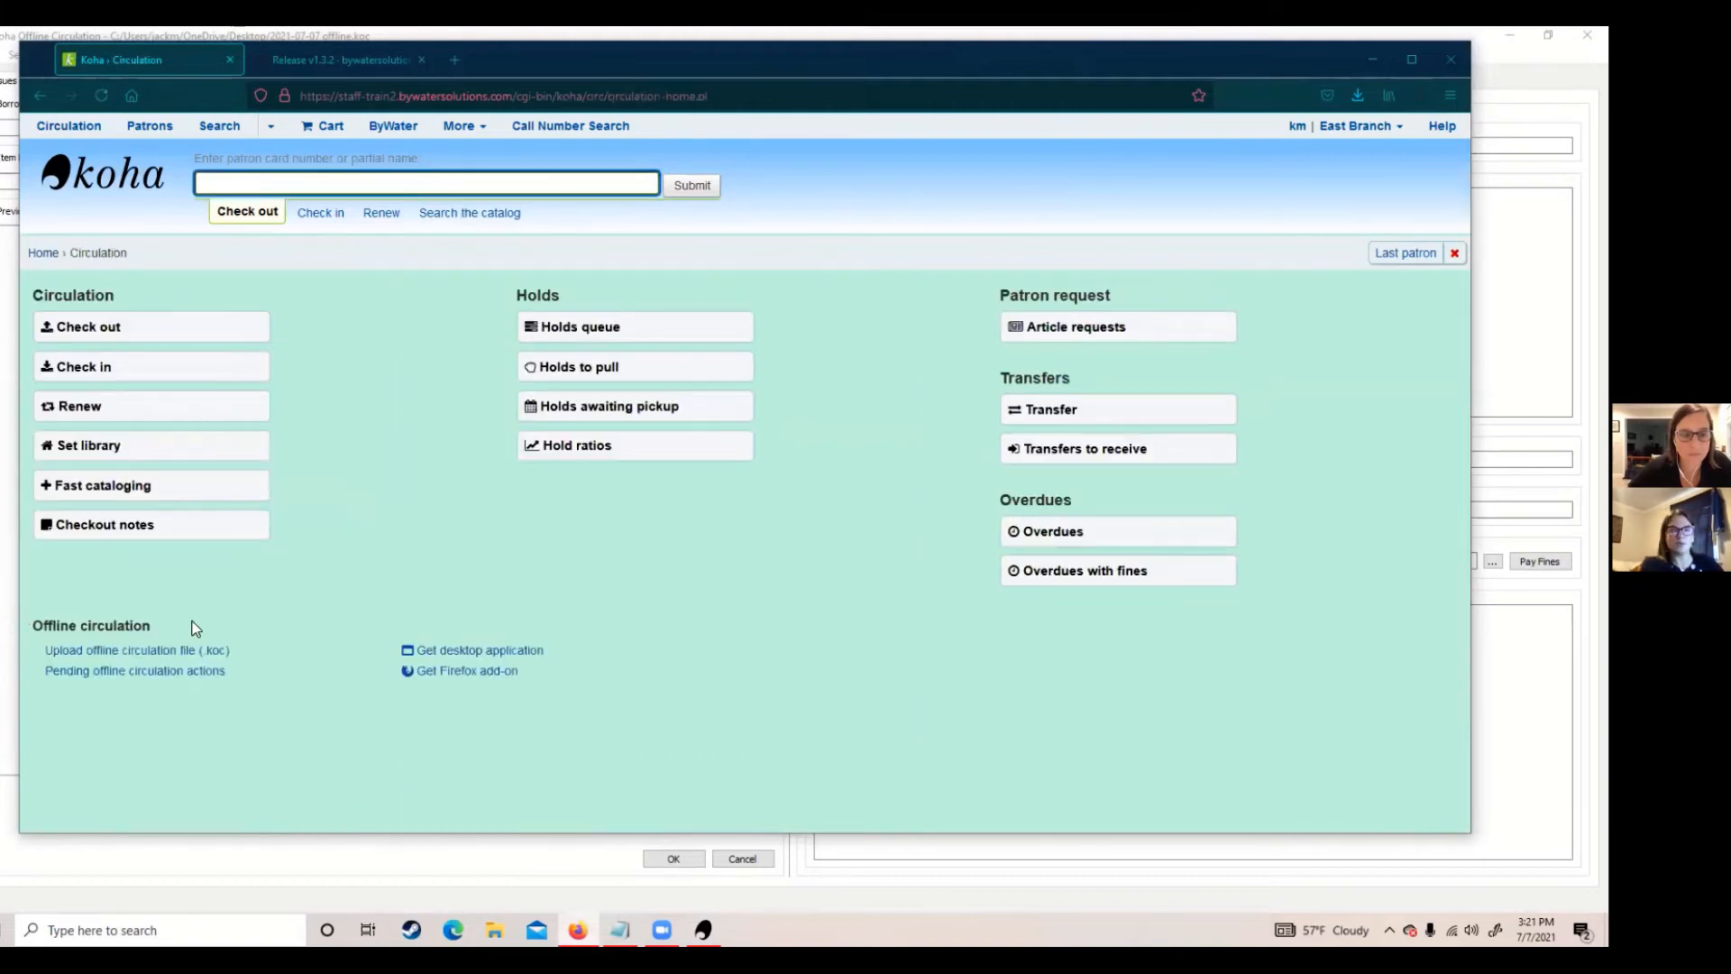
mouse_move(63, 656)
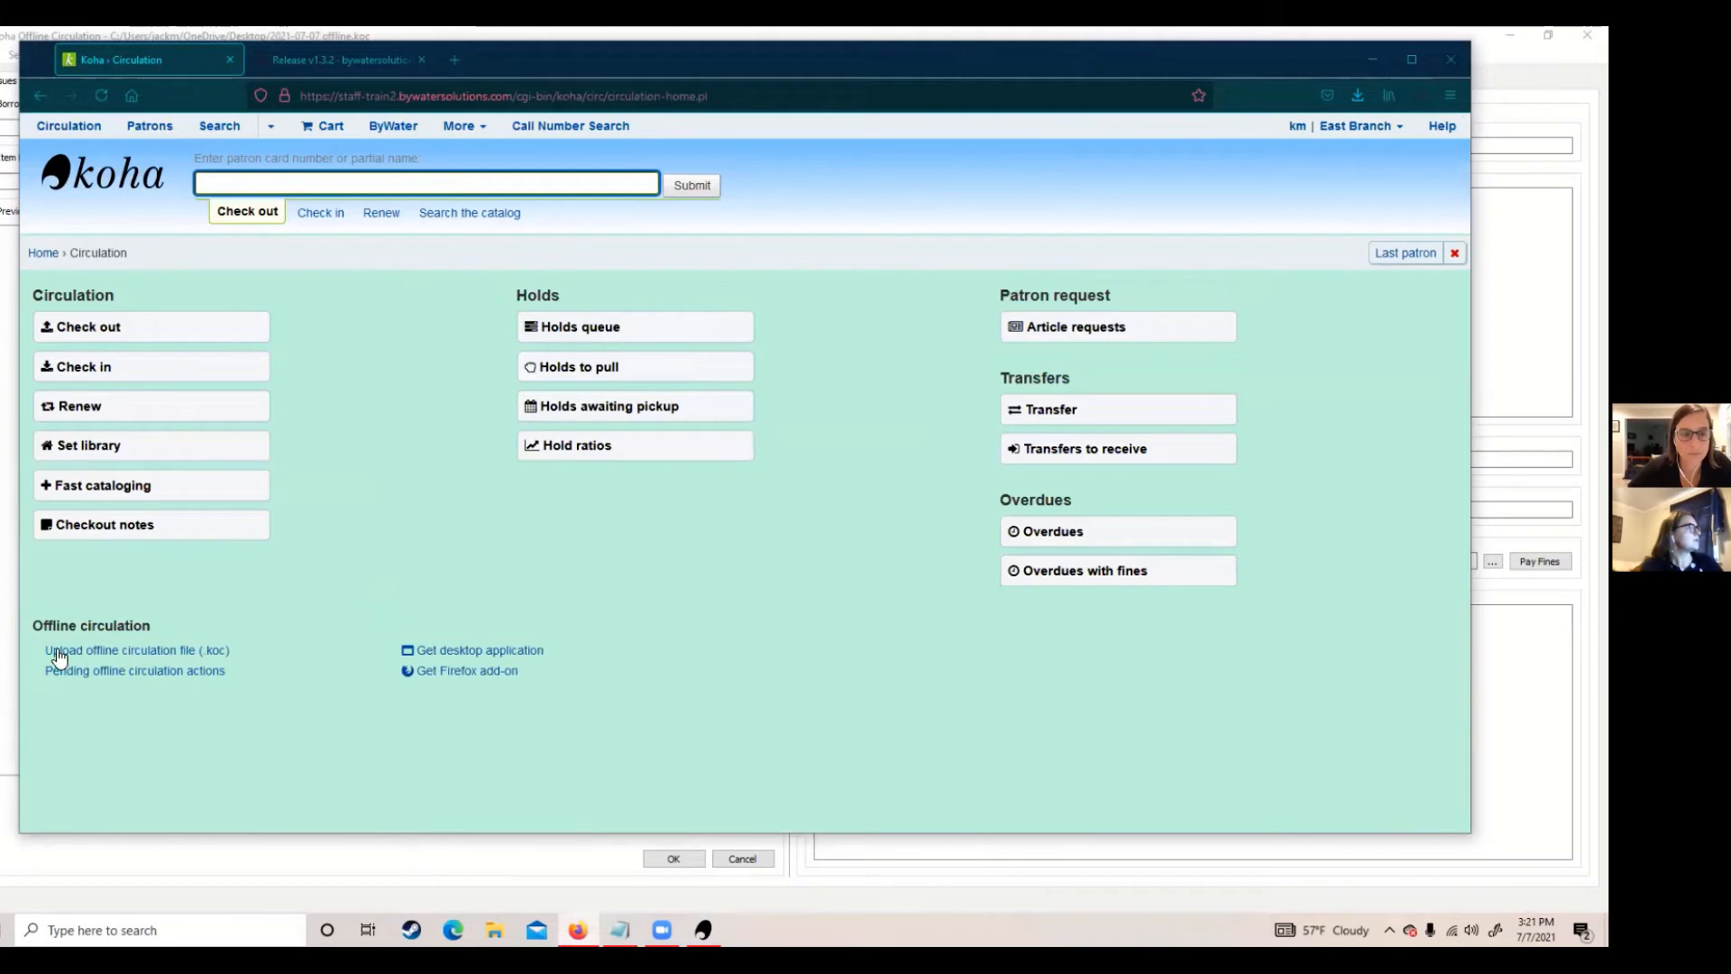
mouse_move(137, 649)
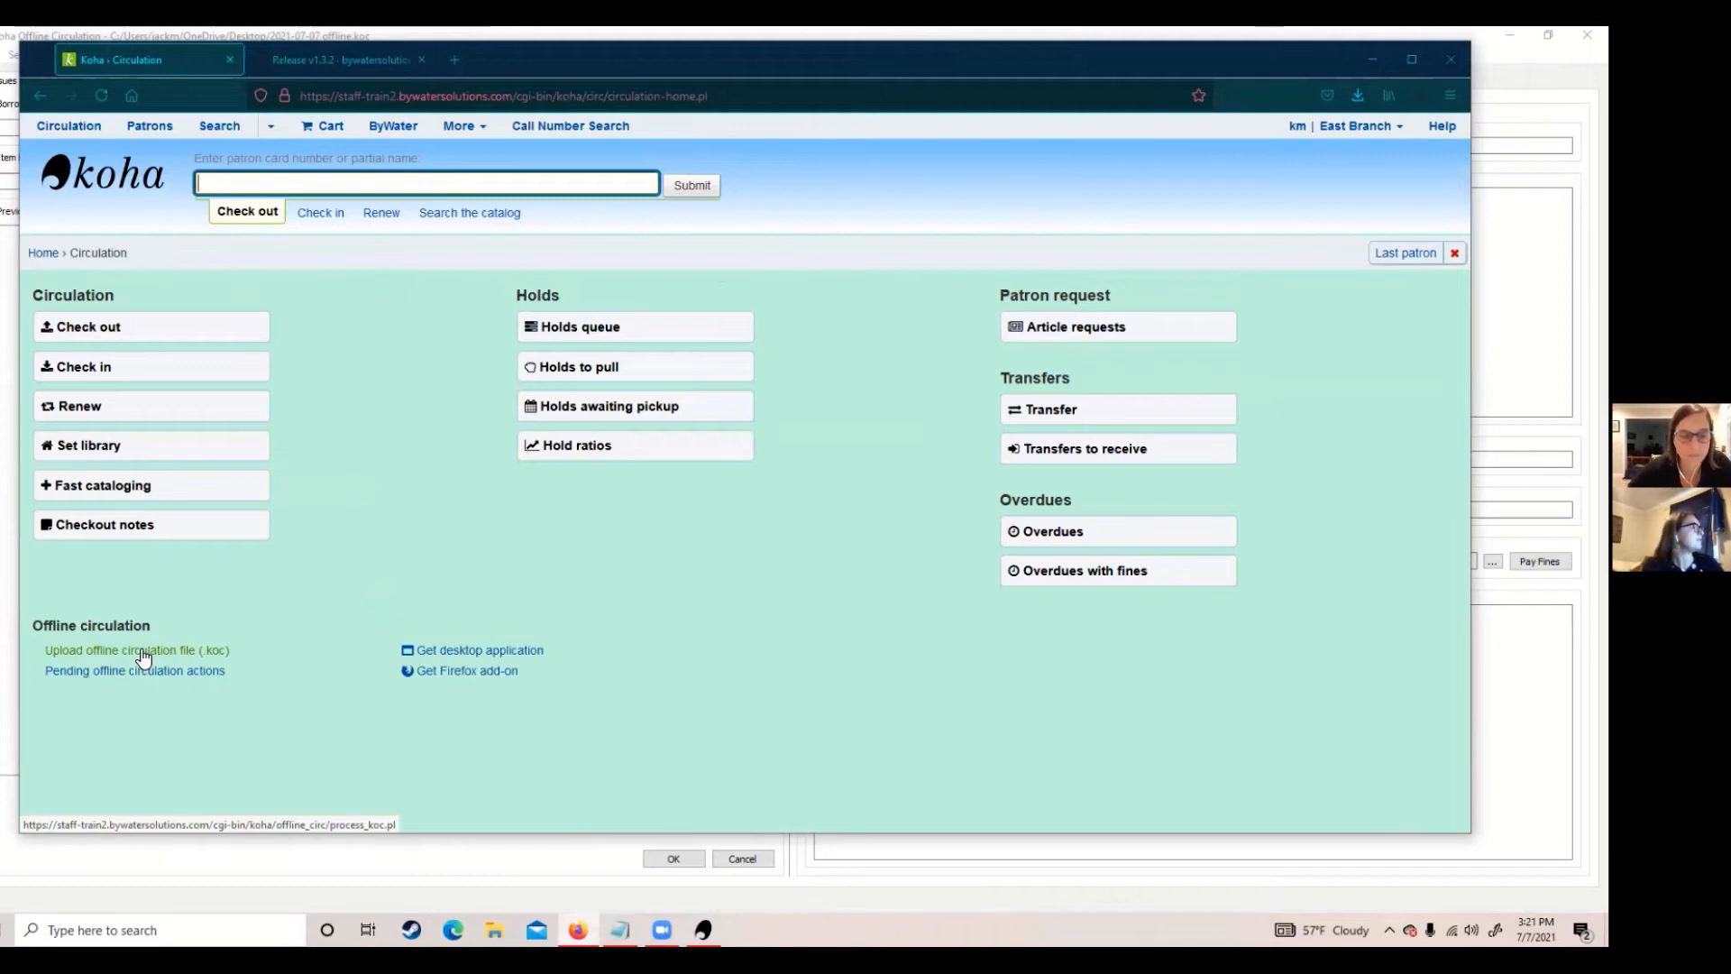
Choose 2021-07-07 offline.koc from the Desktop on the offline circulation upload page.
left_click(136, 649)
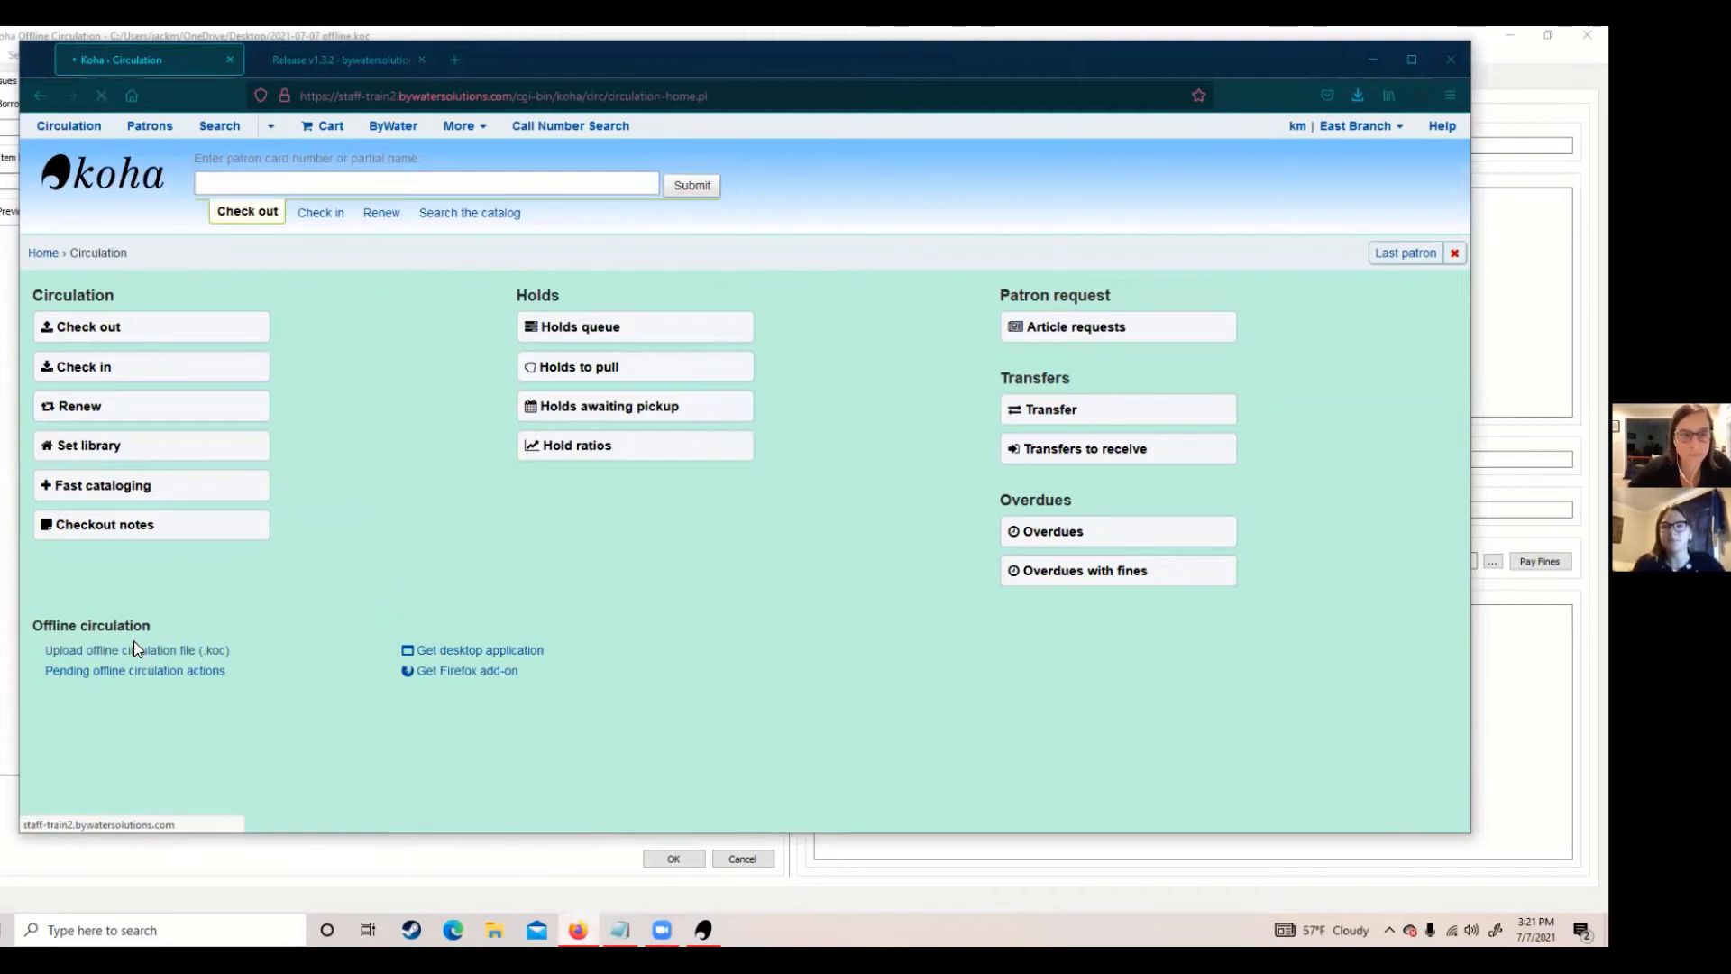
left_click(135, 649)
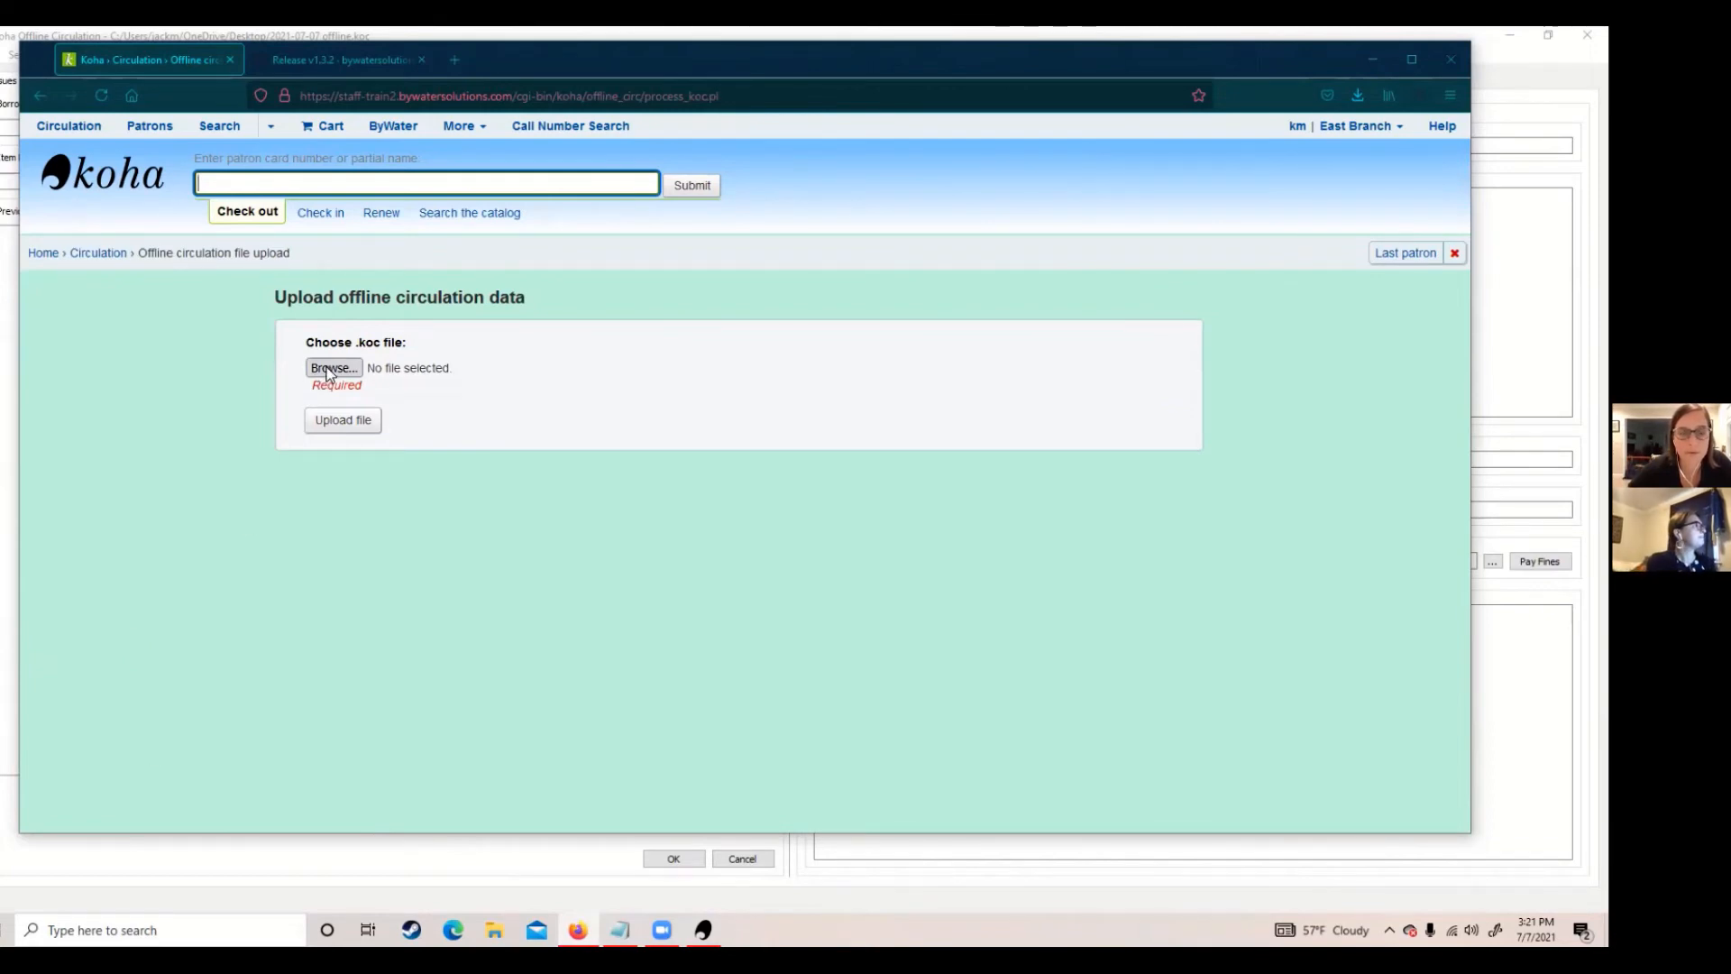
left_click(332, 368)
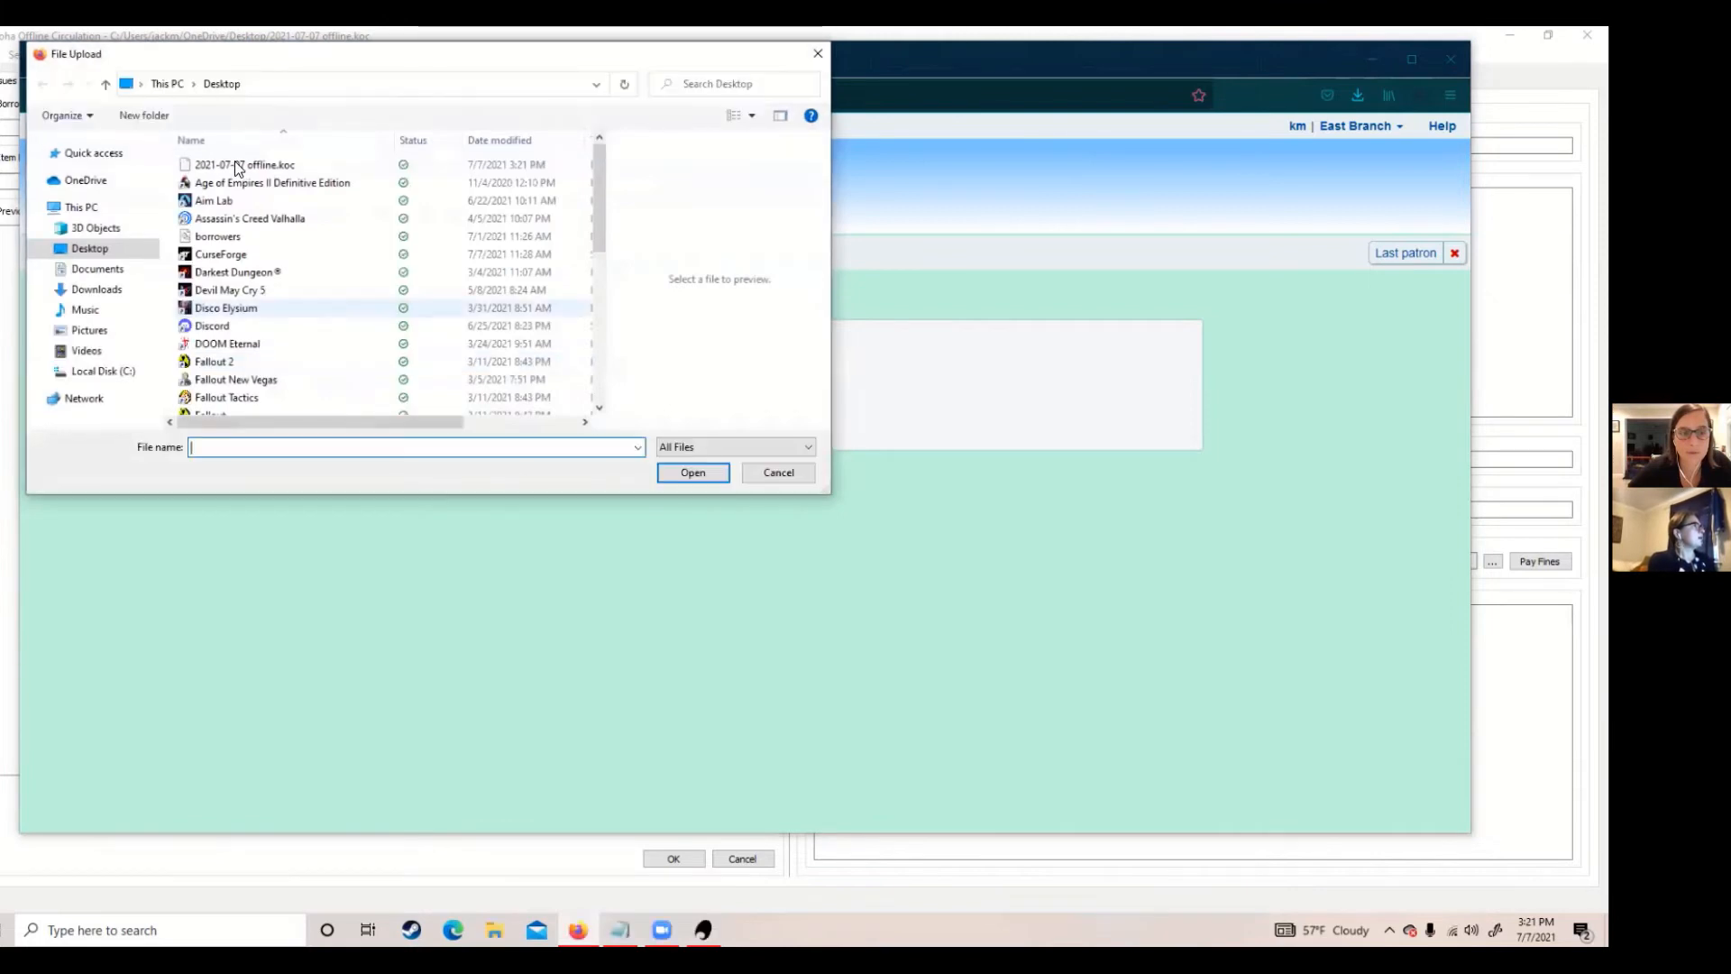
left_click(243, 164)
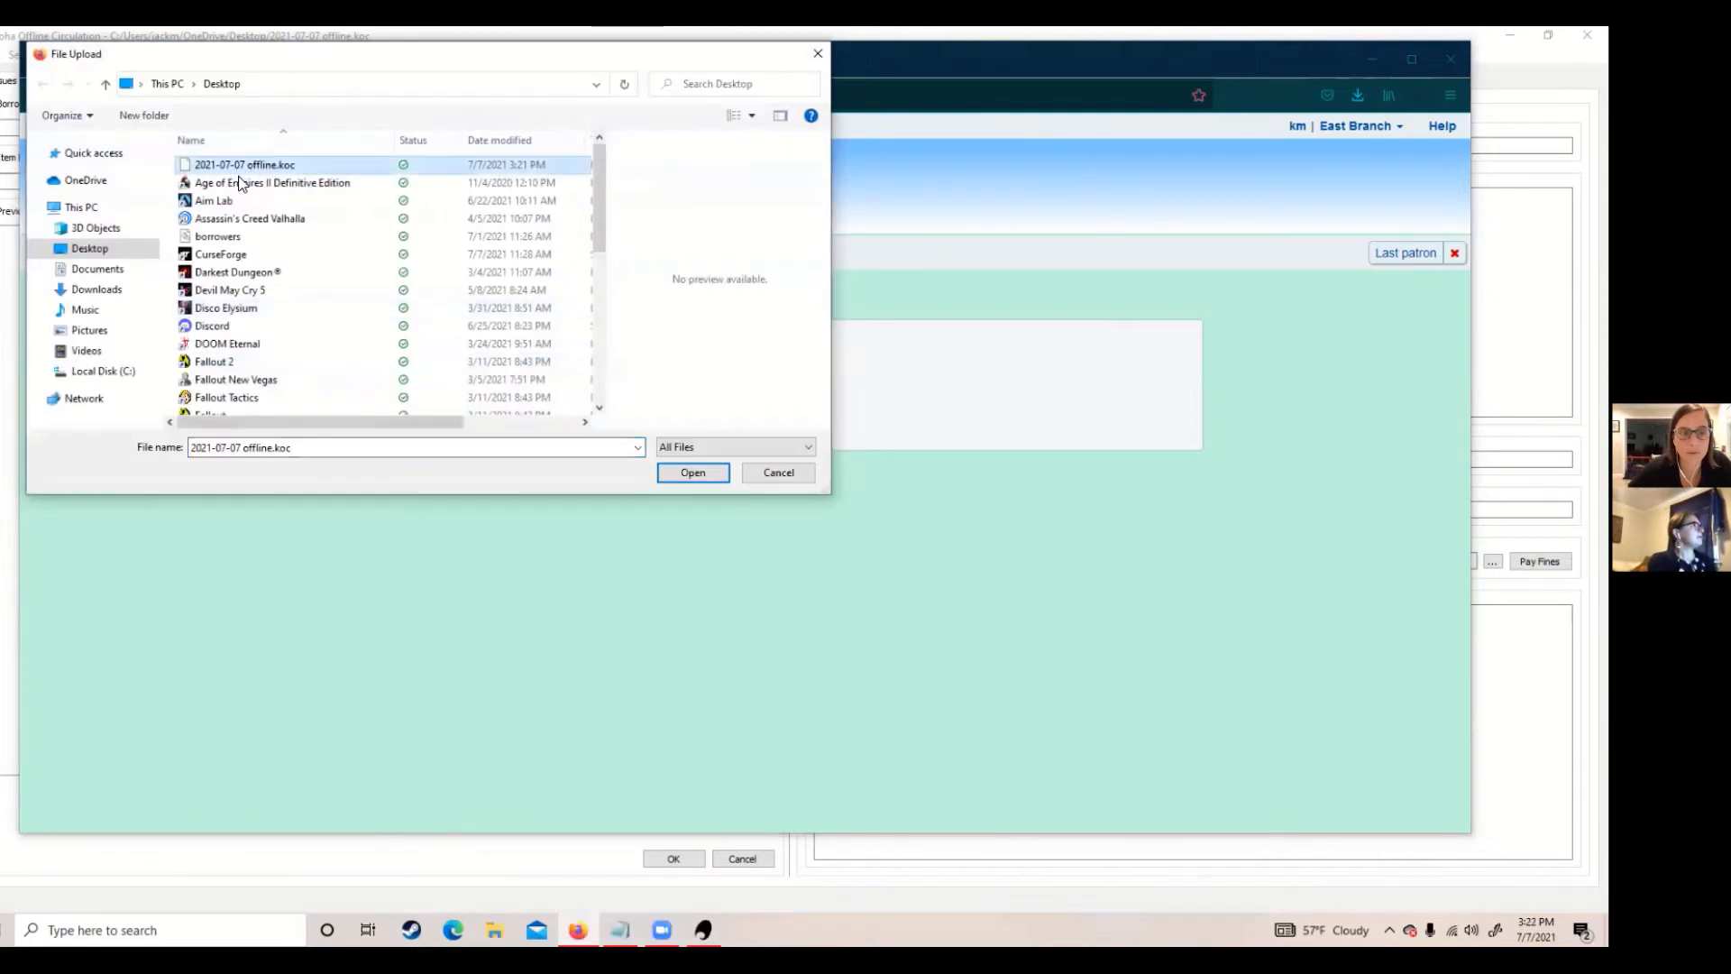
mouse_move(693, 473)
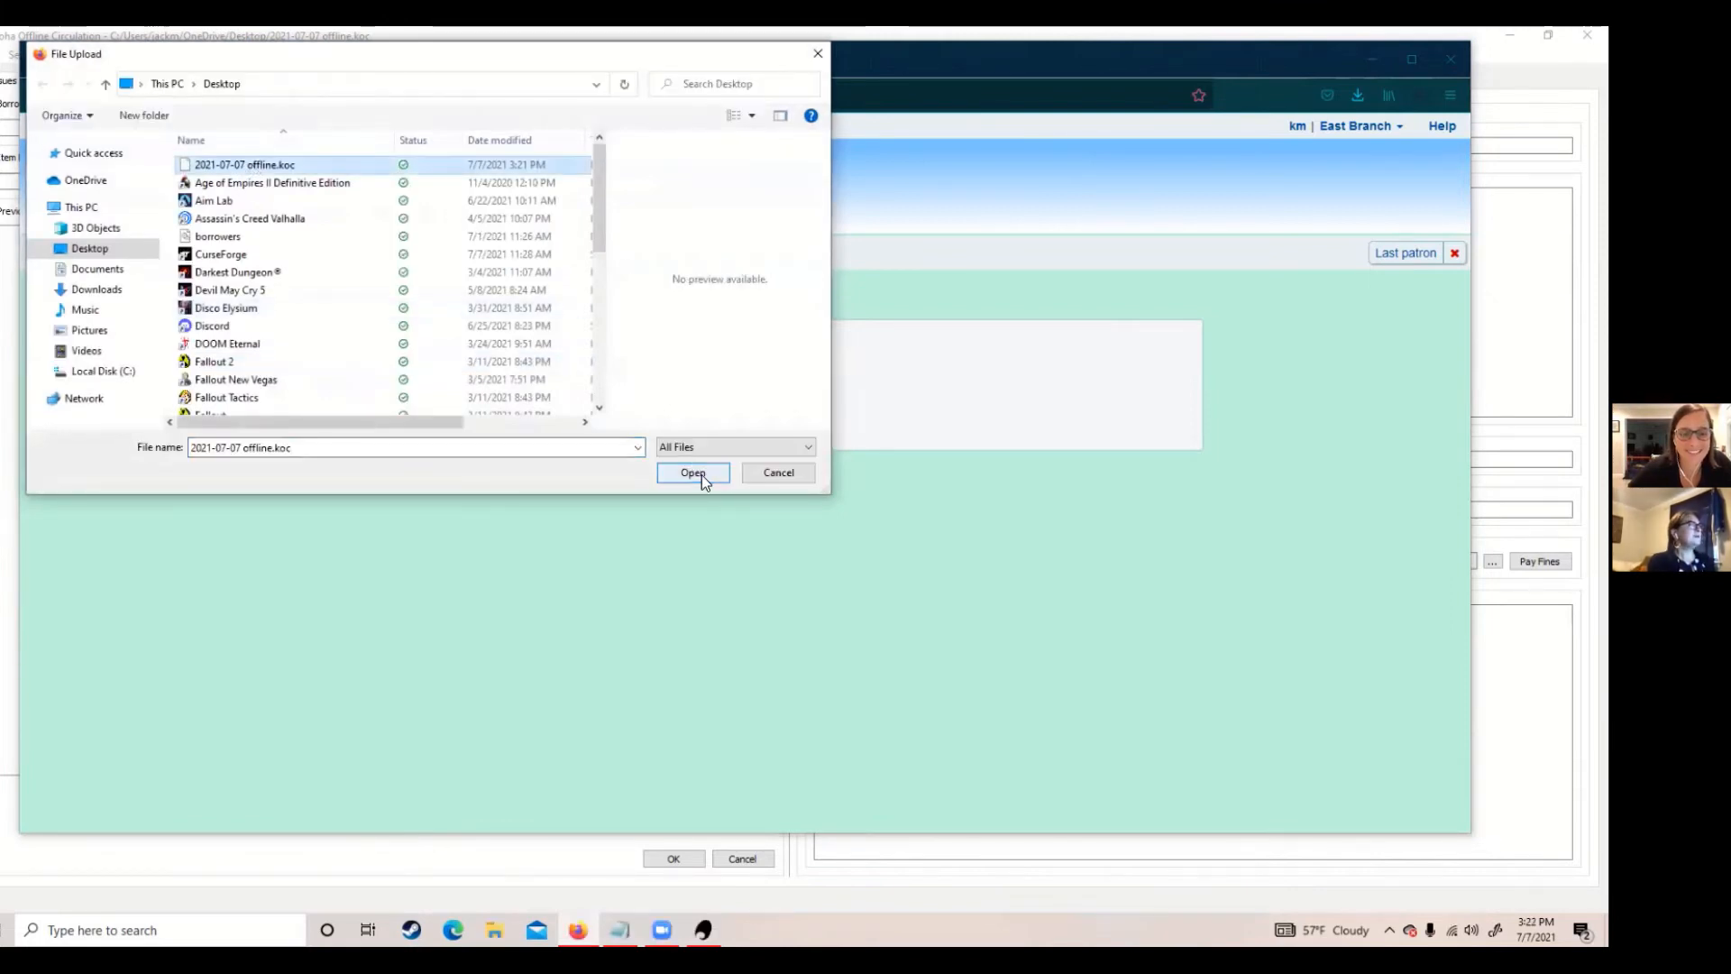
left_click(693, 473)
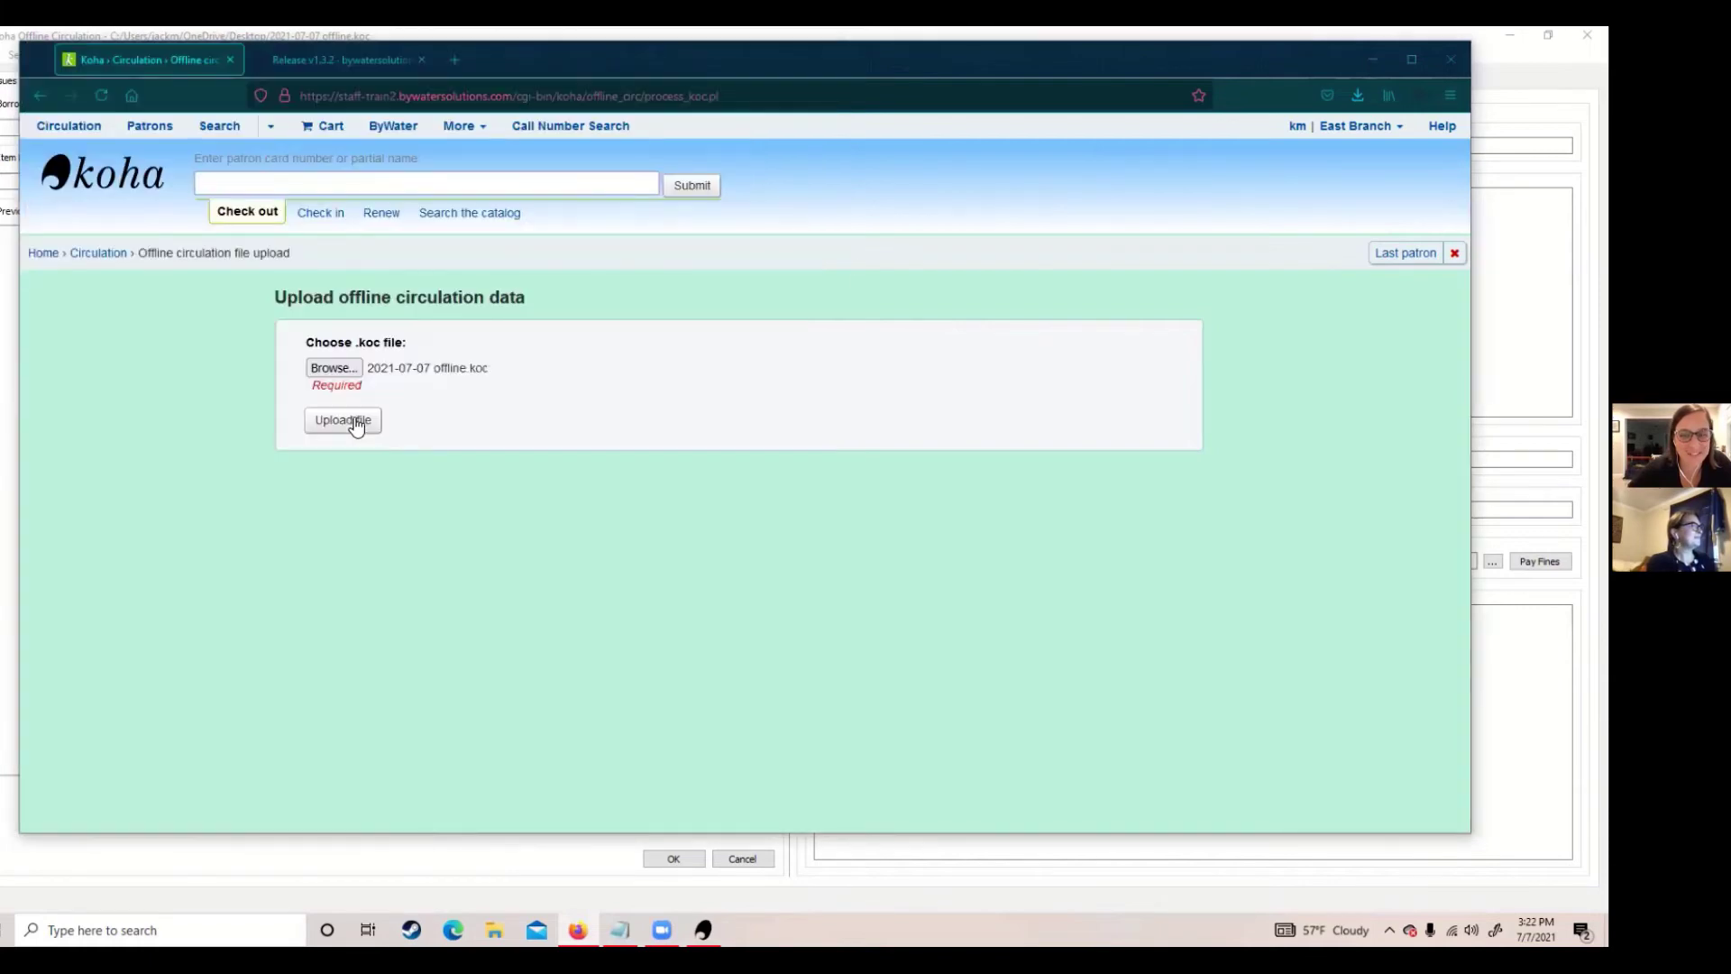
Upload the chosen .koc file and add it to the offline circulation queue.
left_click(343, 420)
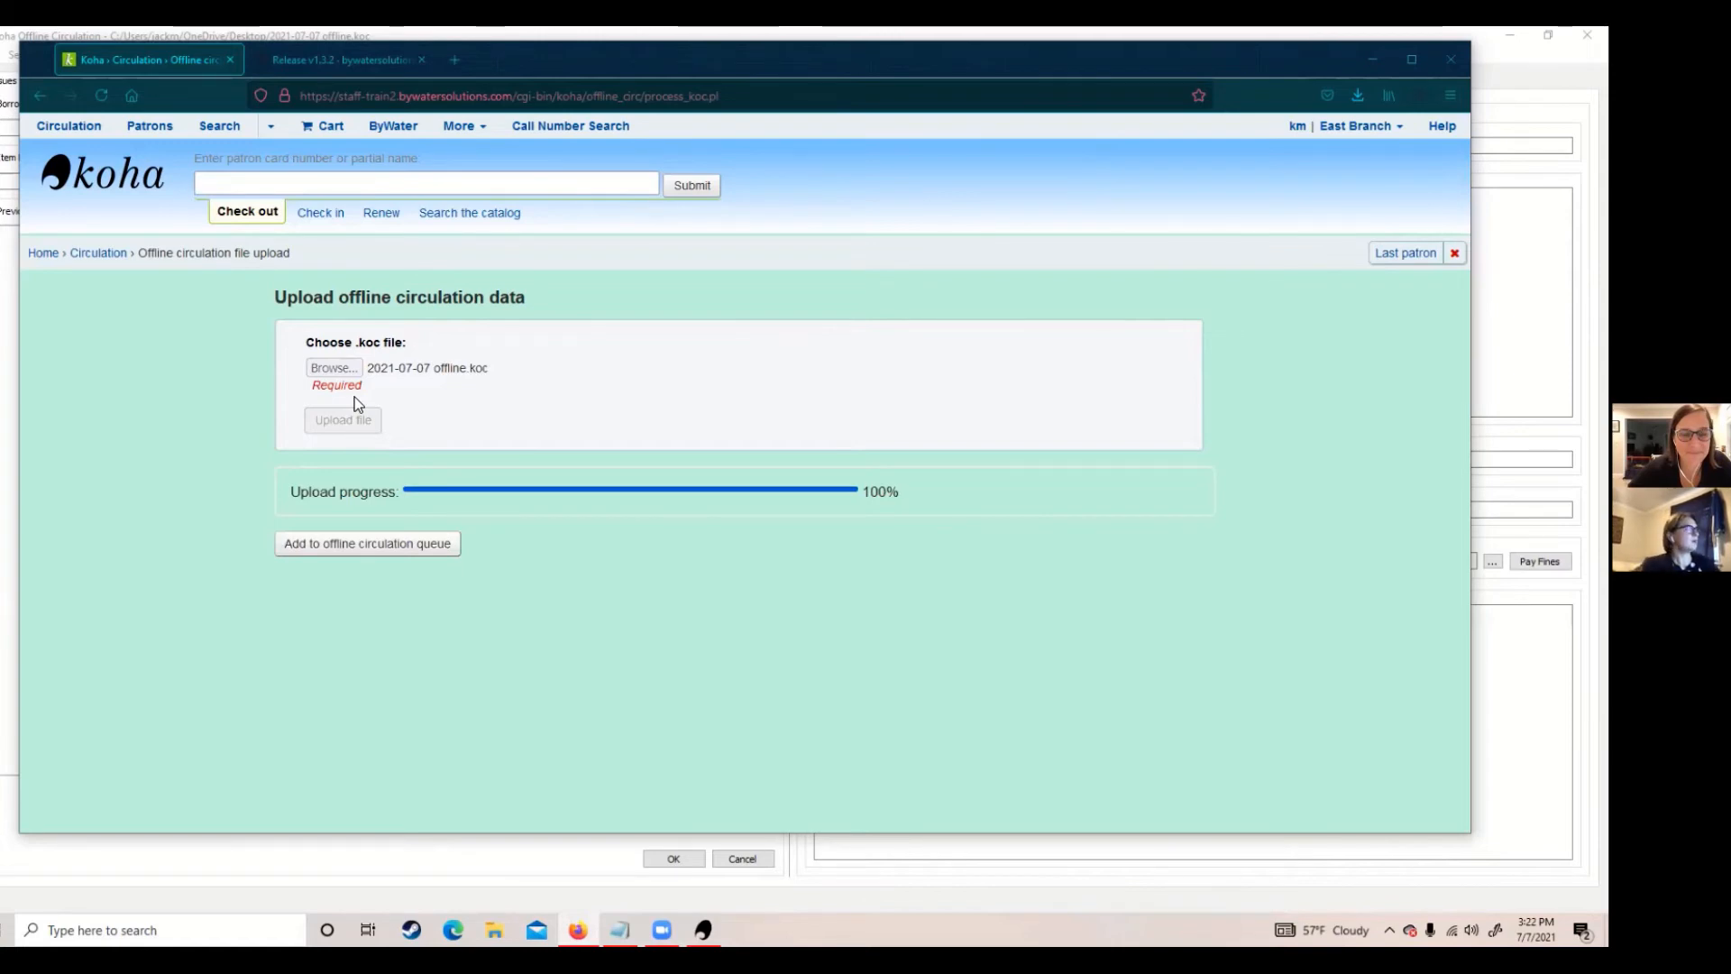
mouse_move(366, 543)
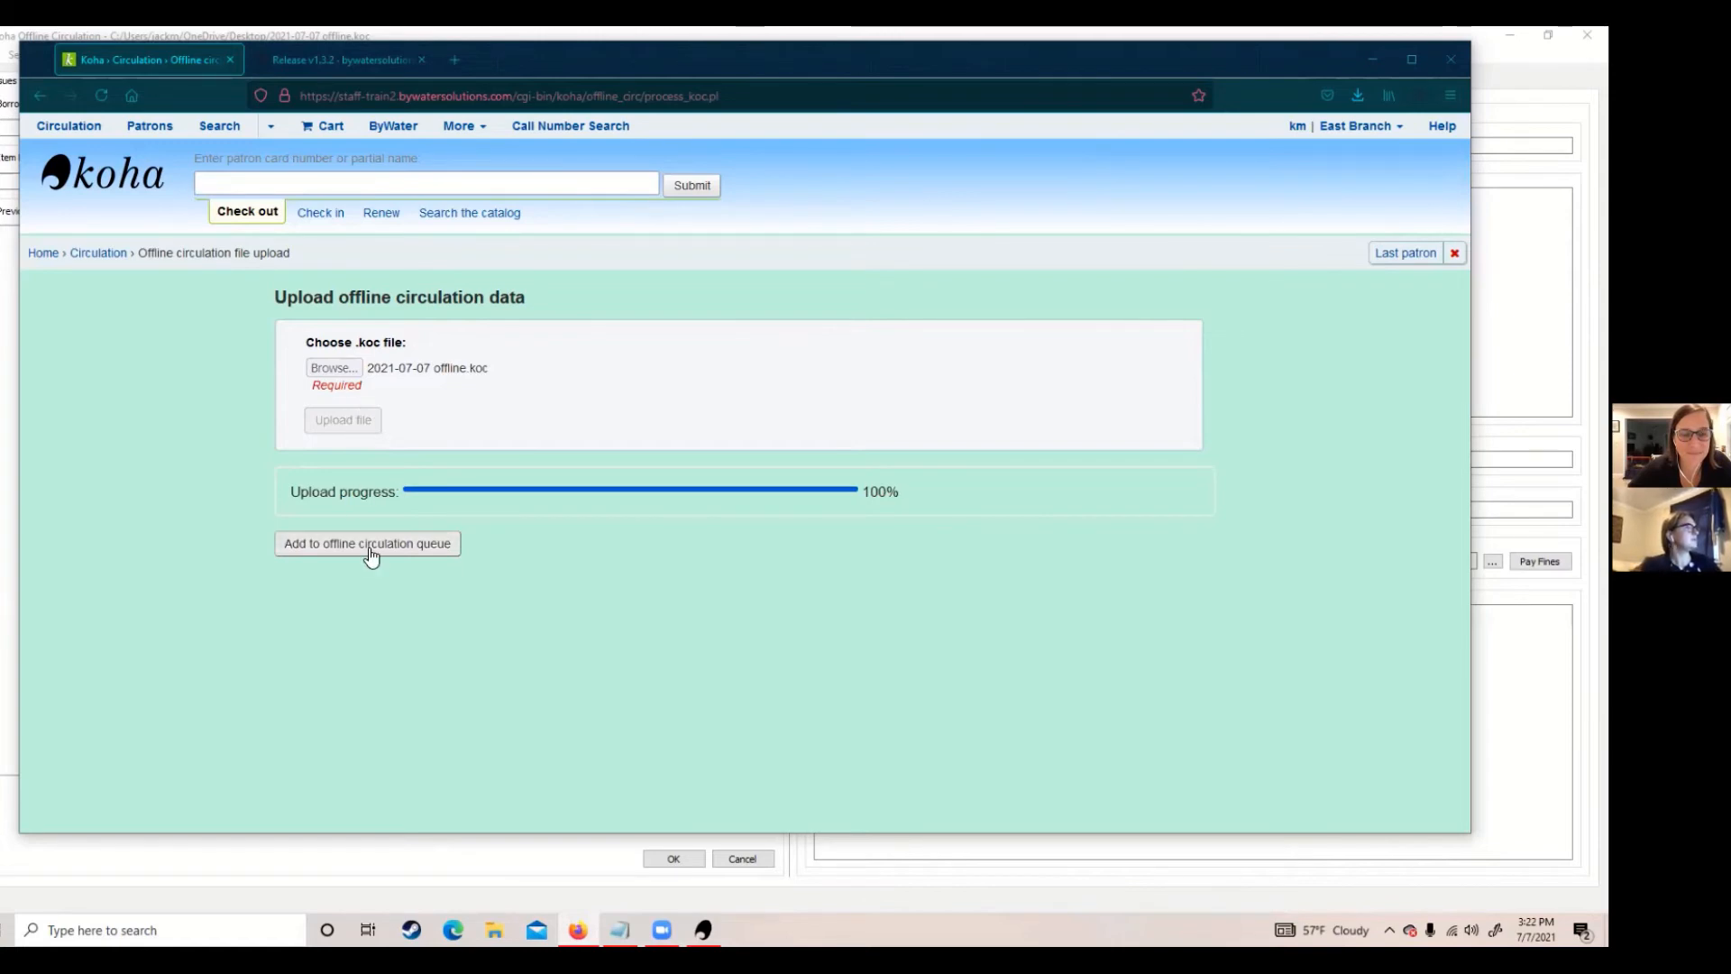
left_click(366, 543)
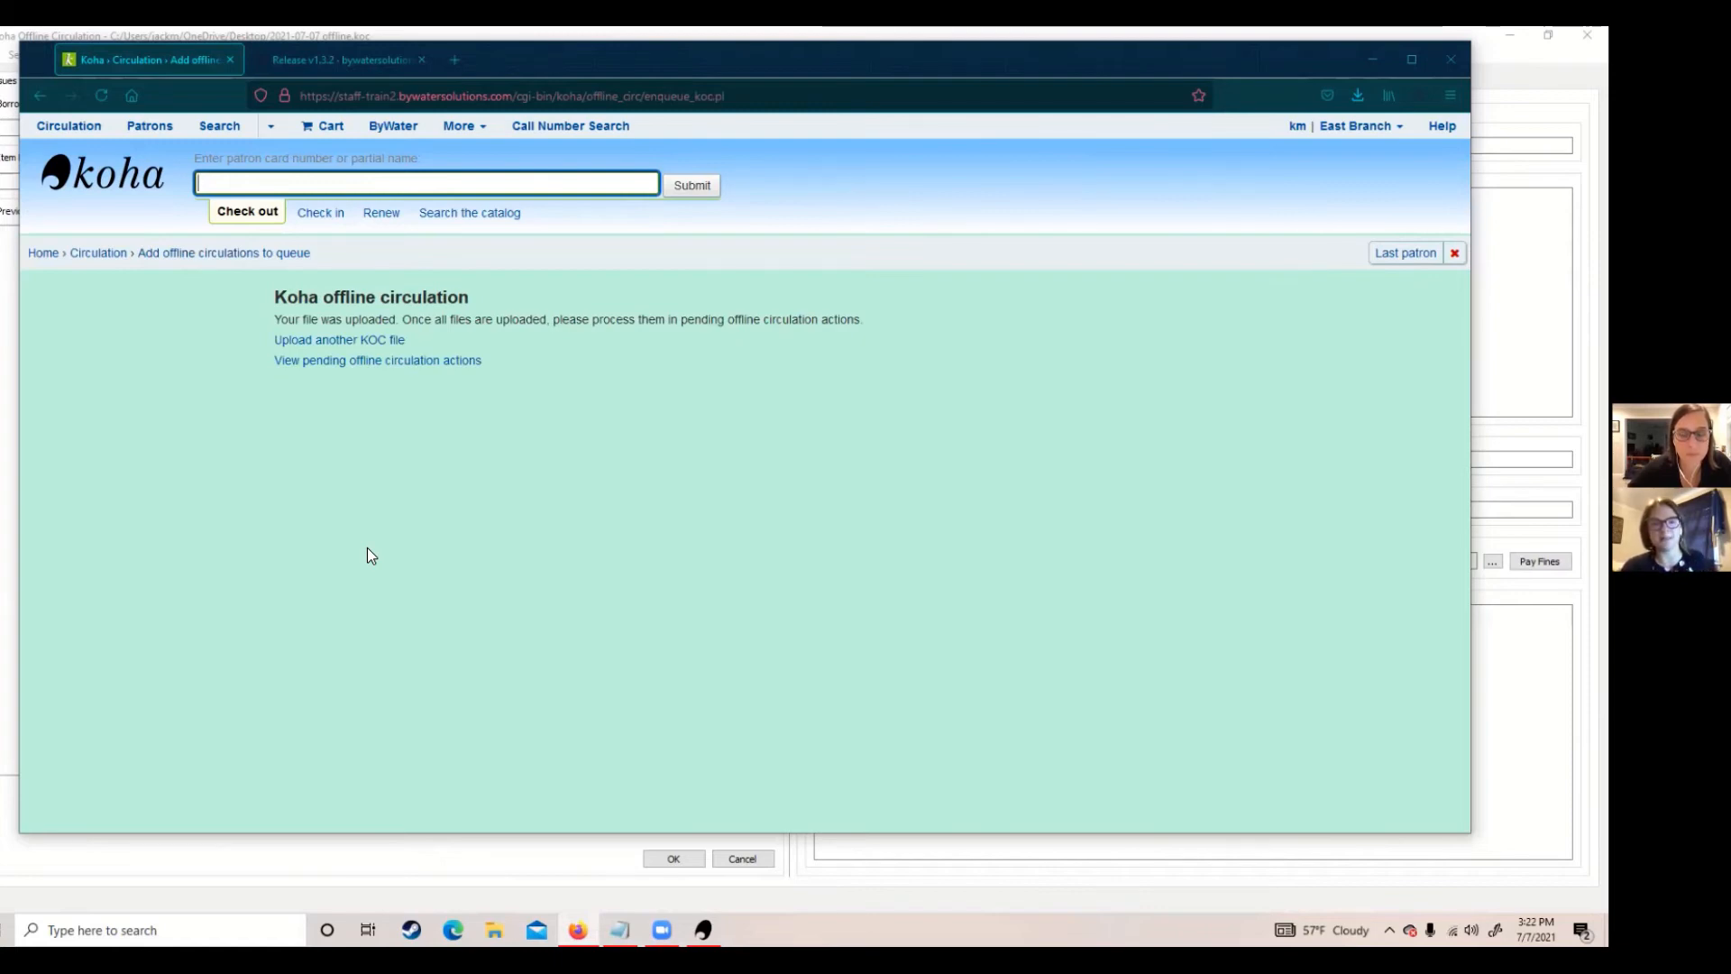
mouse_move(359, 558)
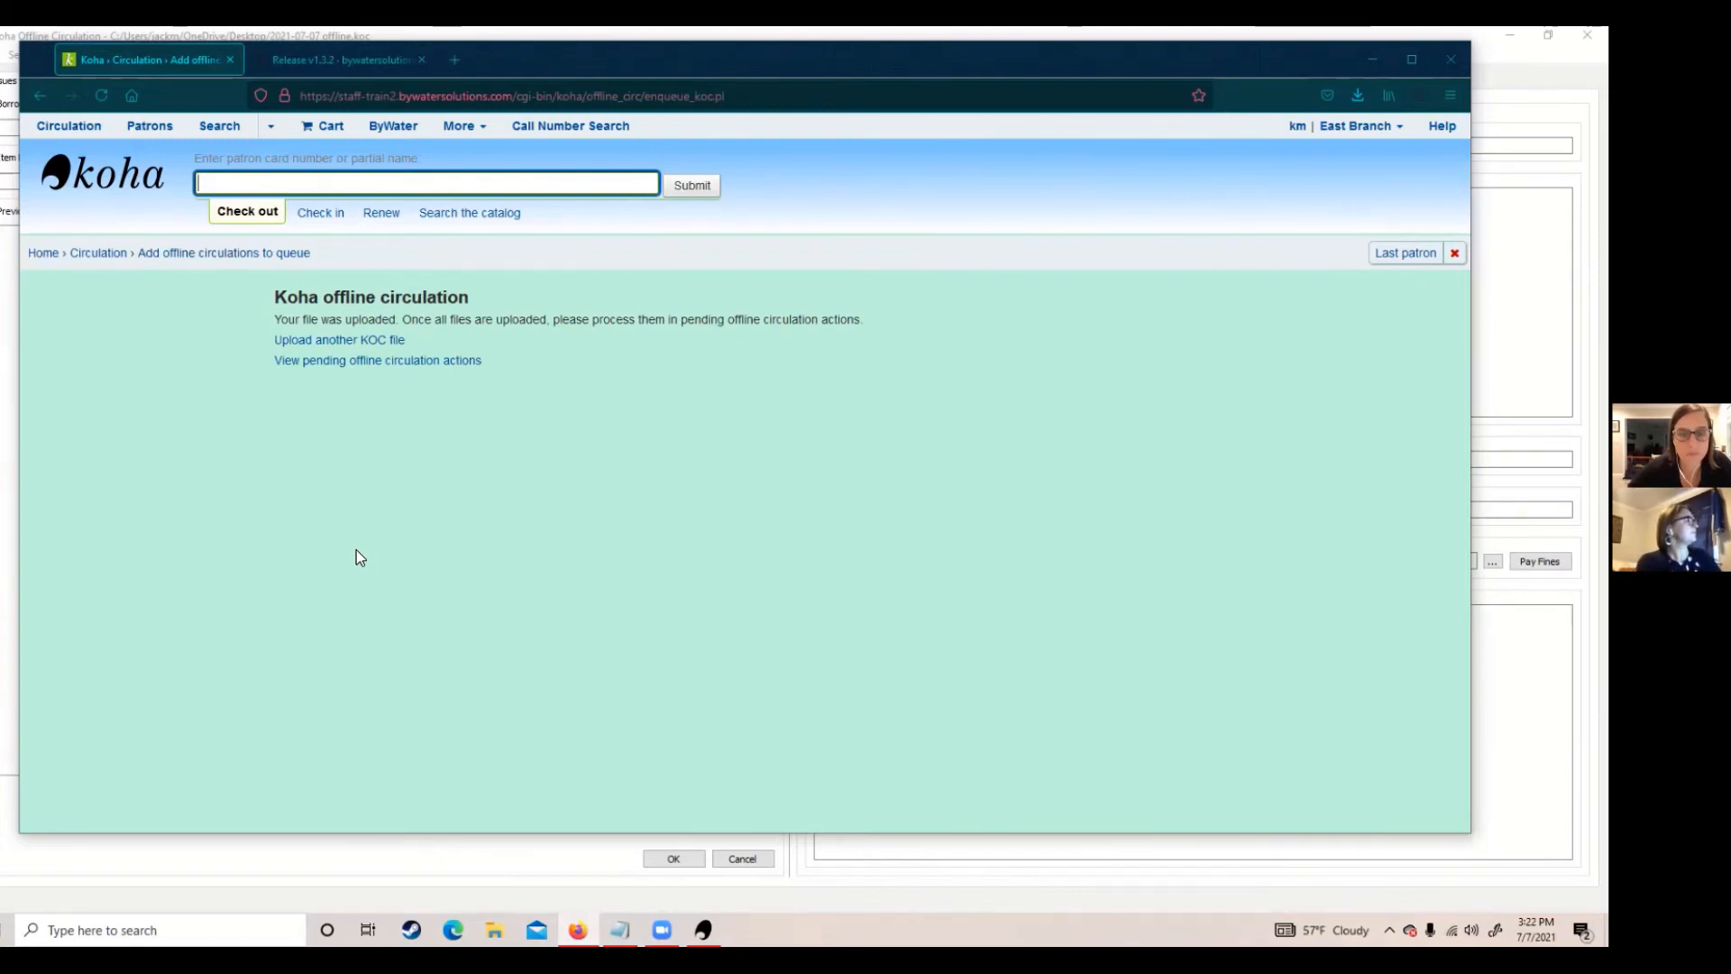
List the six pending offline checkouts and check all of them for processing.
left_click(377, 361)
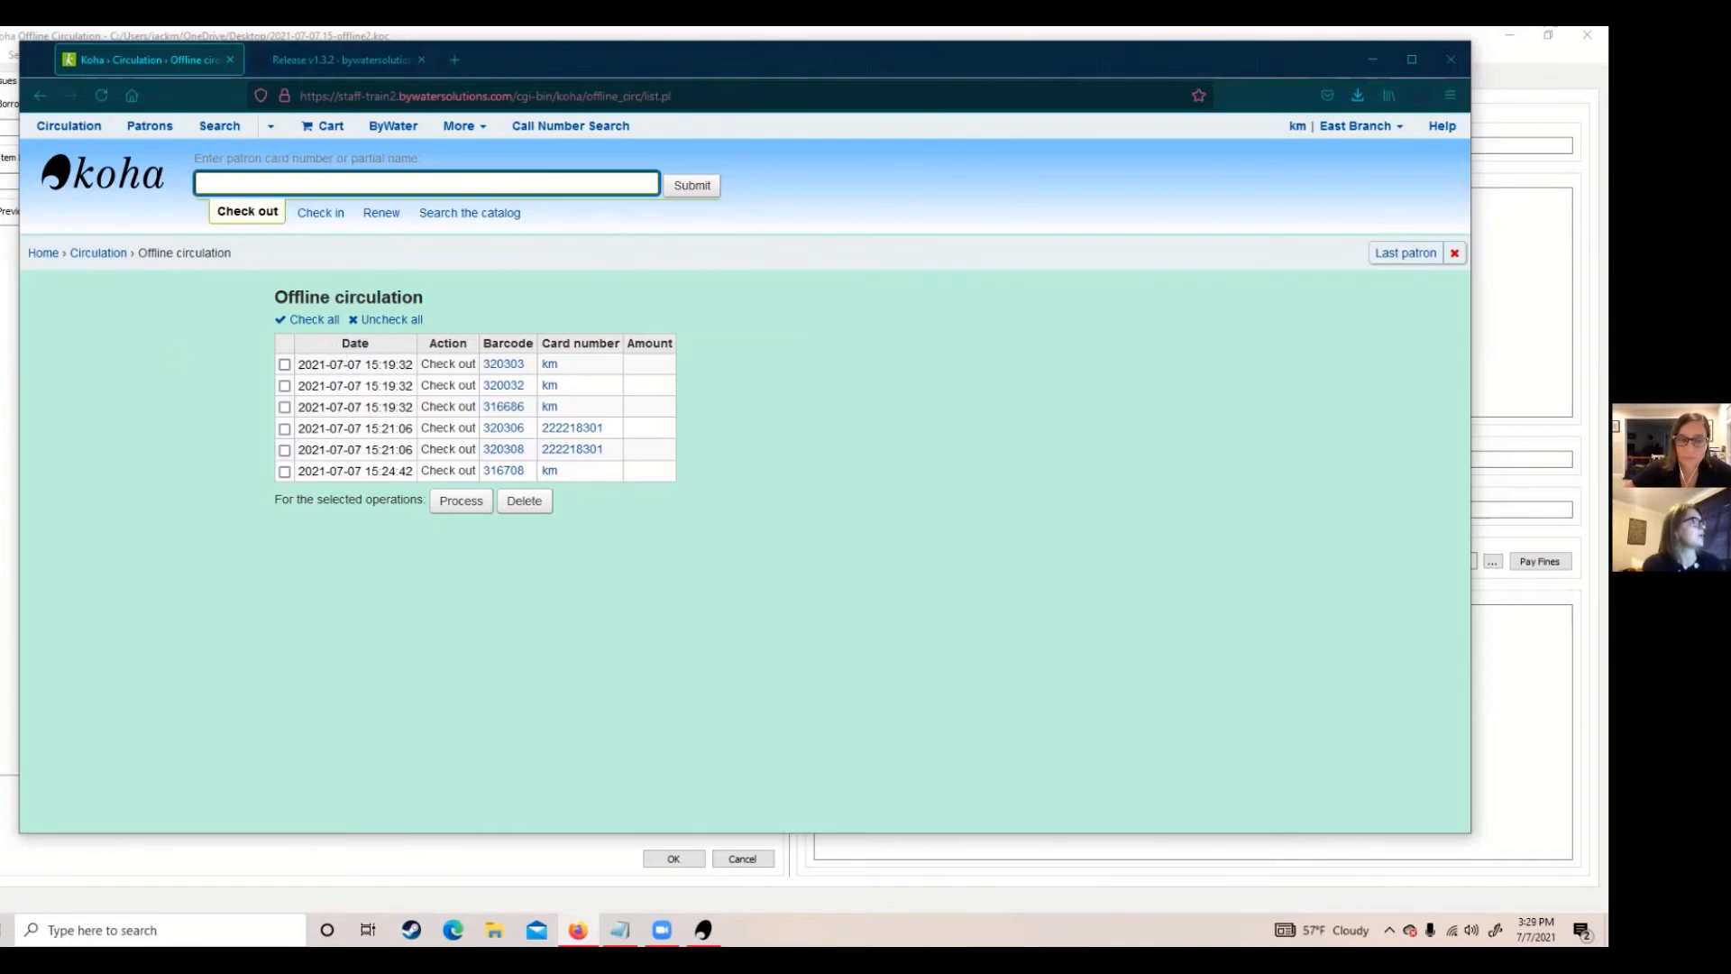
left_click(307, 319)
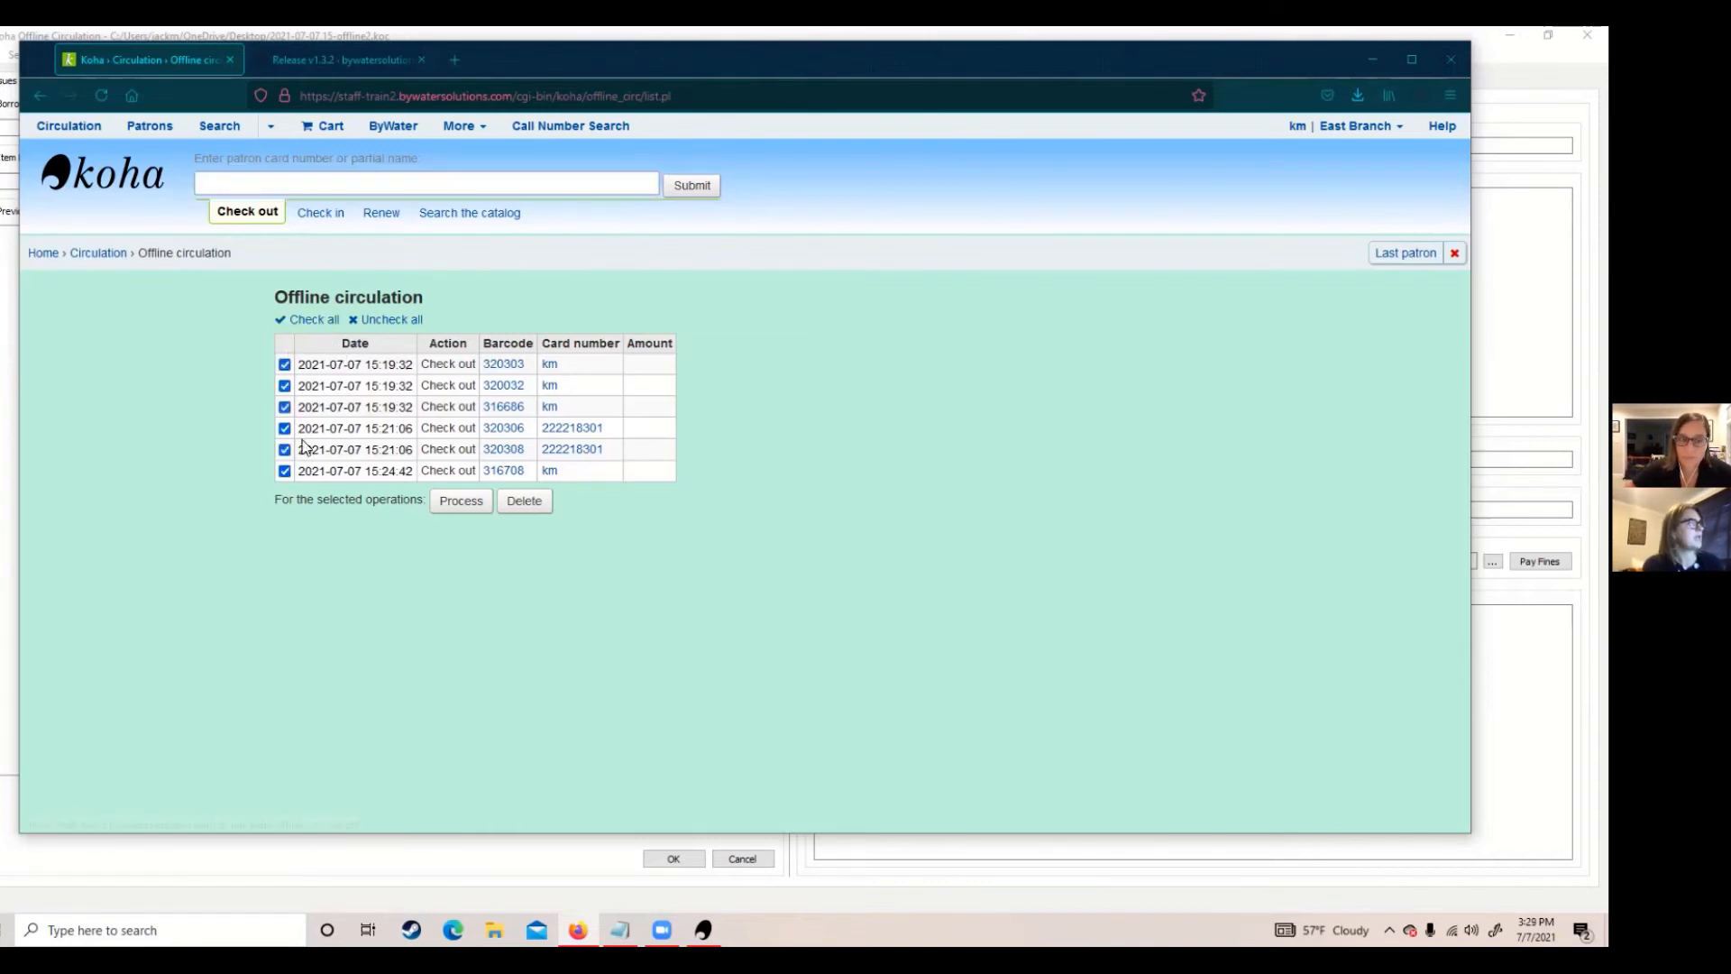
mouse_move(317, 517)
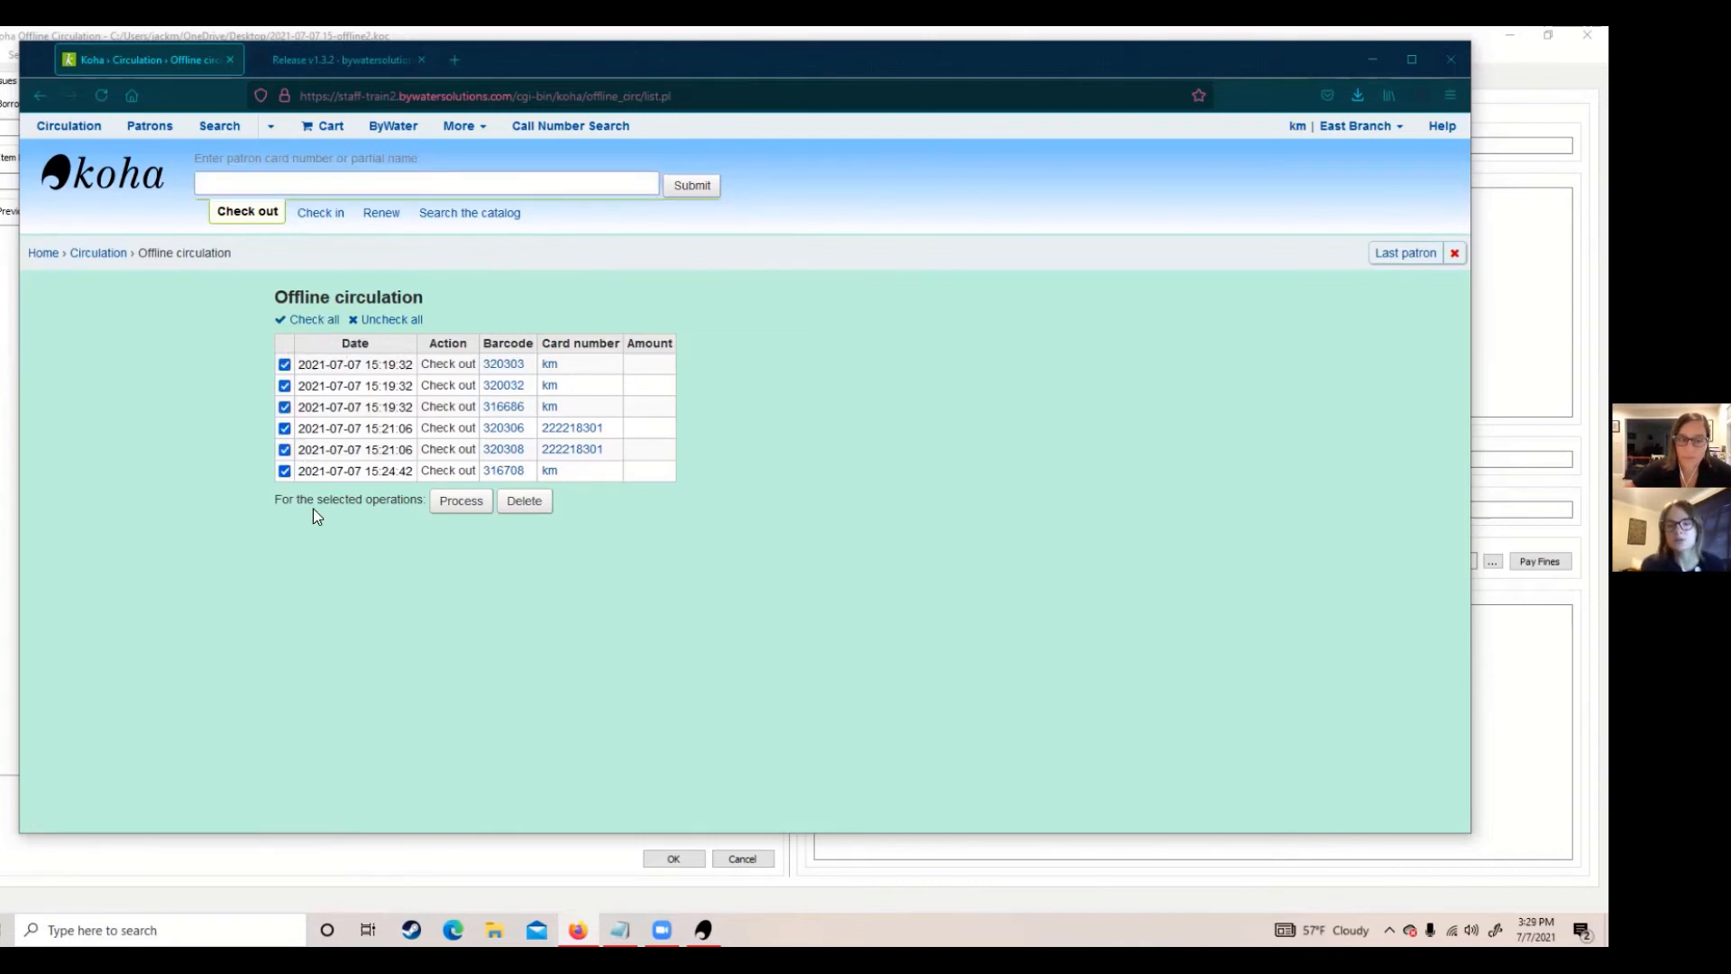
mouse_move(451, 702)
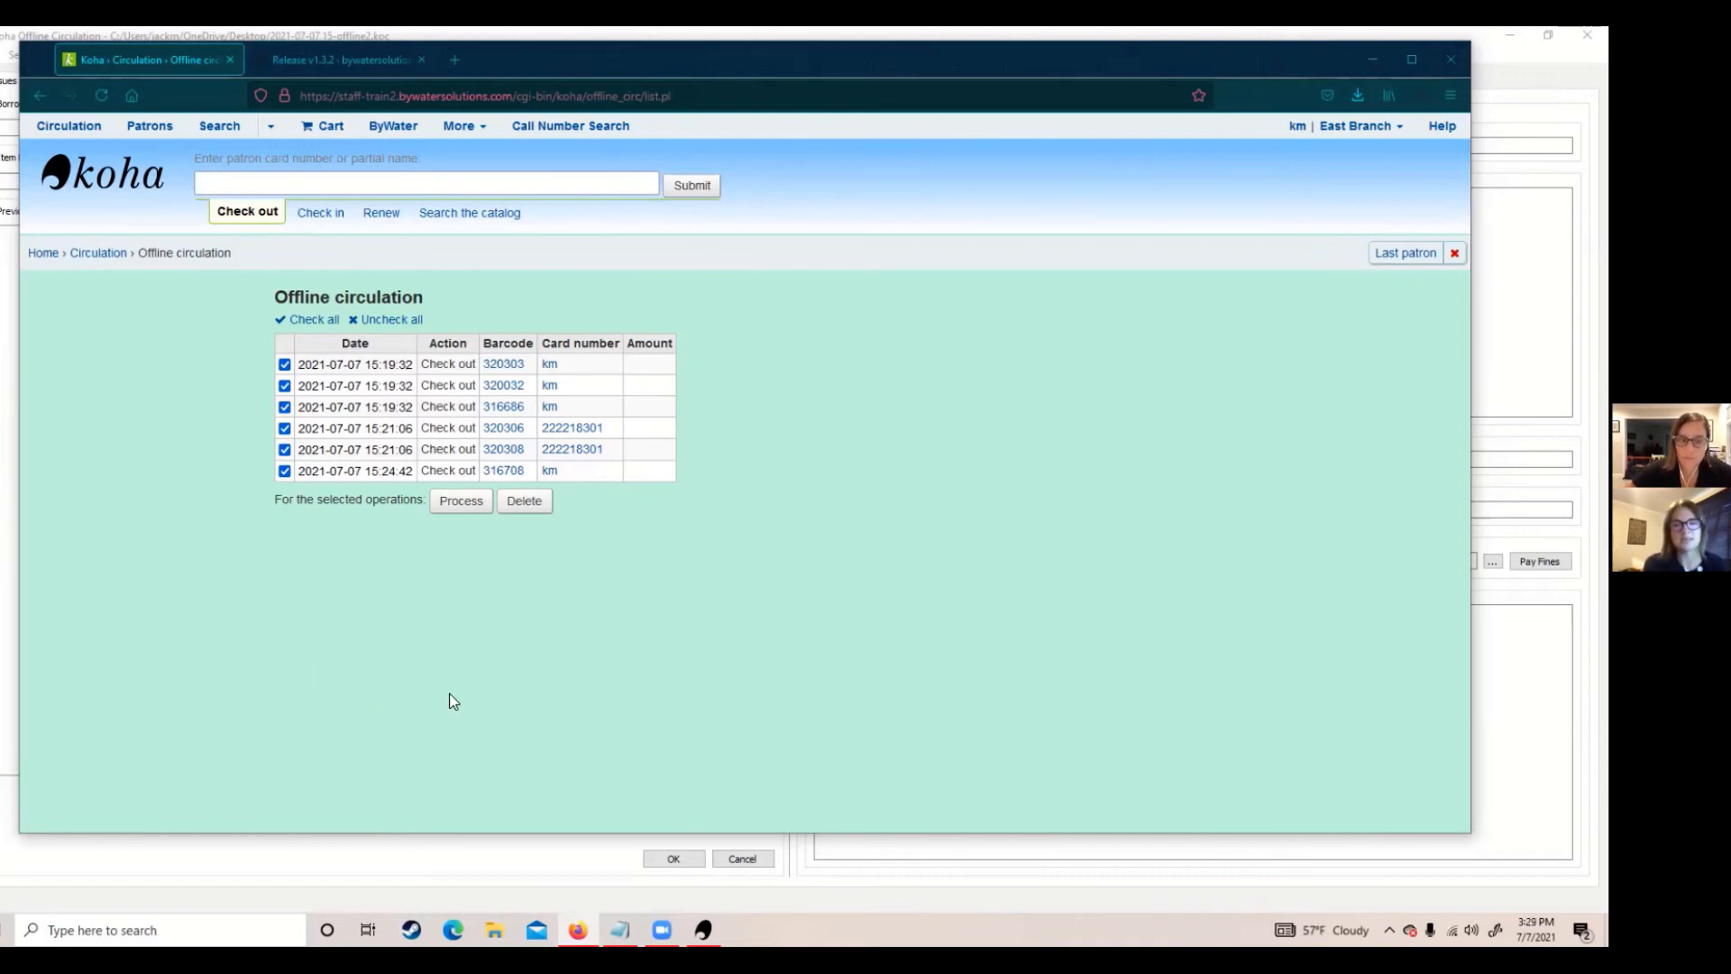
mouse_move(440, 690)
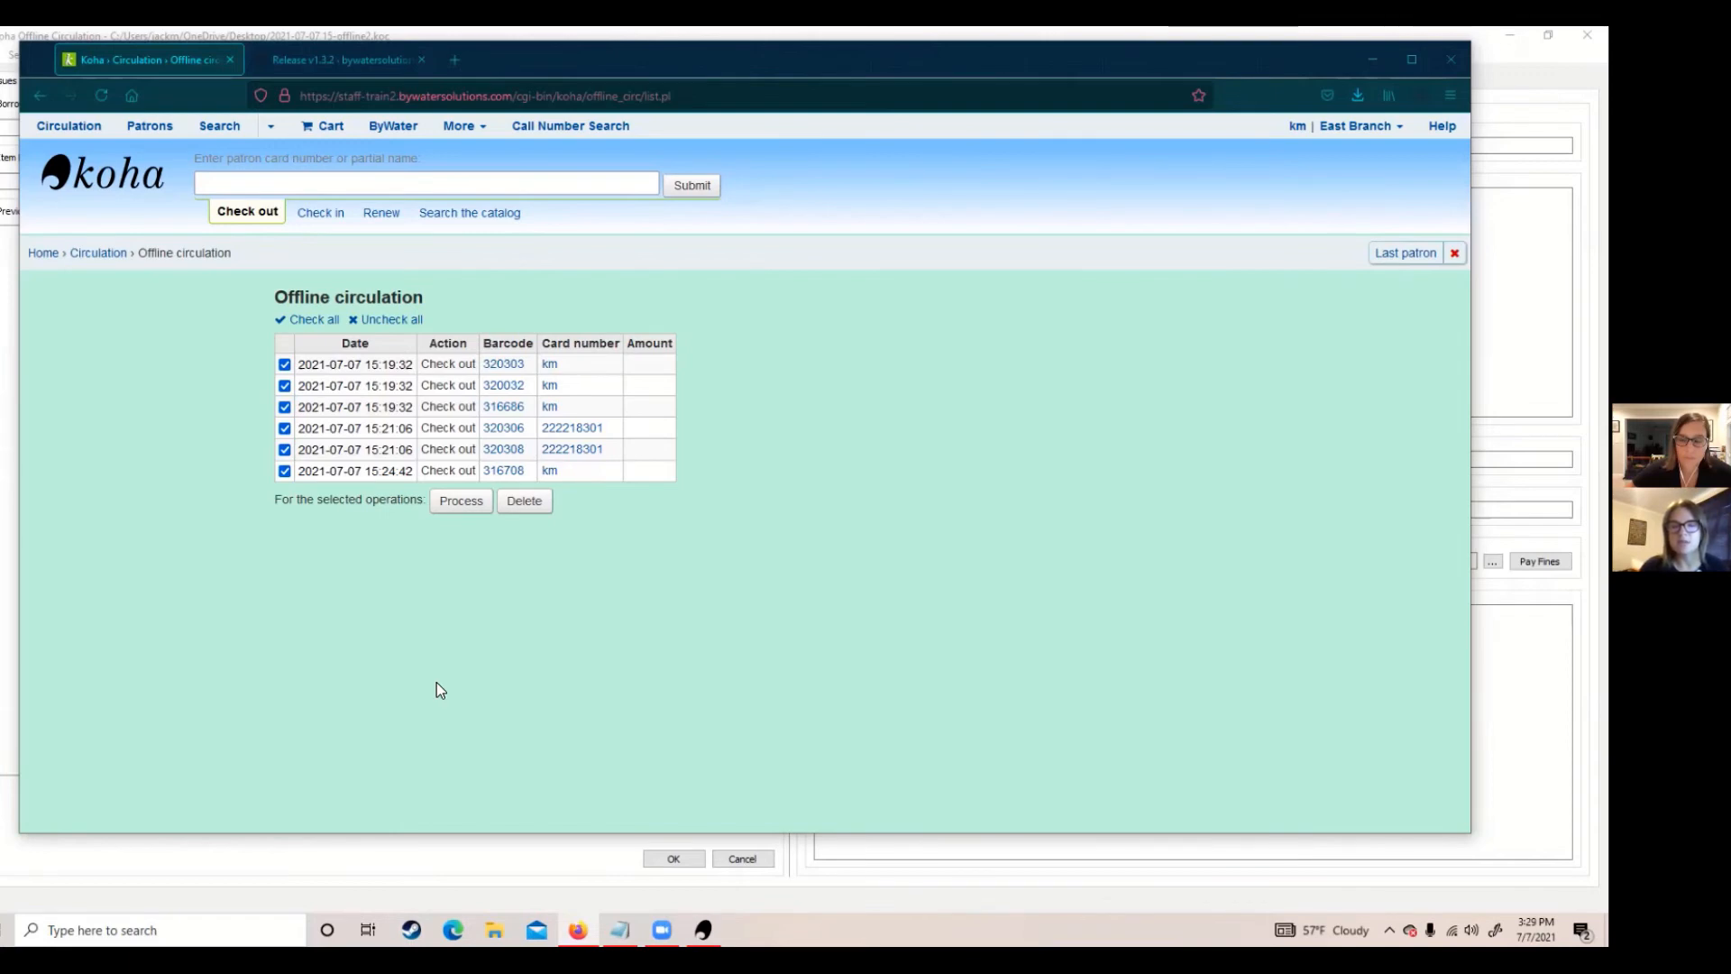
mouse_move(820, 619)
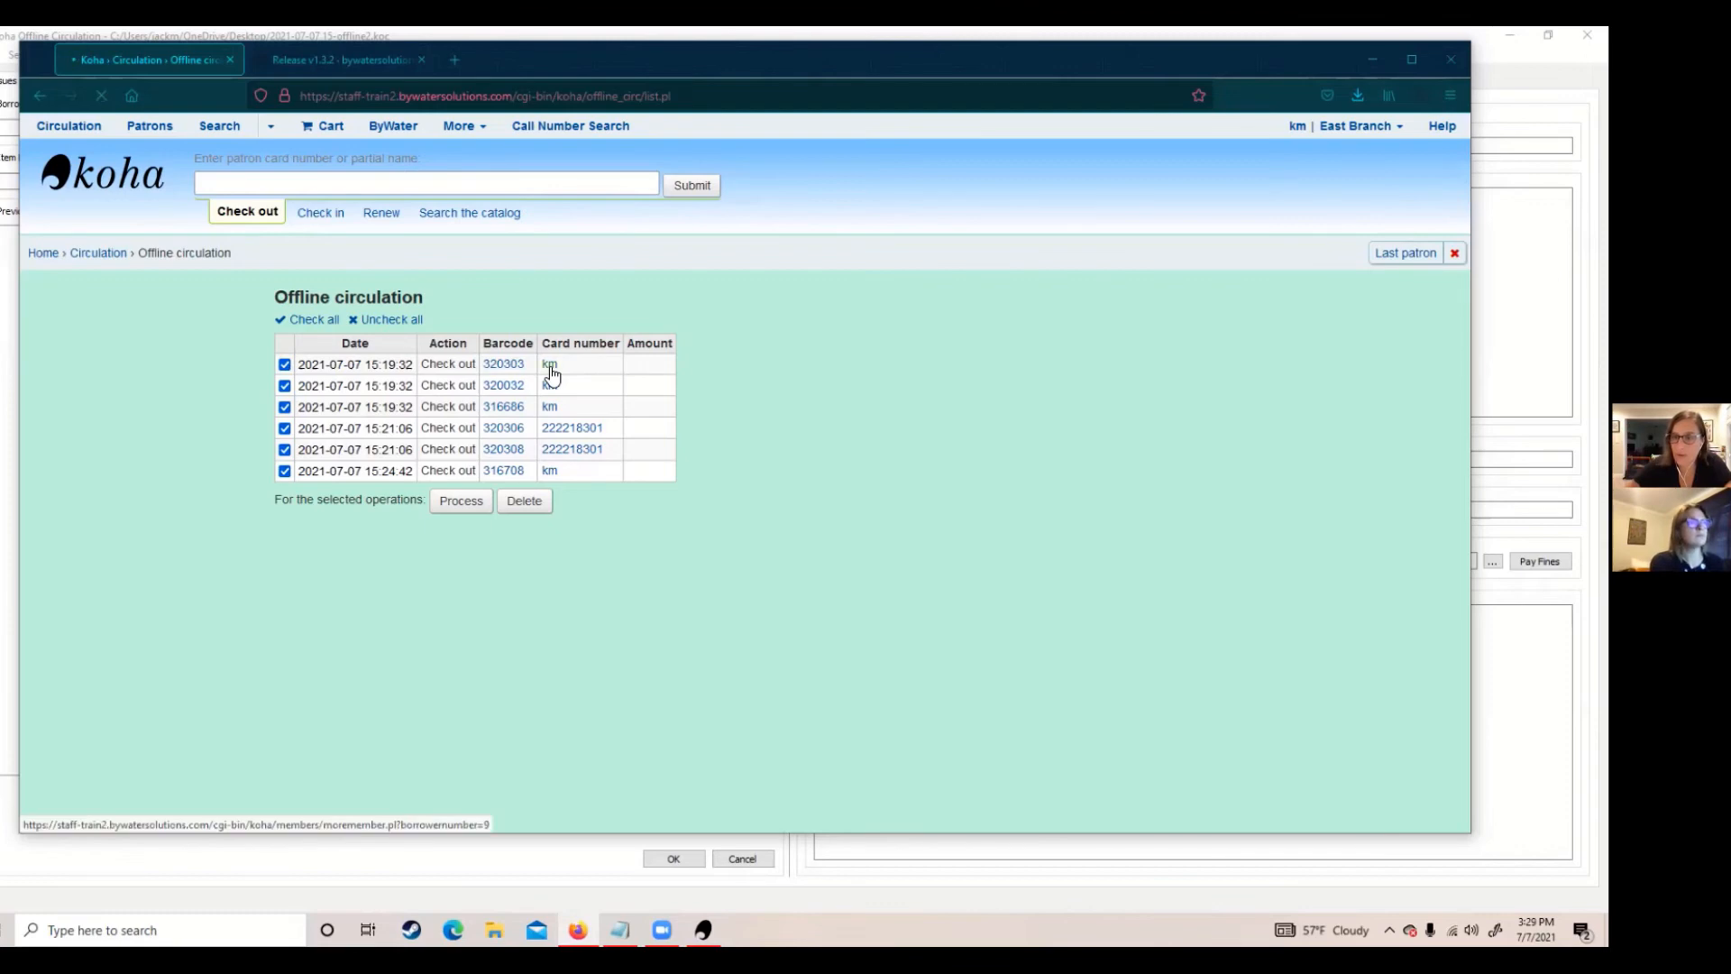
Open patron km's record and review today's checkouts in the Checkouts list.
left_click(548, 365)
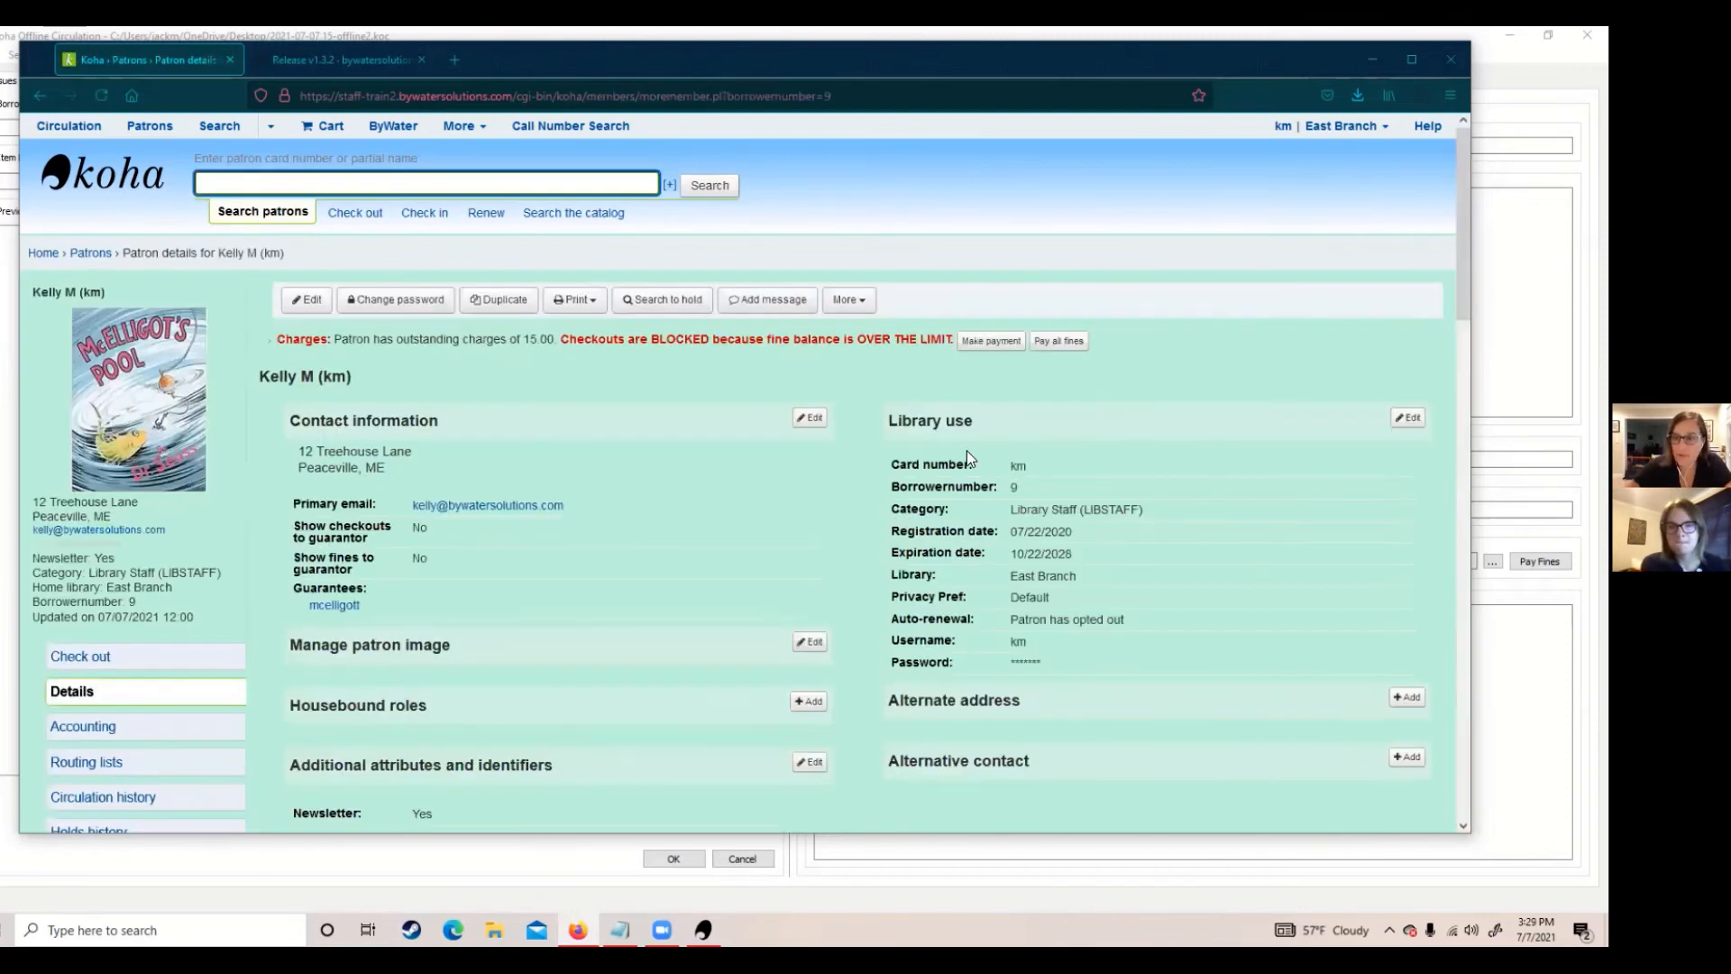
scroll("up", 3)
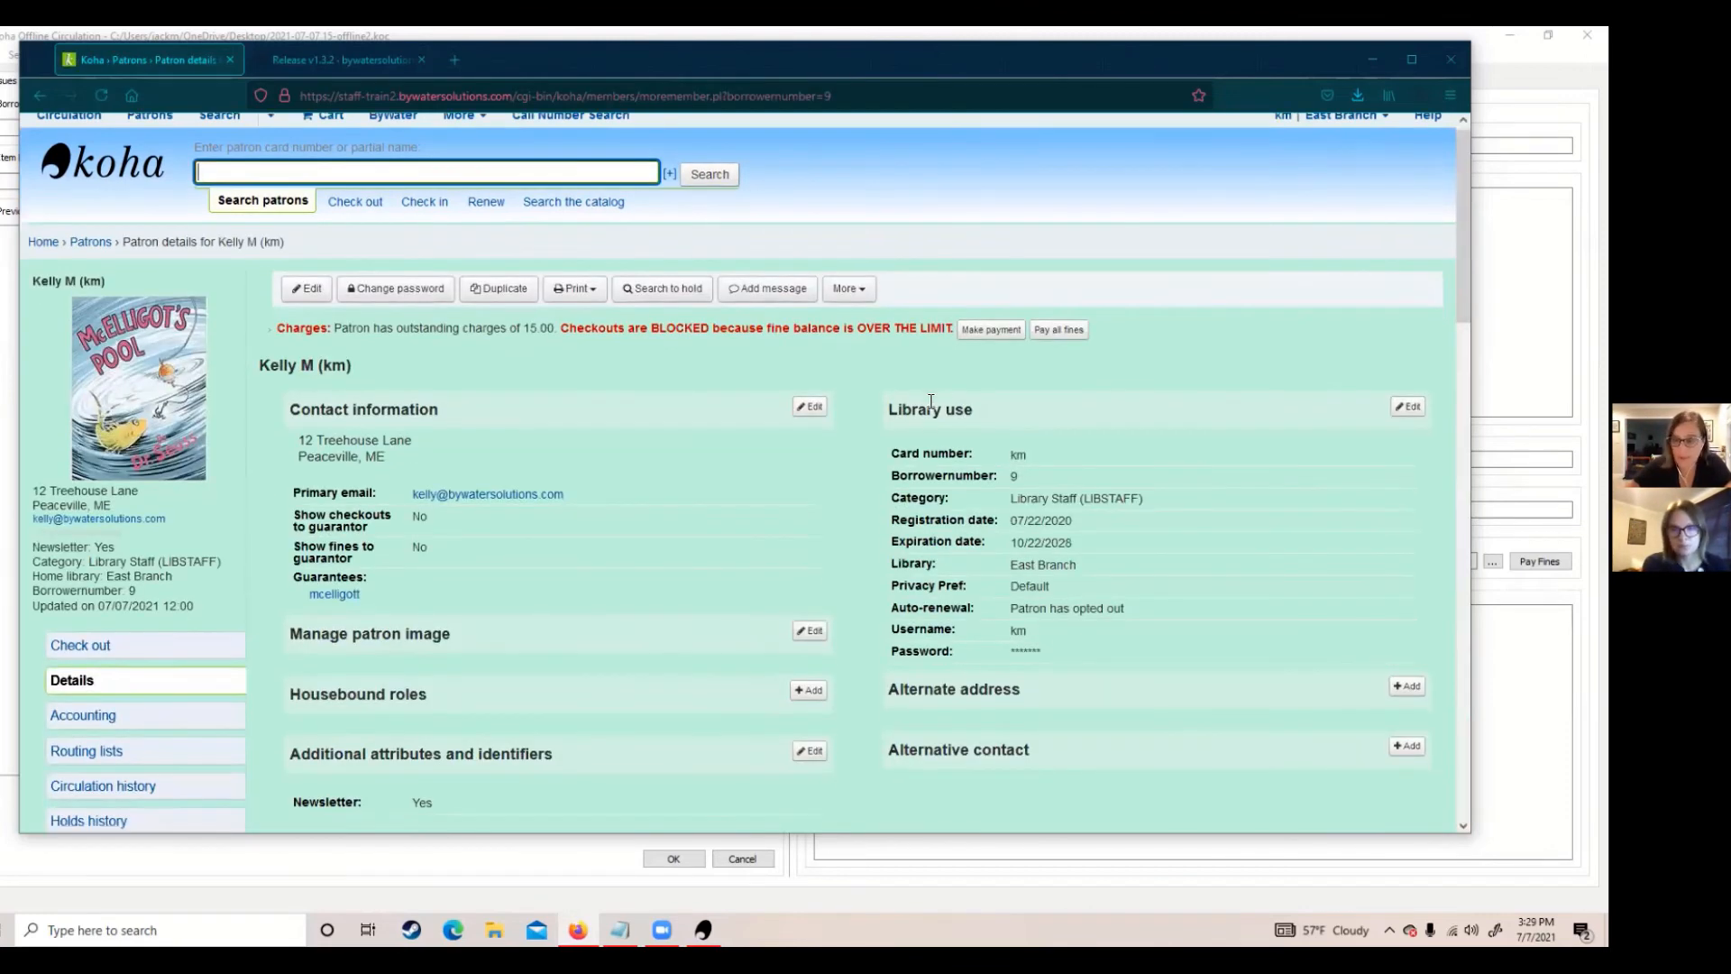
scroll("up", 3)
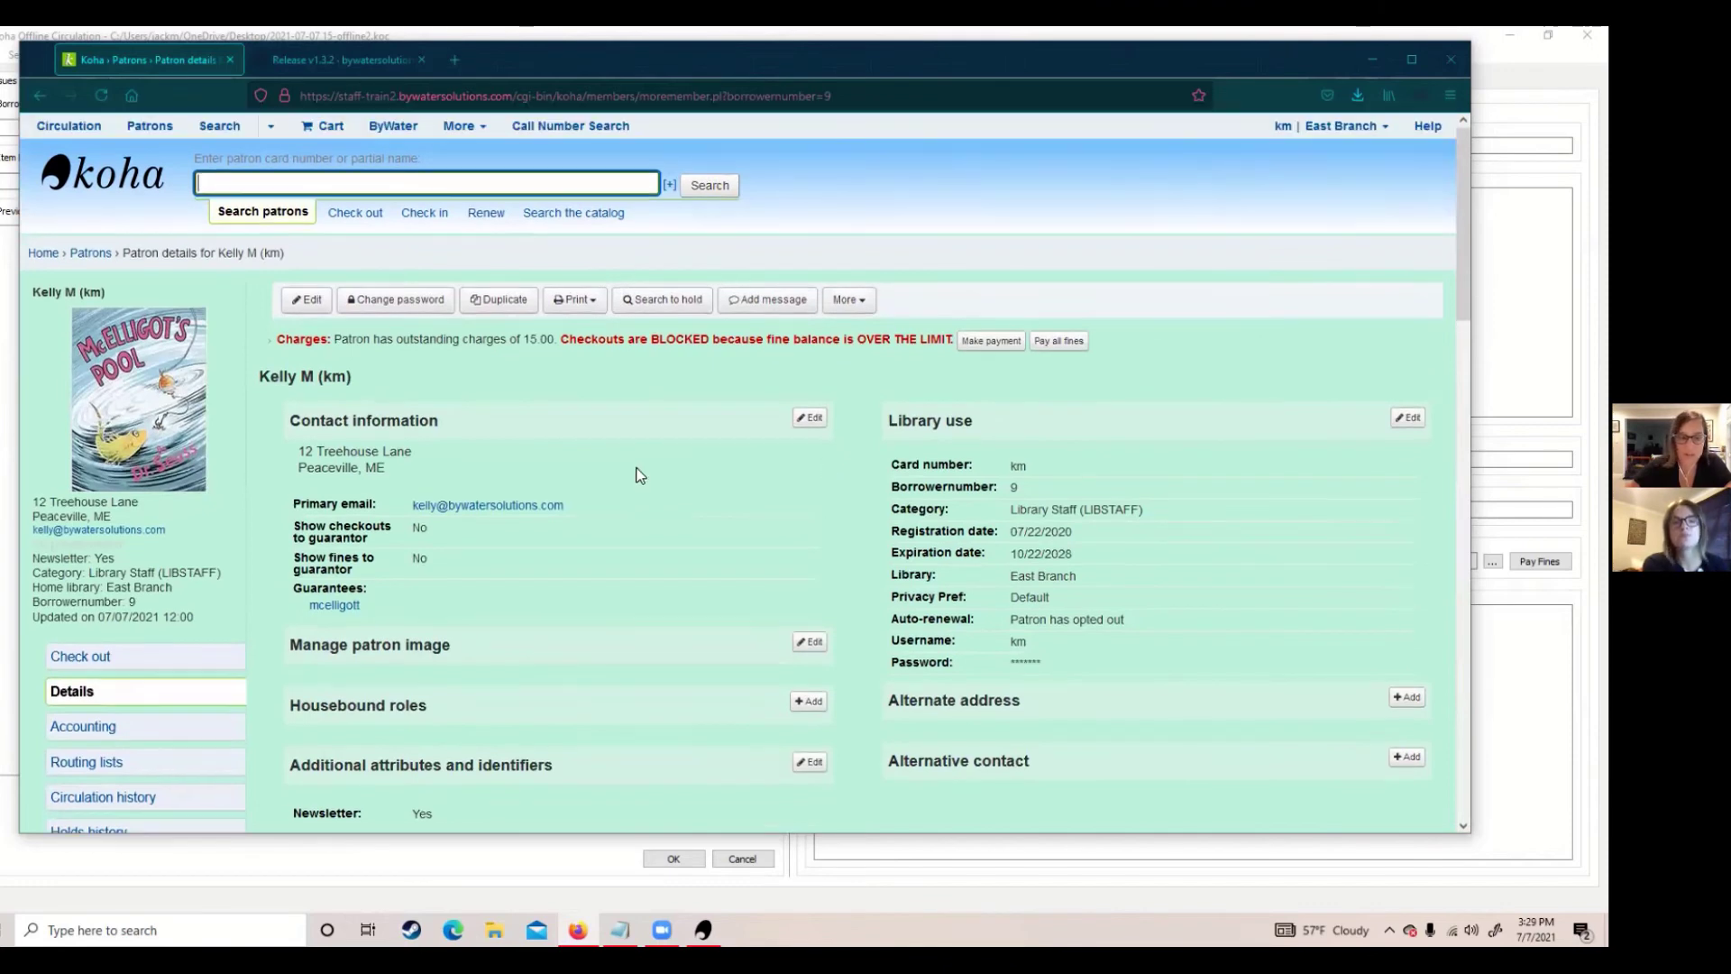
scroll("down", 3)
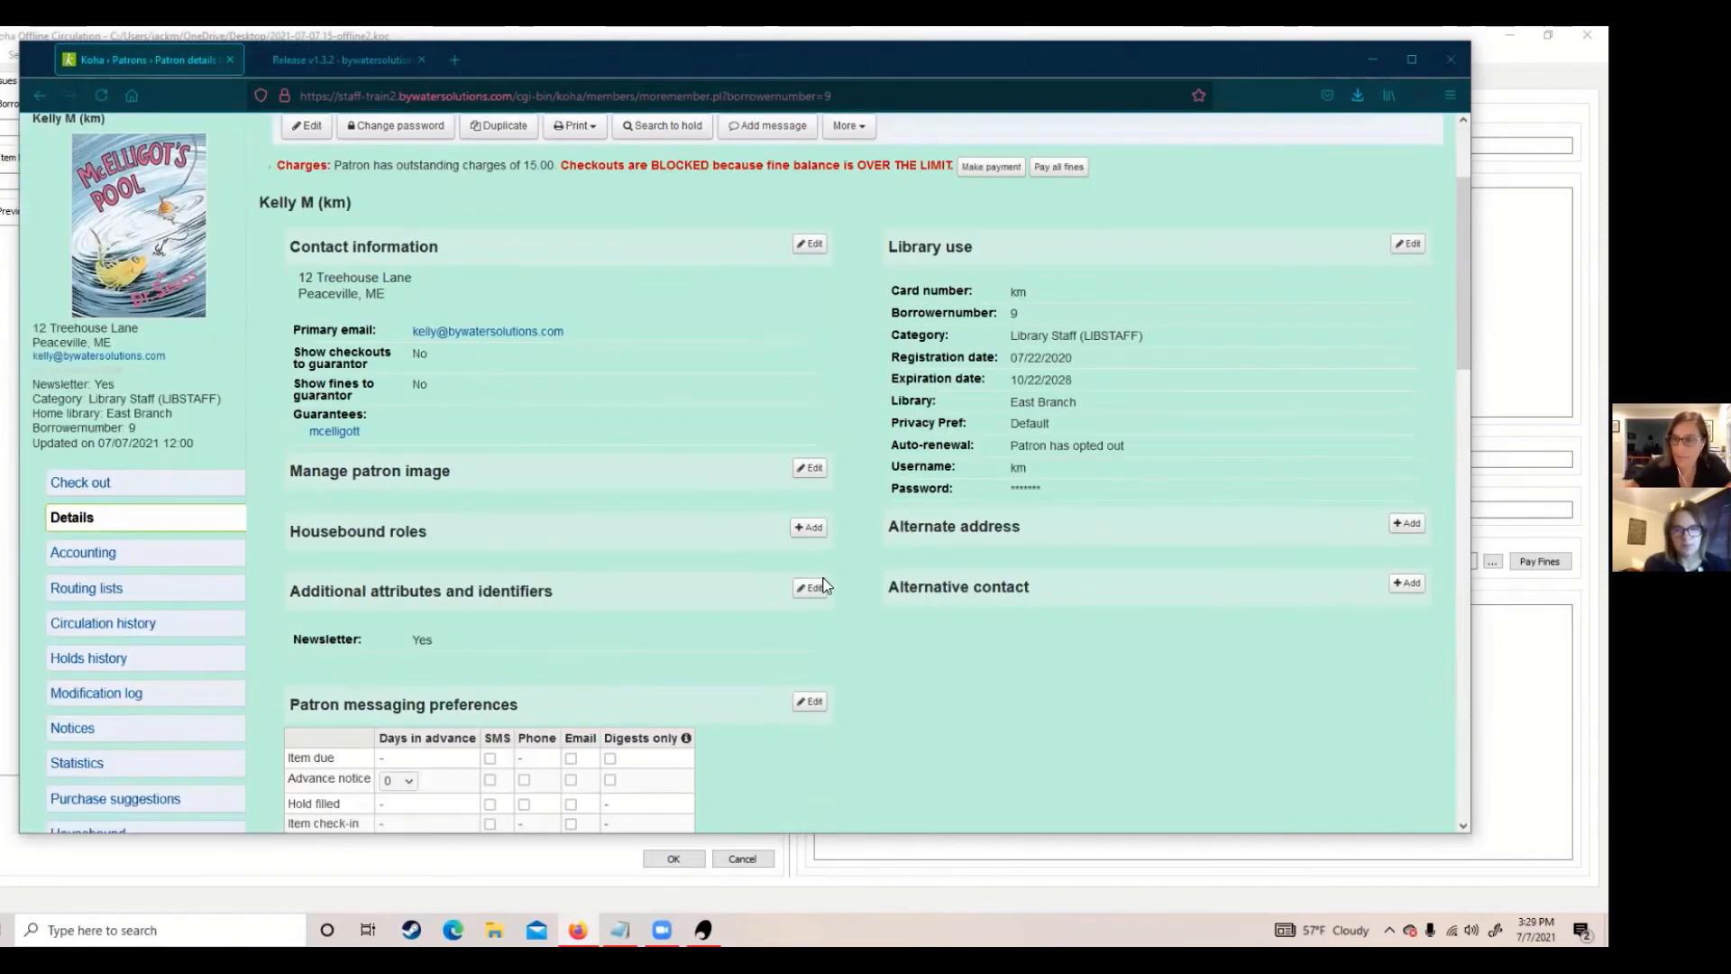
scroll("down", 3)
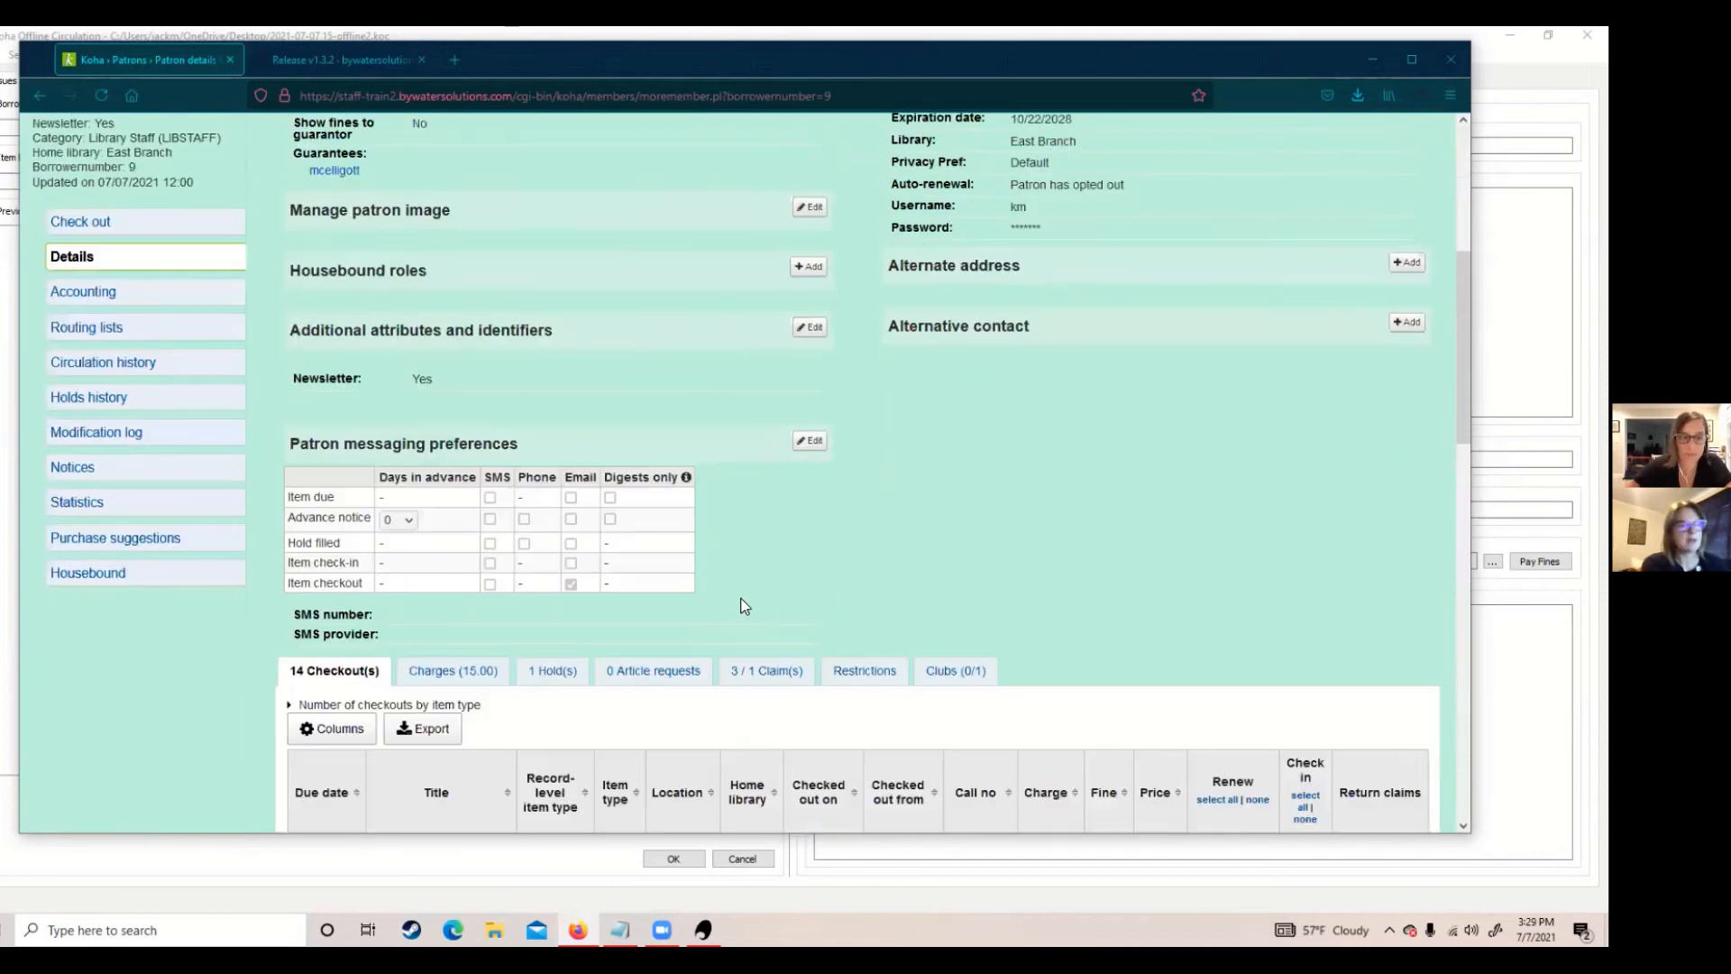
scroll("down", 3)
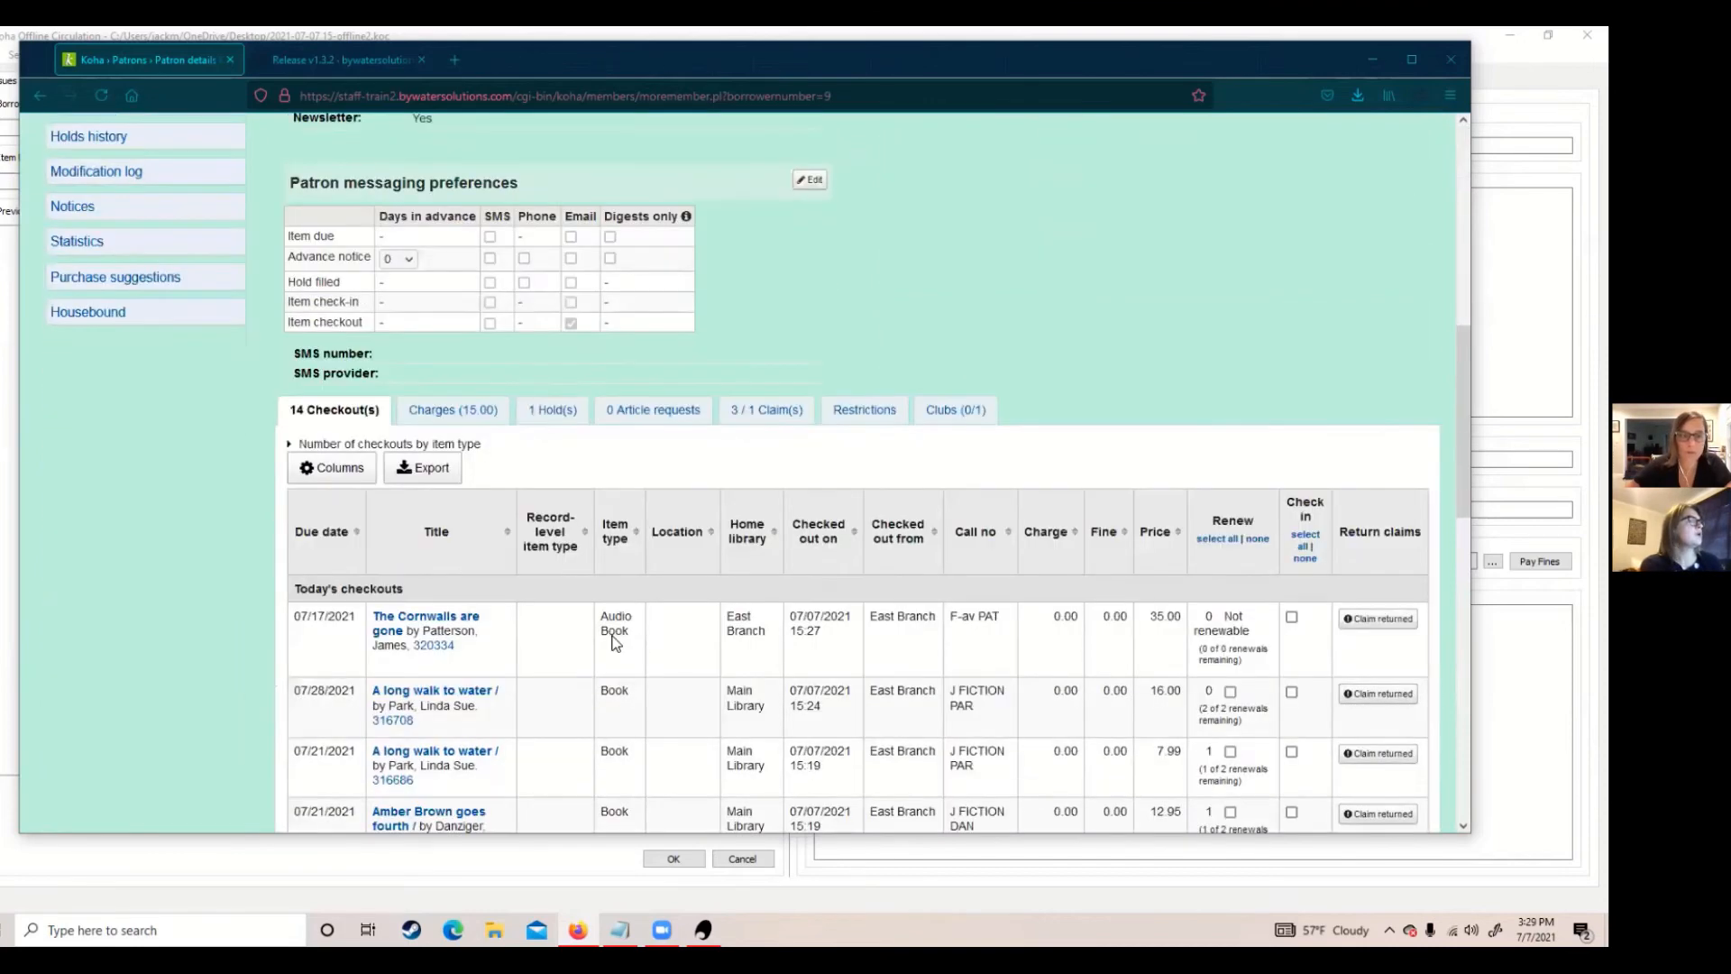
mouse_move(827, 594)
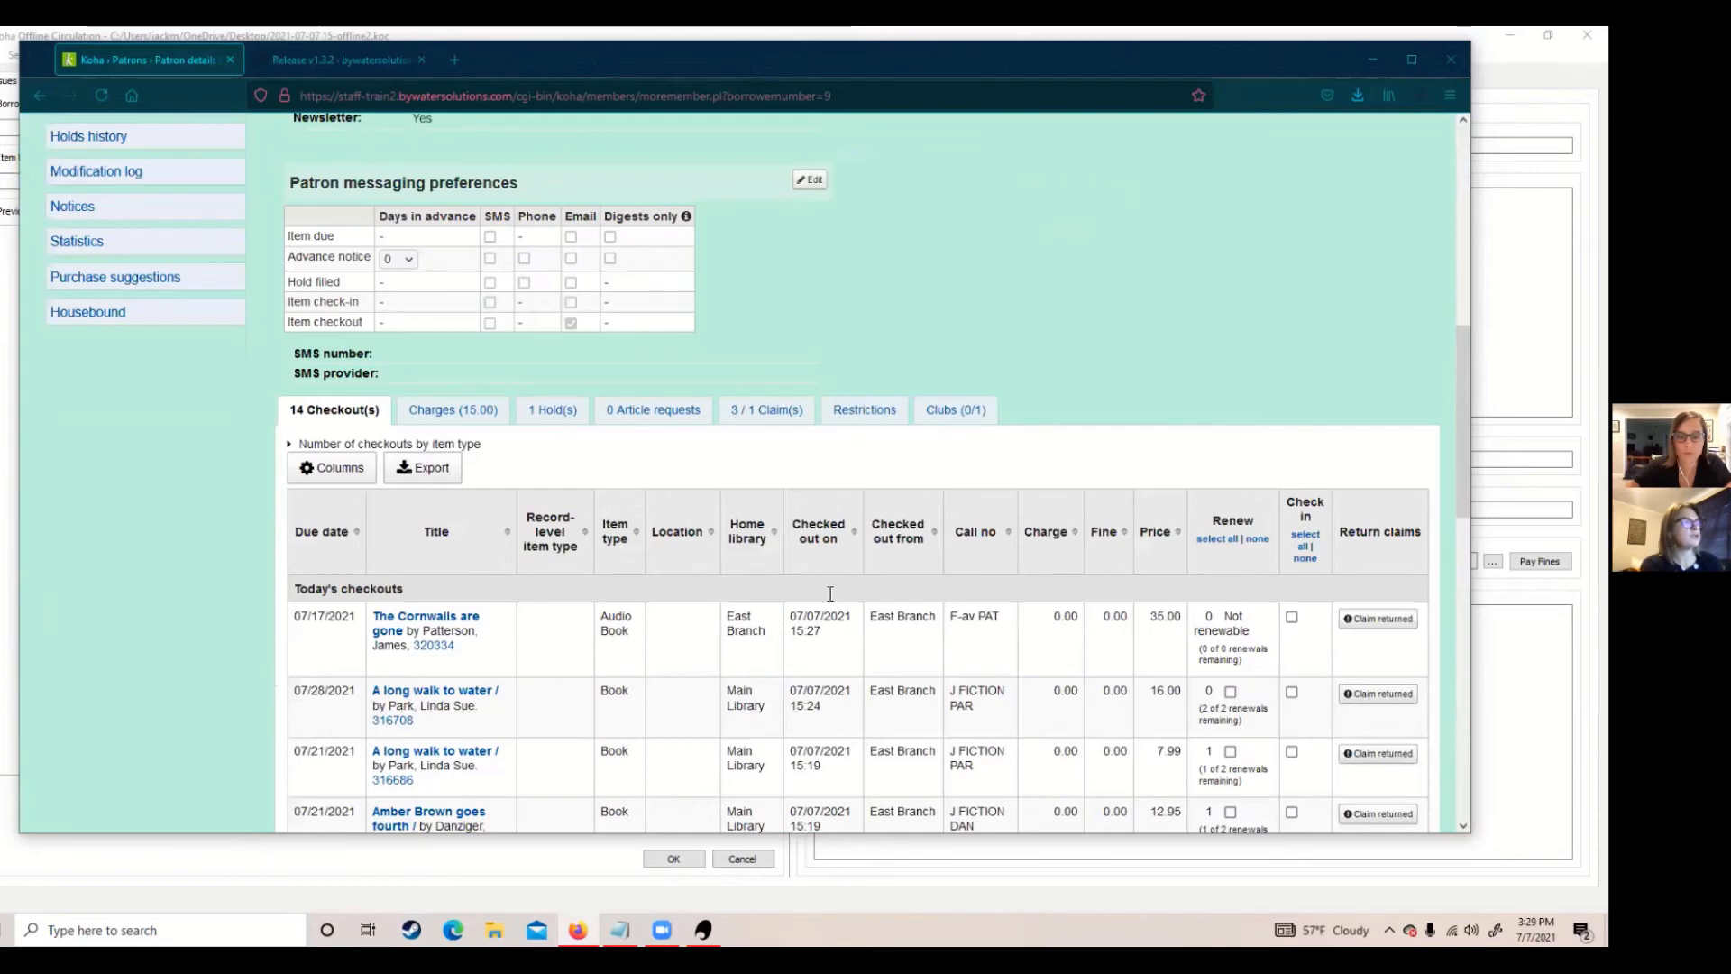
scroll("down", 3)
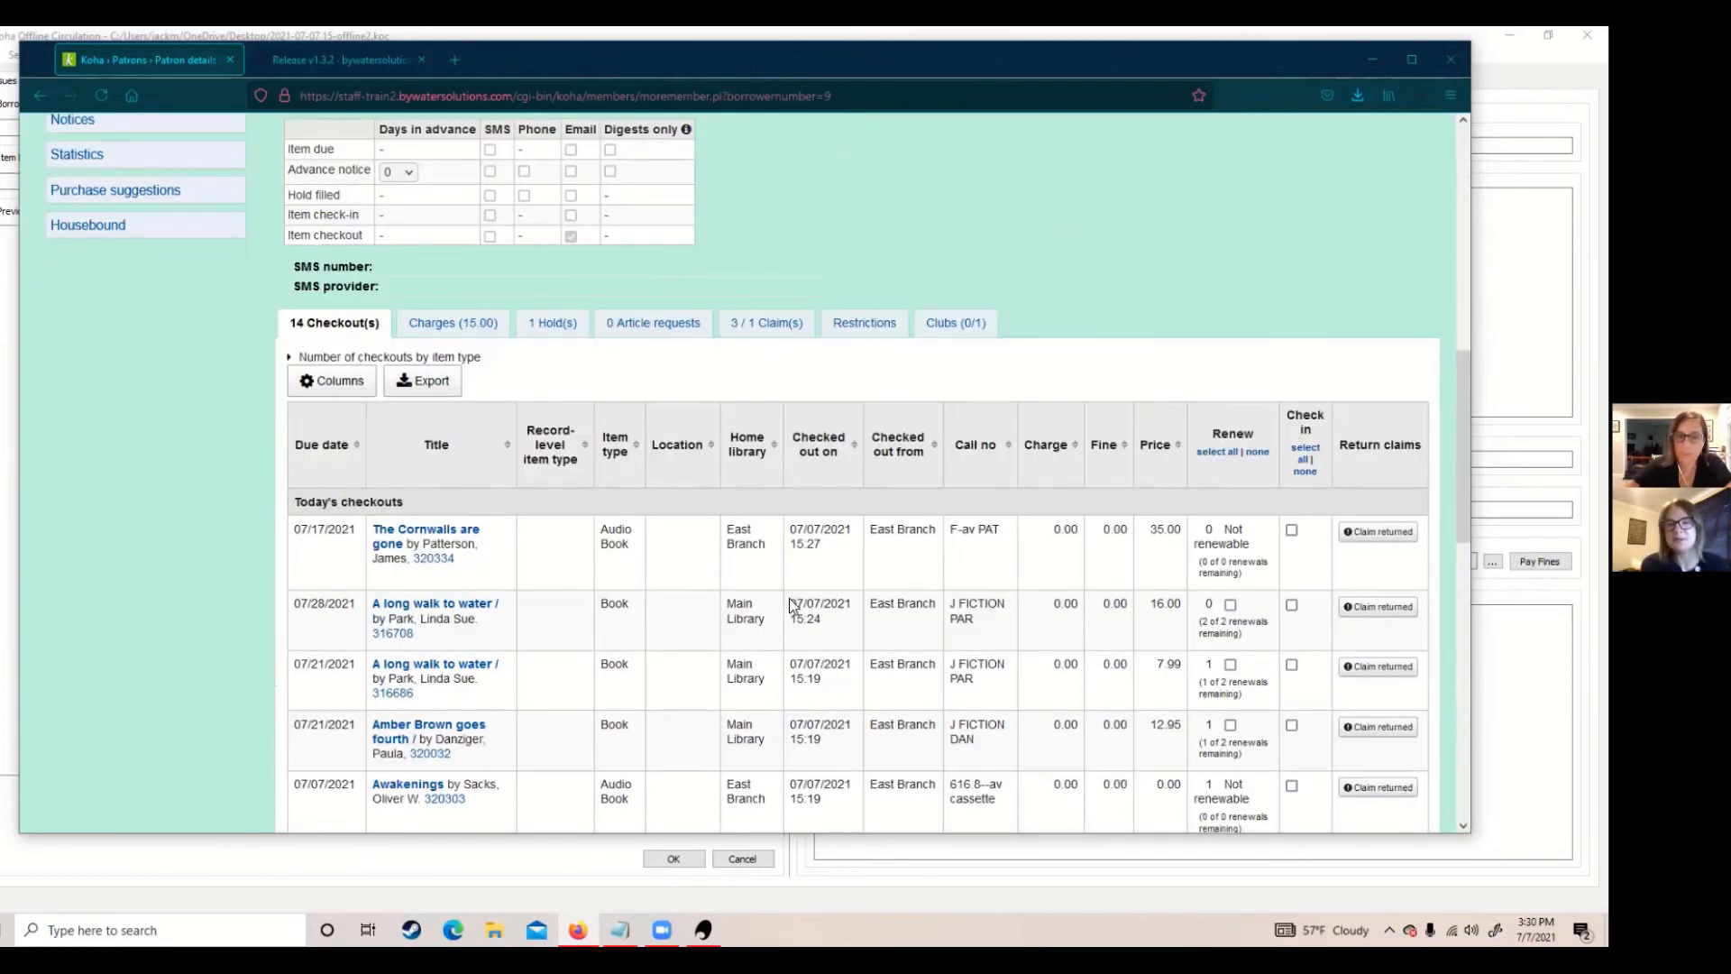
mouse_move(797, 646)
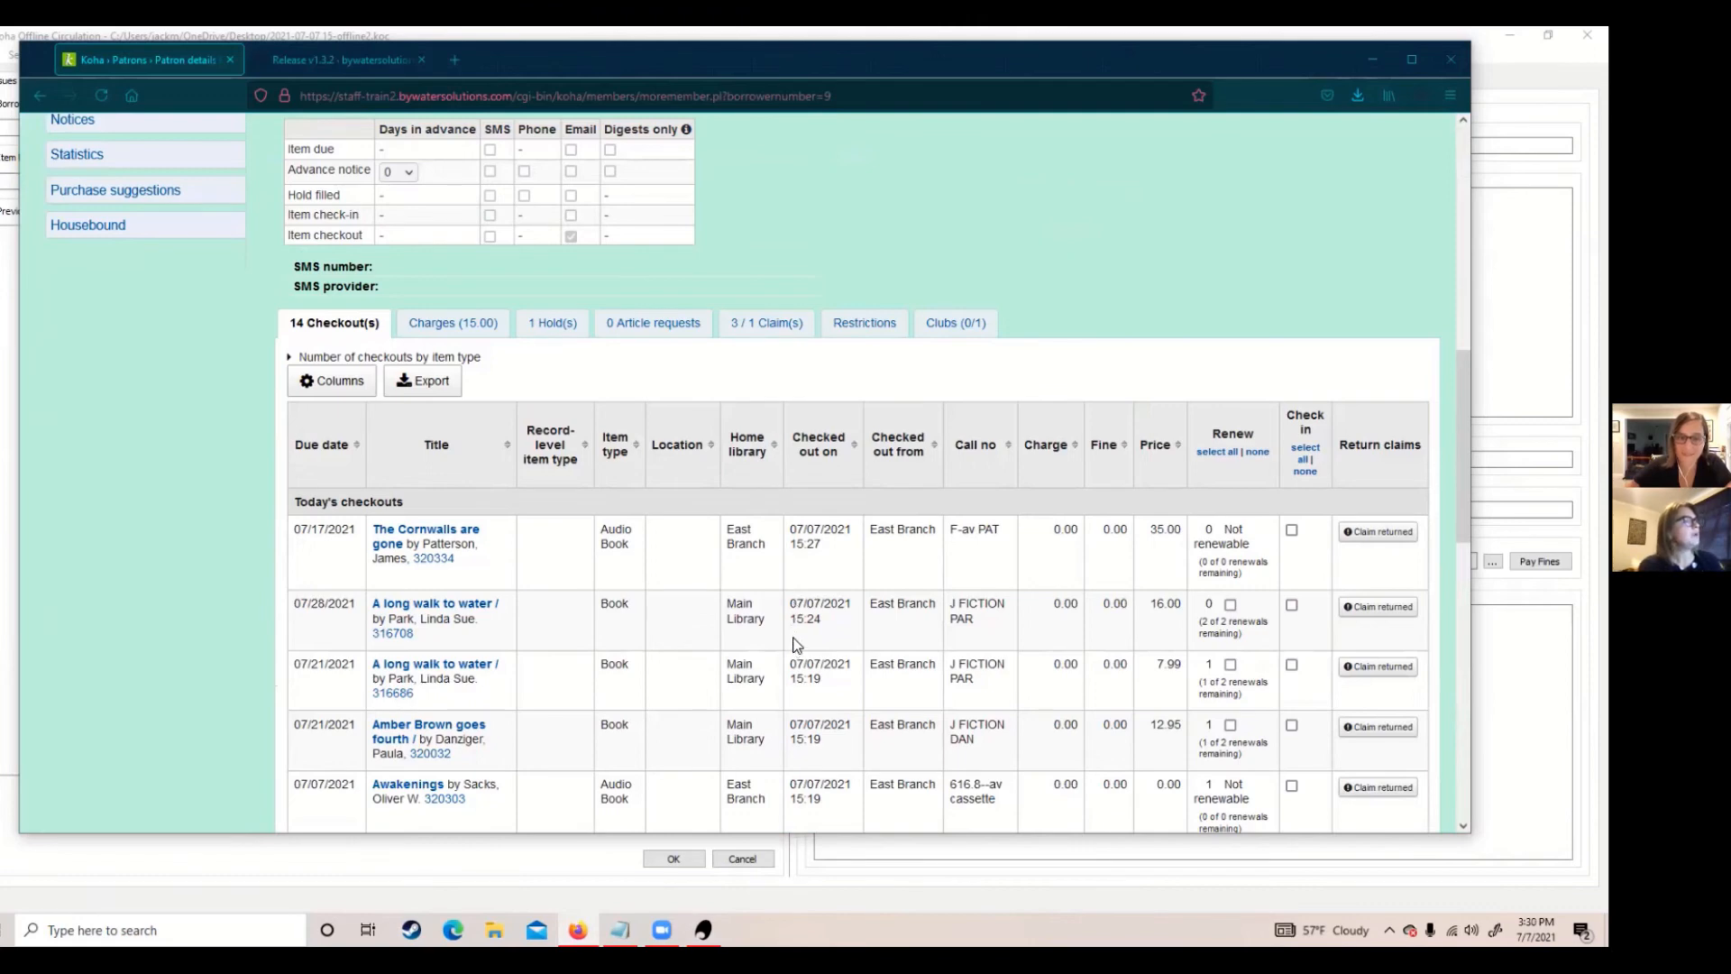
scroll("up", 3)
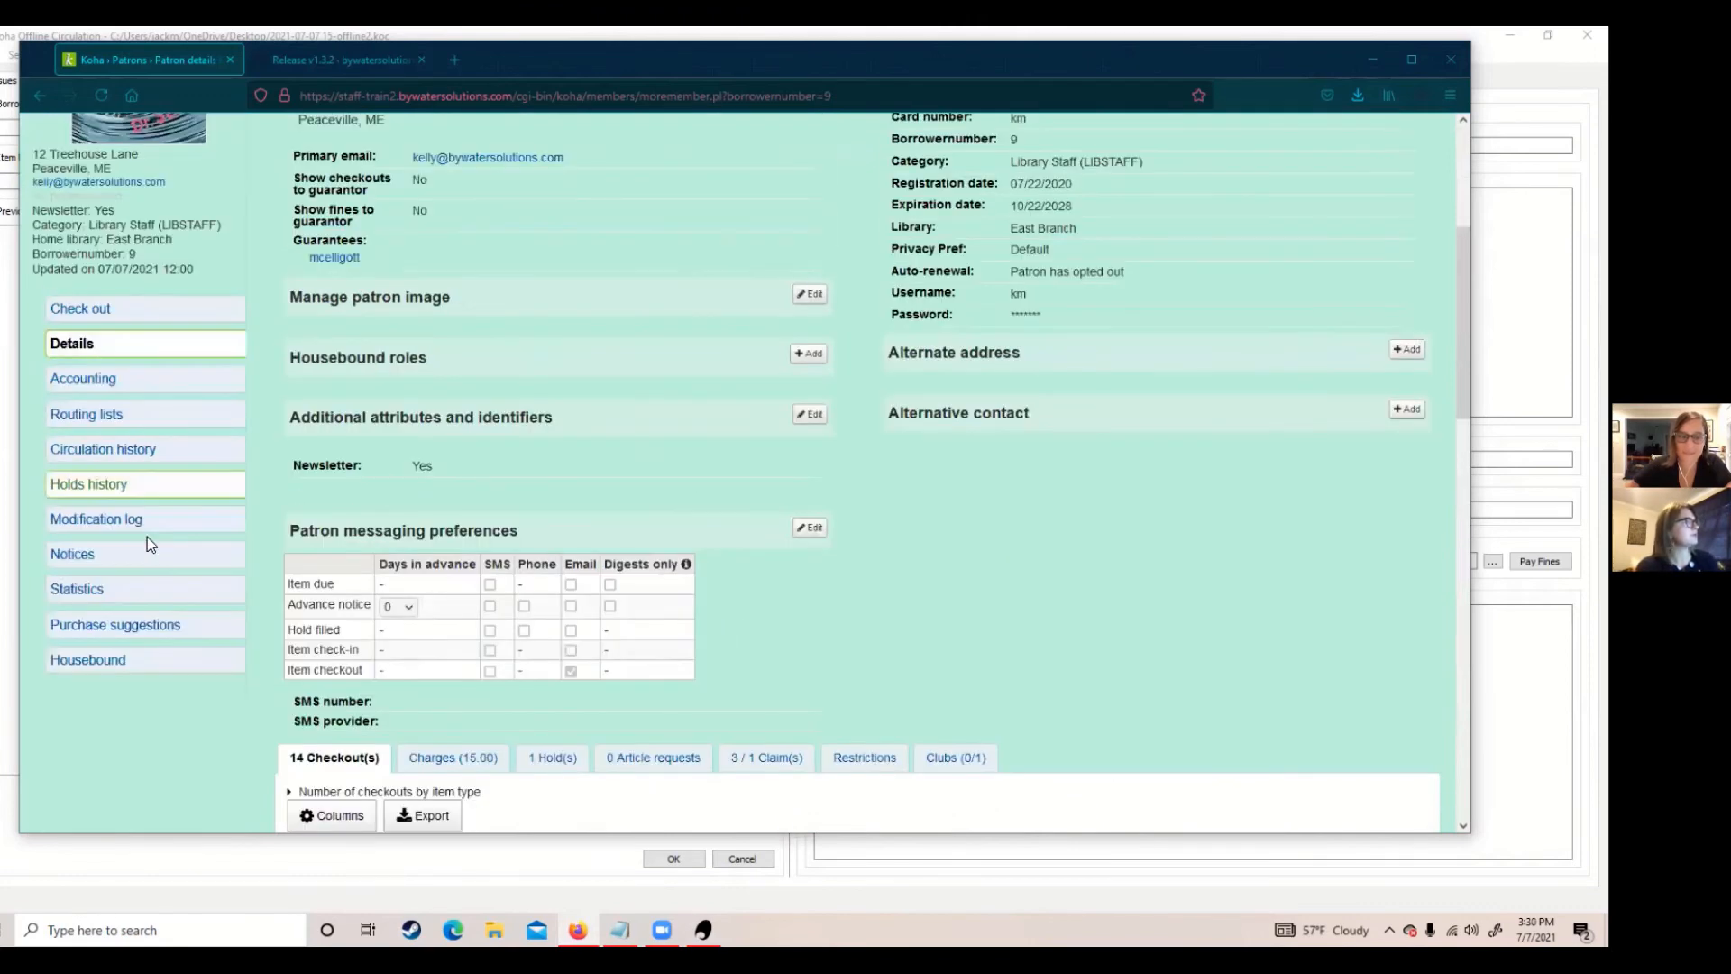
Show patron km's sent notices, including the pending Checkouts email.
left_click(72, 554)
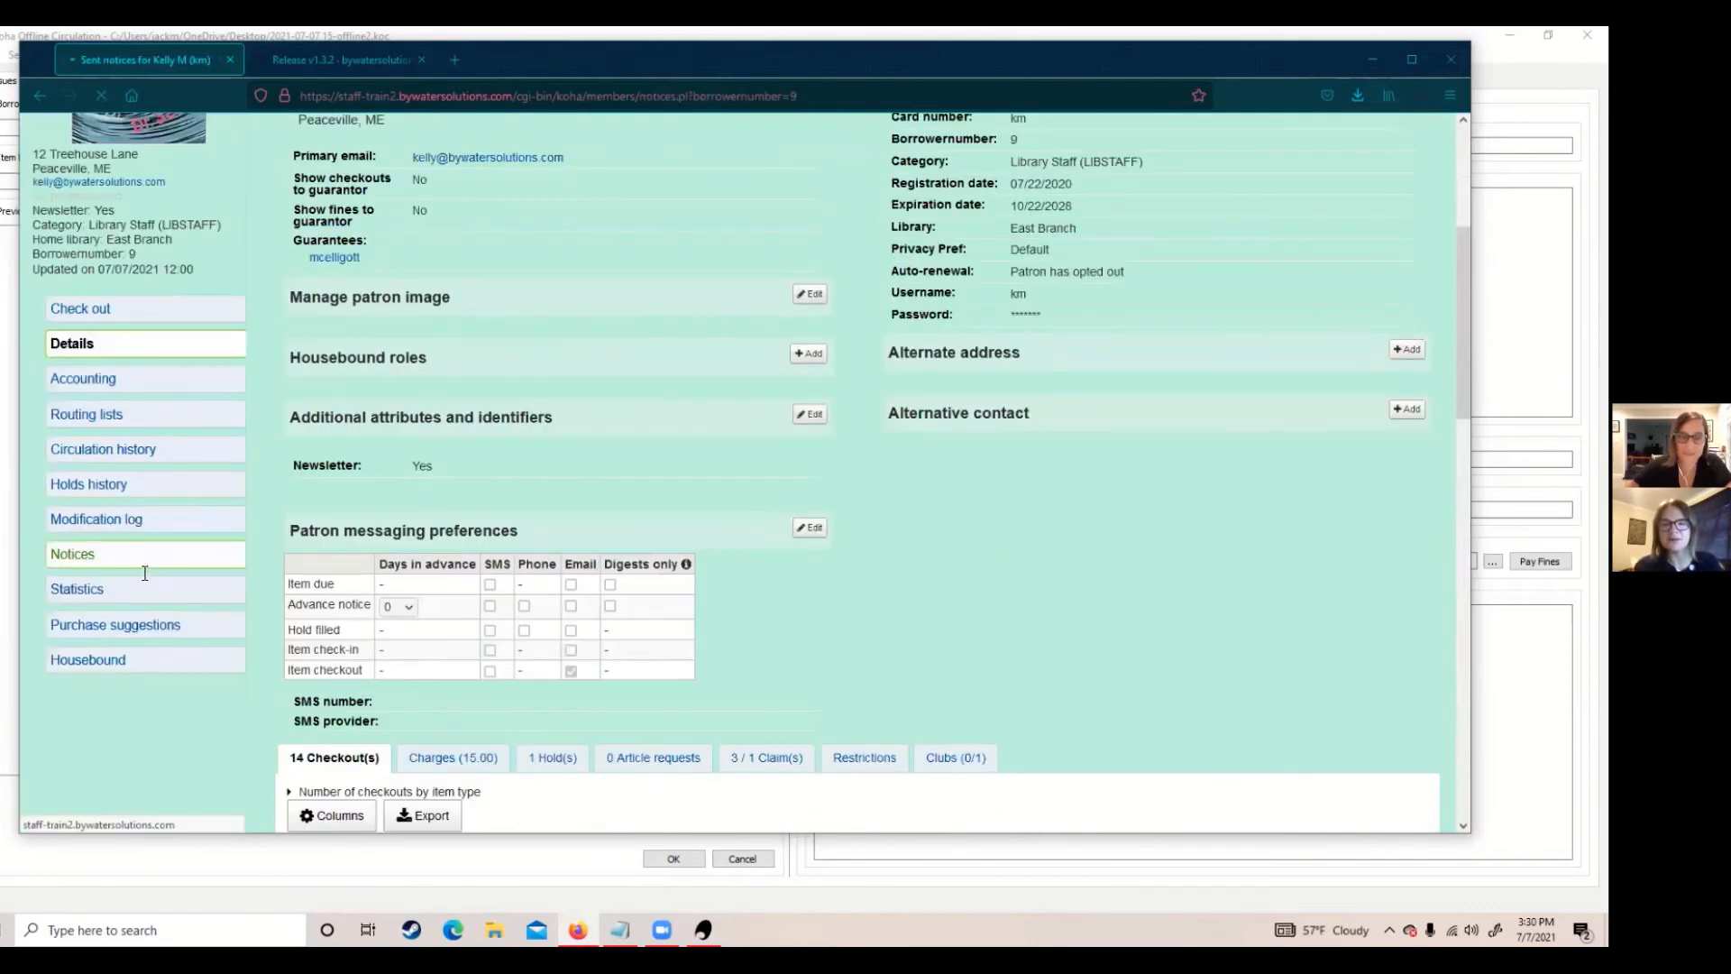
left_click(72, 554)
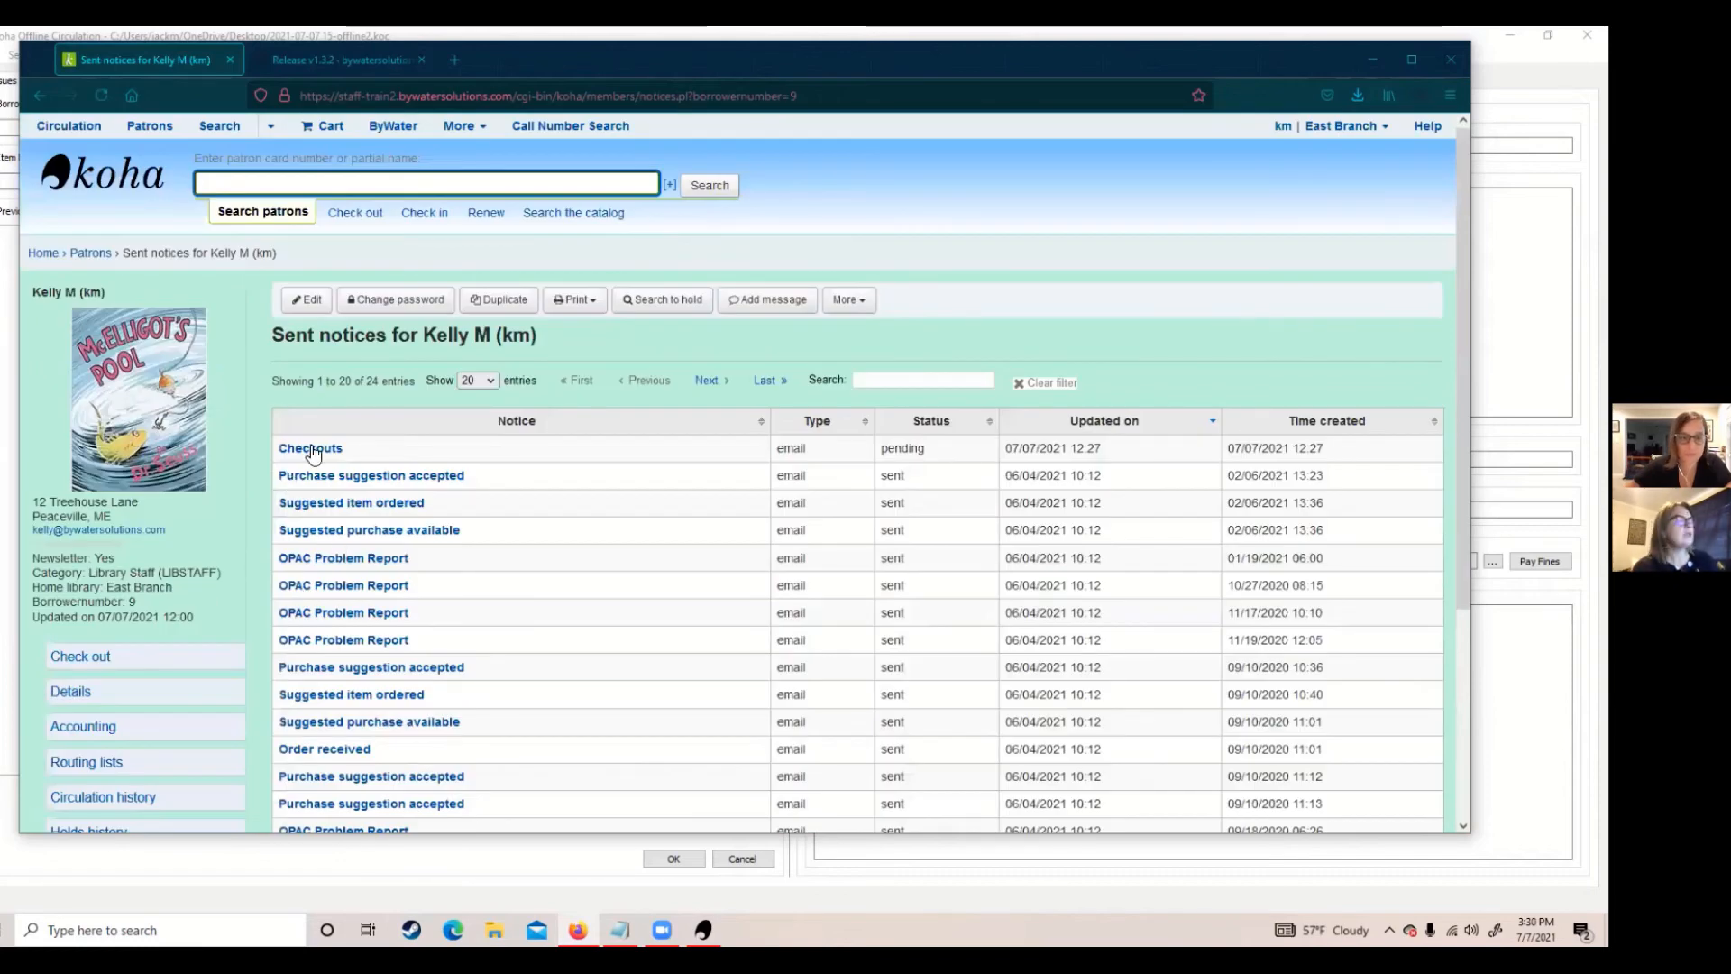